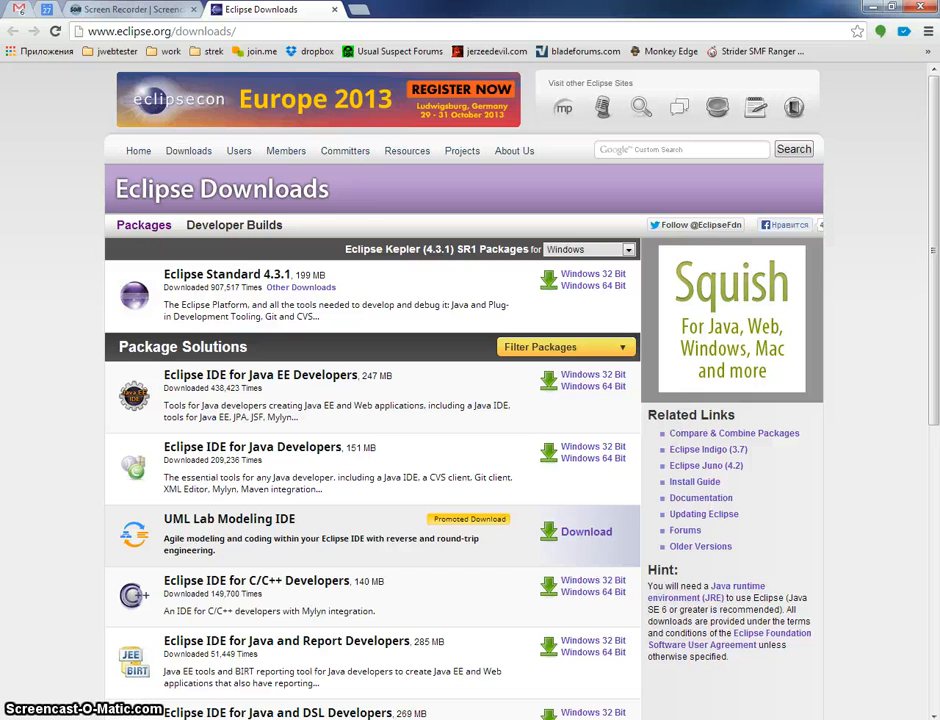
pyautogui.moveTo(270, 118)
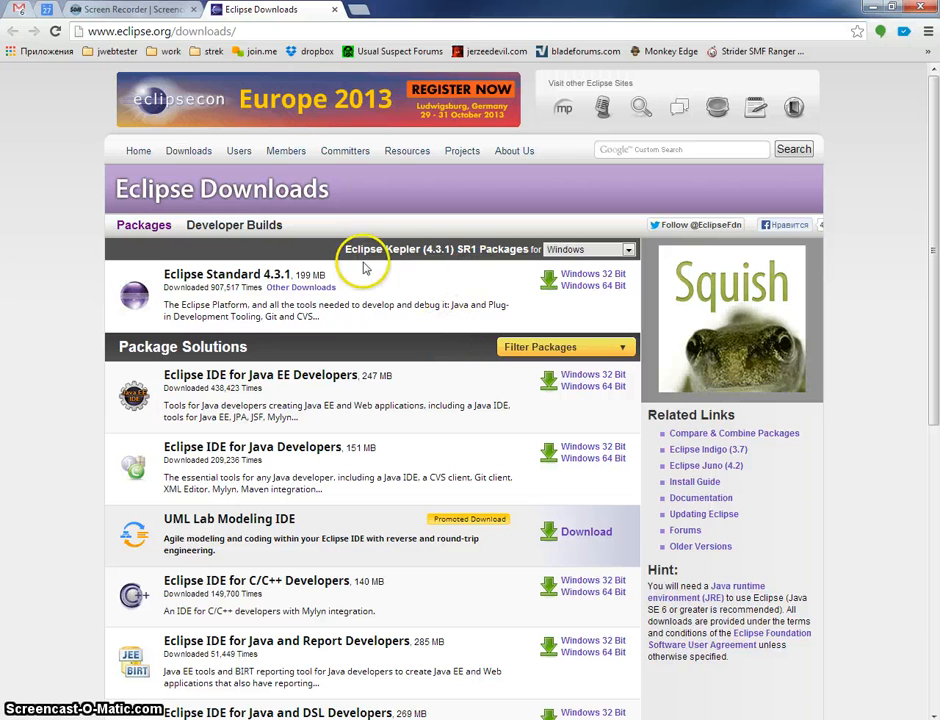
pyautogui.moveTo(484, 276)
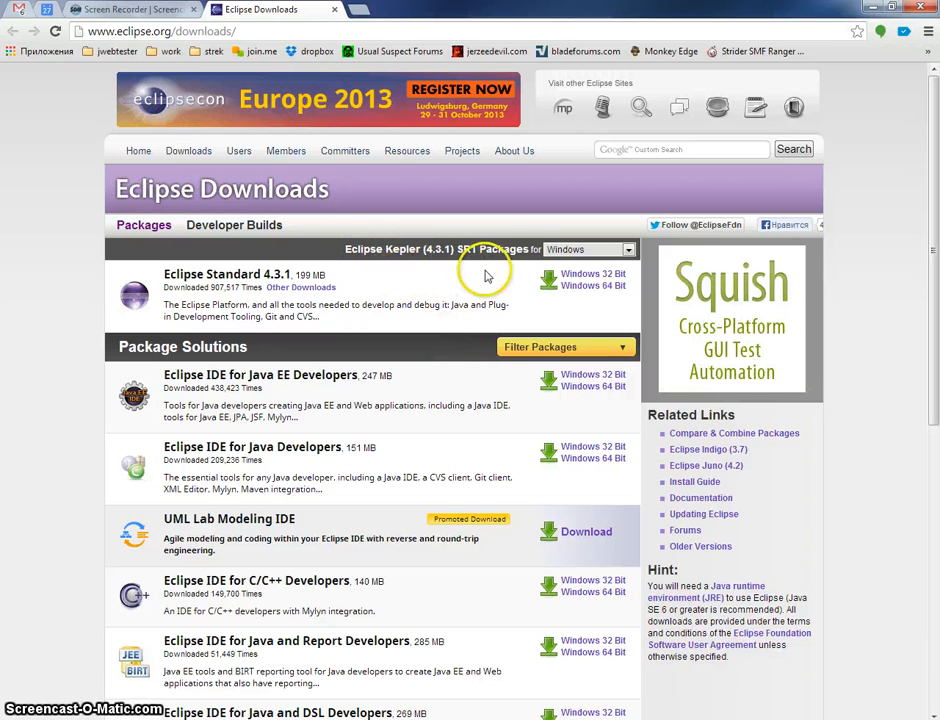
pyautogui.moveTo(476, 364)
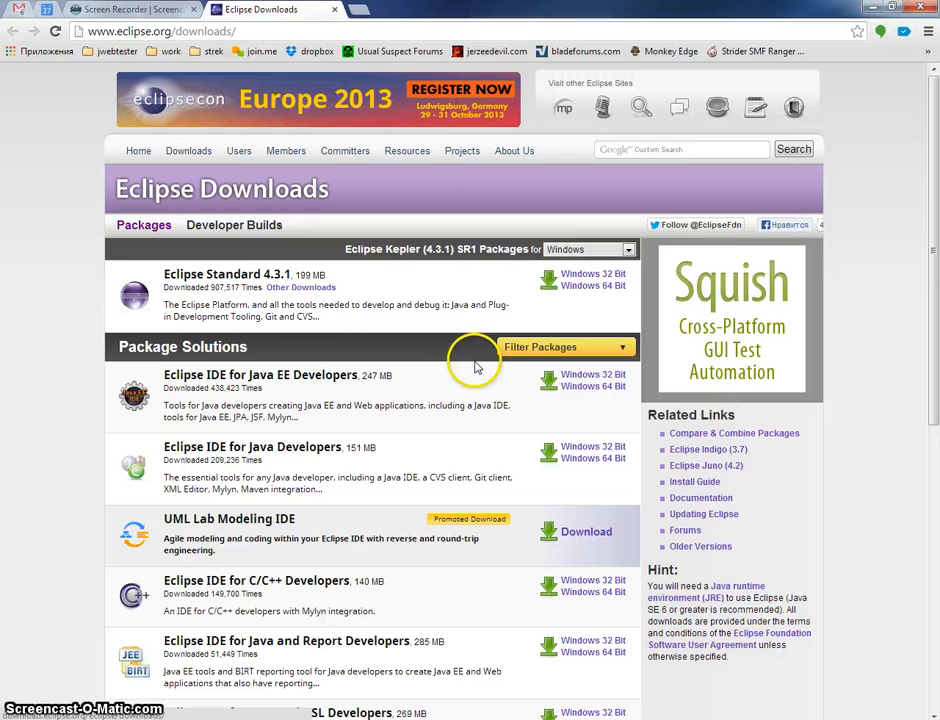
pyautogui.moveTo(508, 302)
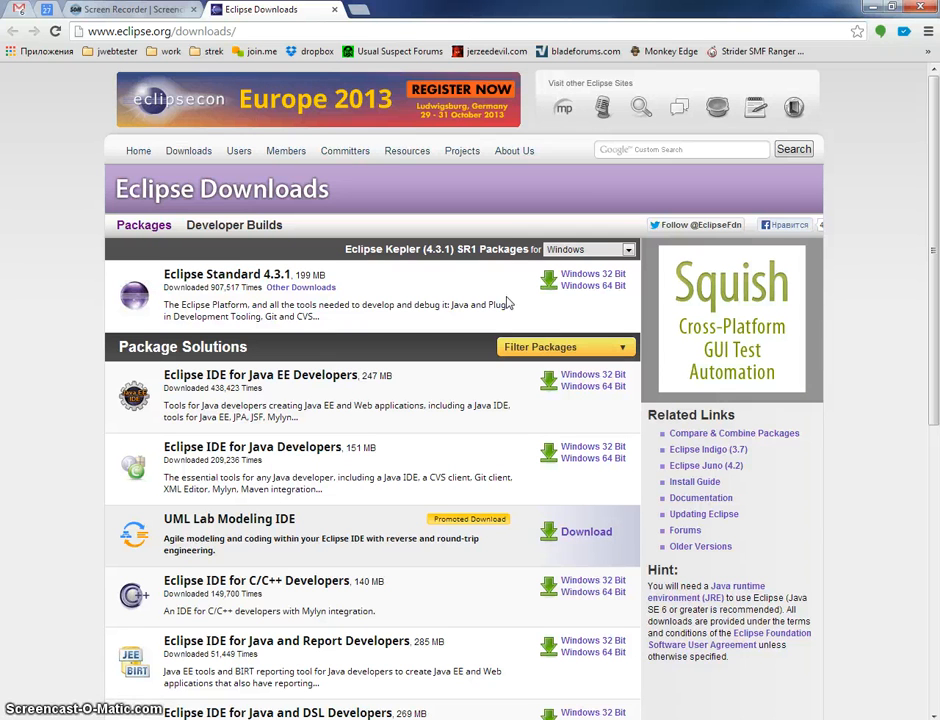
pyautogui.moveTo(536, 322)
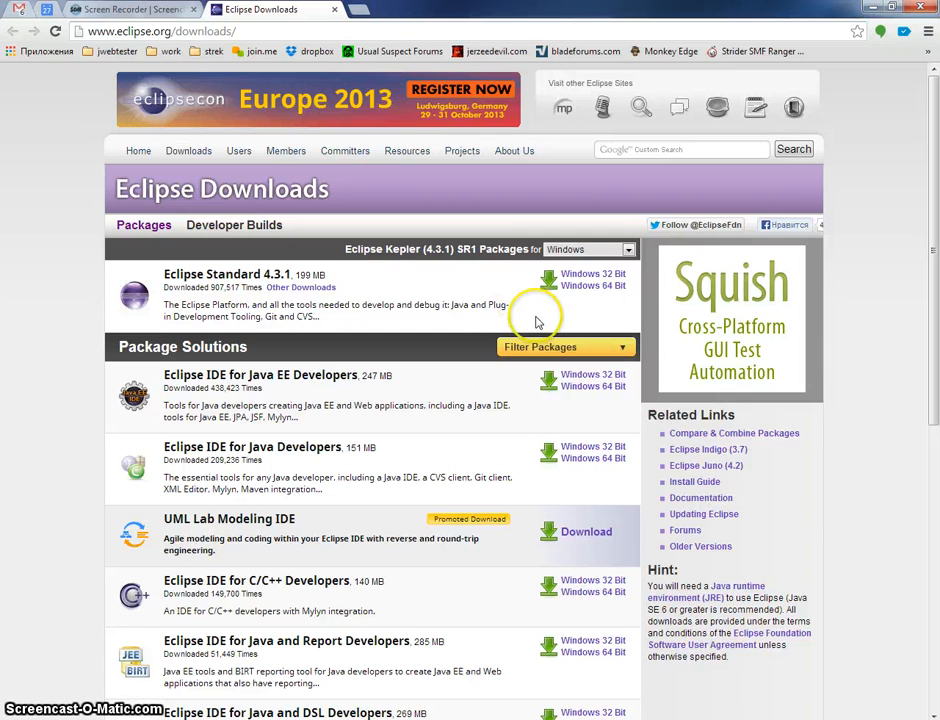
pyautogui.moveTo(600, 284)
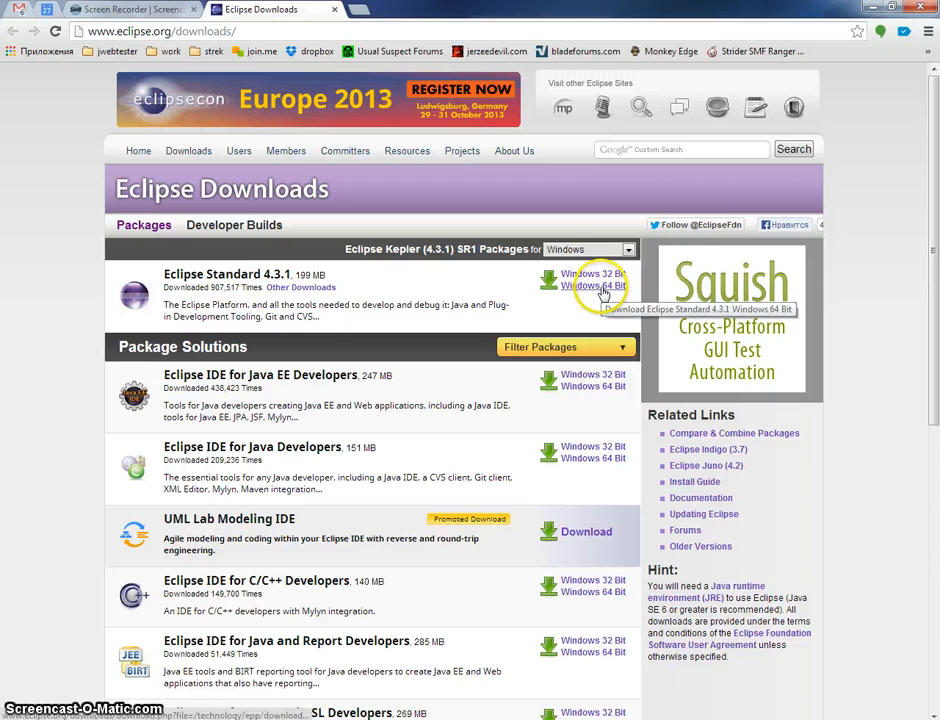
# Download Eclipse Standard 4.3.1 for 64-bit Windows from eclipse.org/downloads.
pyautogui.click(588, 272)
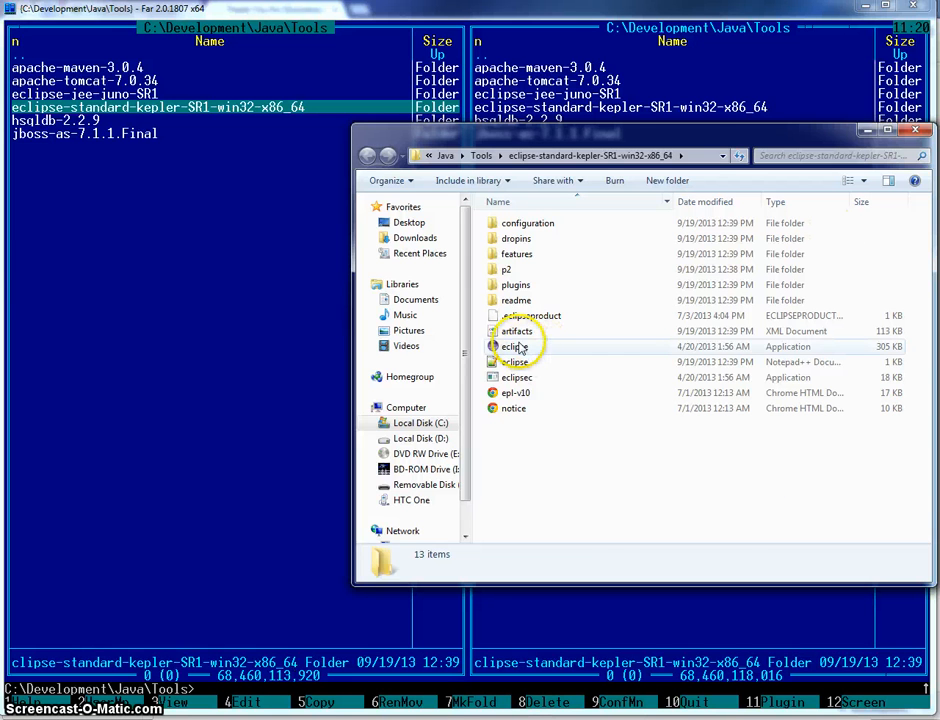
# Launch eclipse.exe from the Kepler SR1 folder and accept the default workspace.
pyautogui.doubleClick(516, 346)
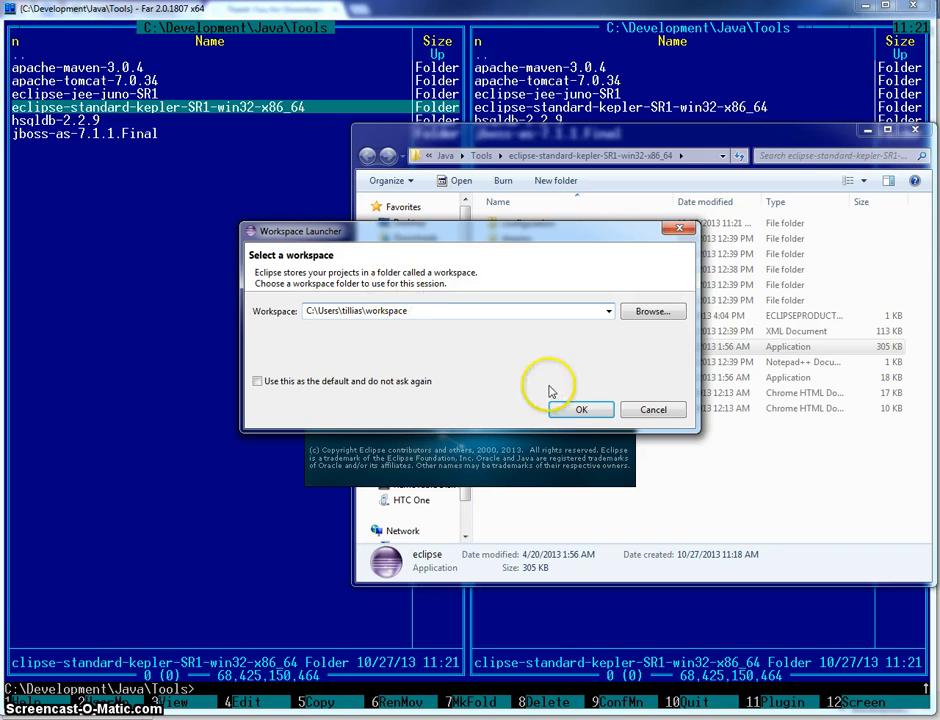
pyautogui.click(580, 408)
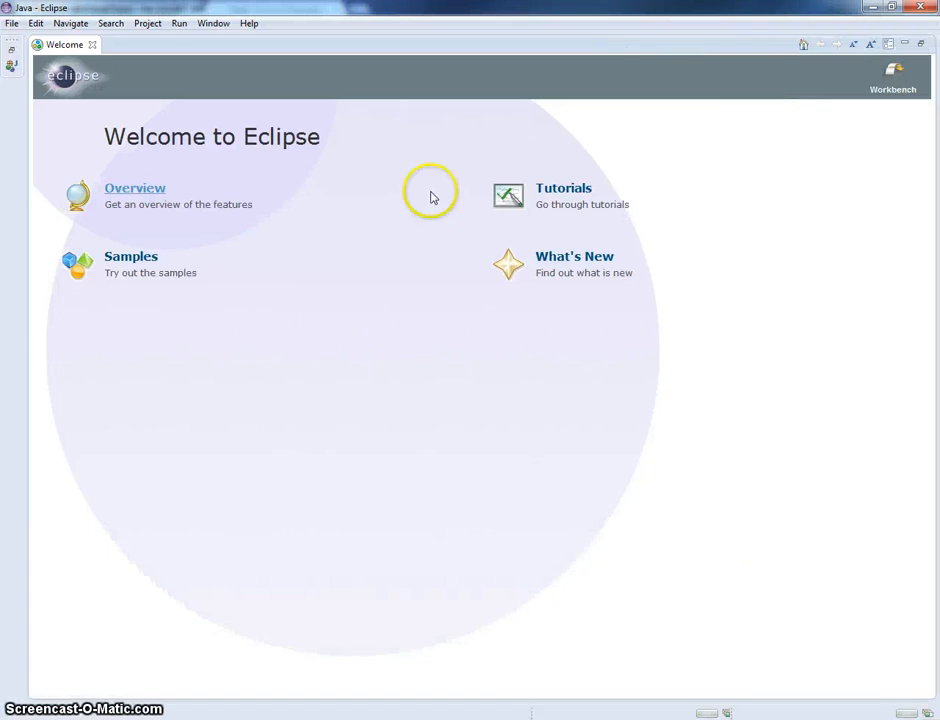
# Close the Welcome tab and inspect the Eclipse Standard/SDK installed components, then cancel out.
pyautogui.click(892, 76)
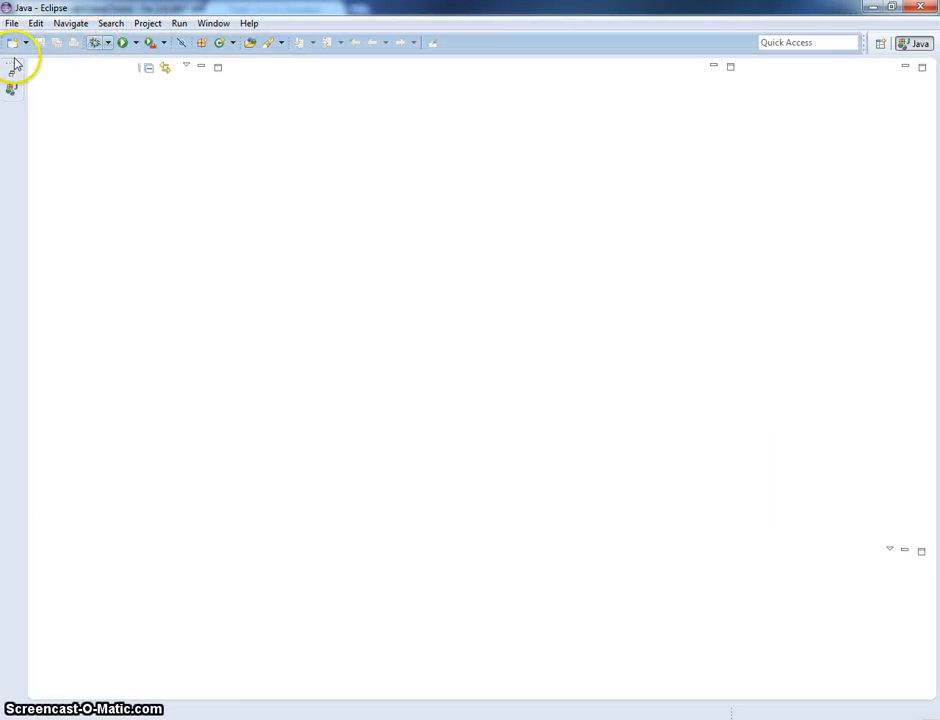
pyautogui.click(248, 24)
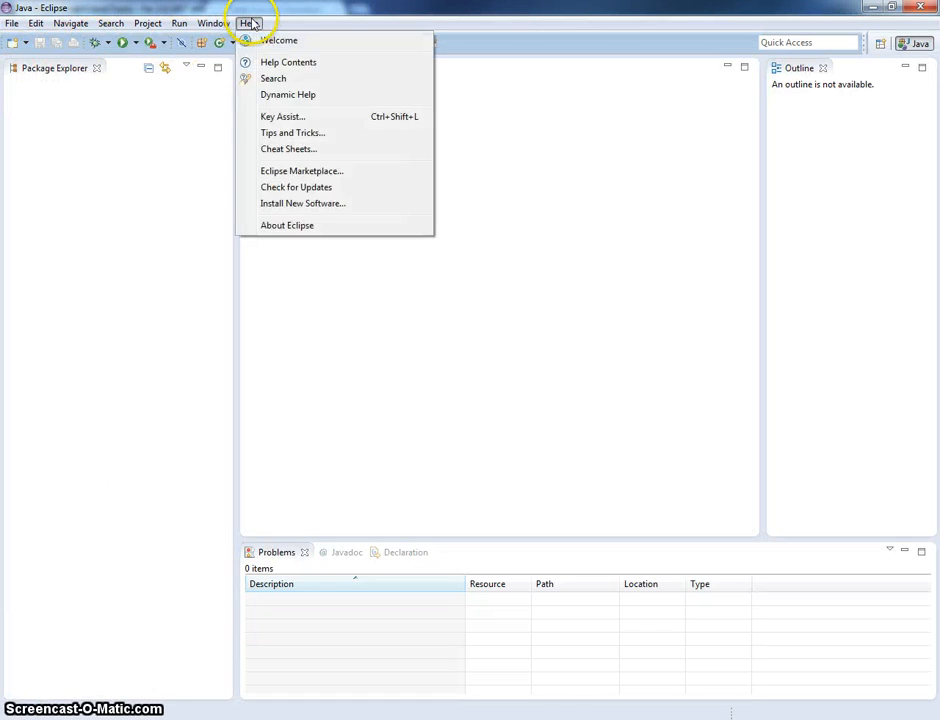
pyautogui.click(570, 376)
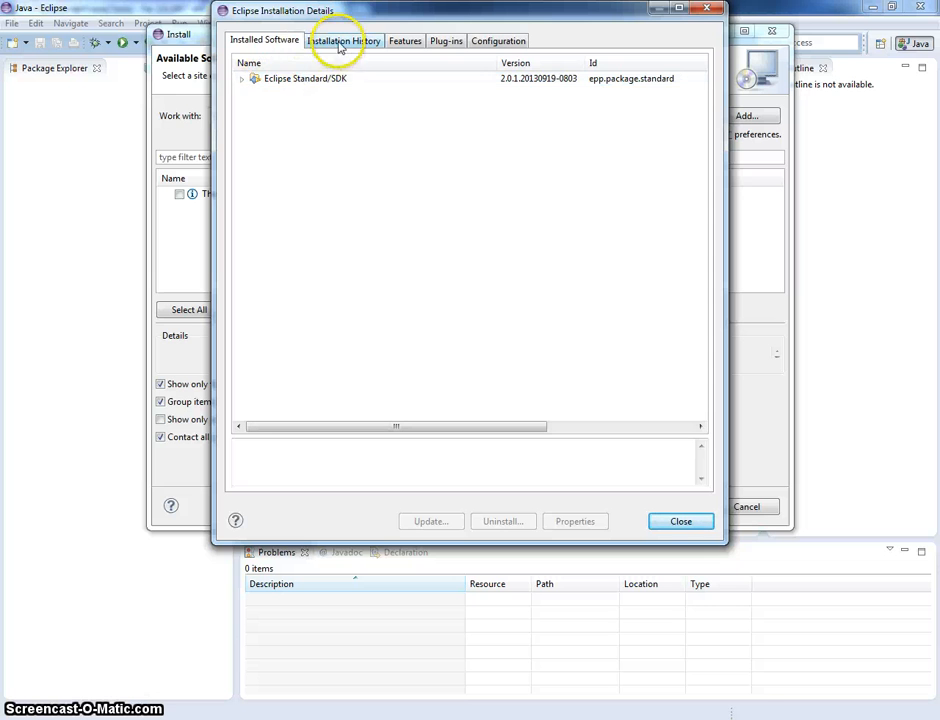
pyautogui.click(240, 78)
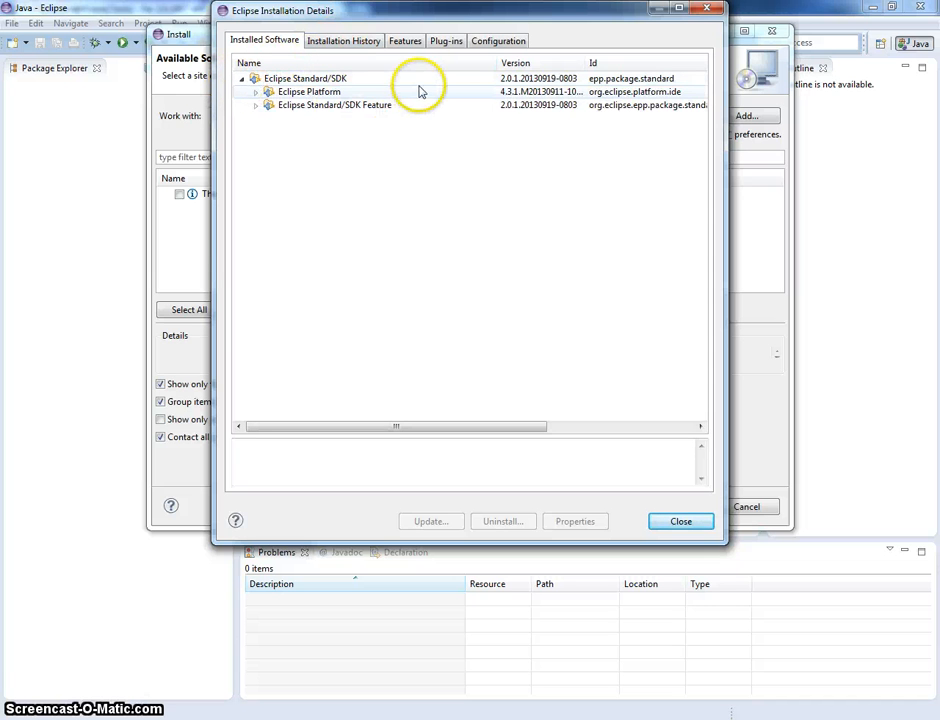
pyautogui.moveTo(412, 96)
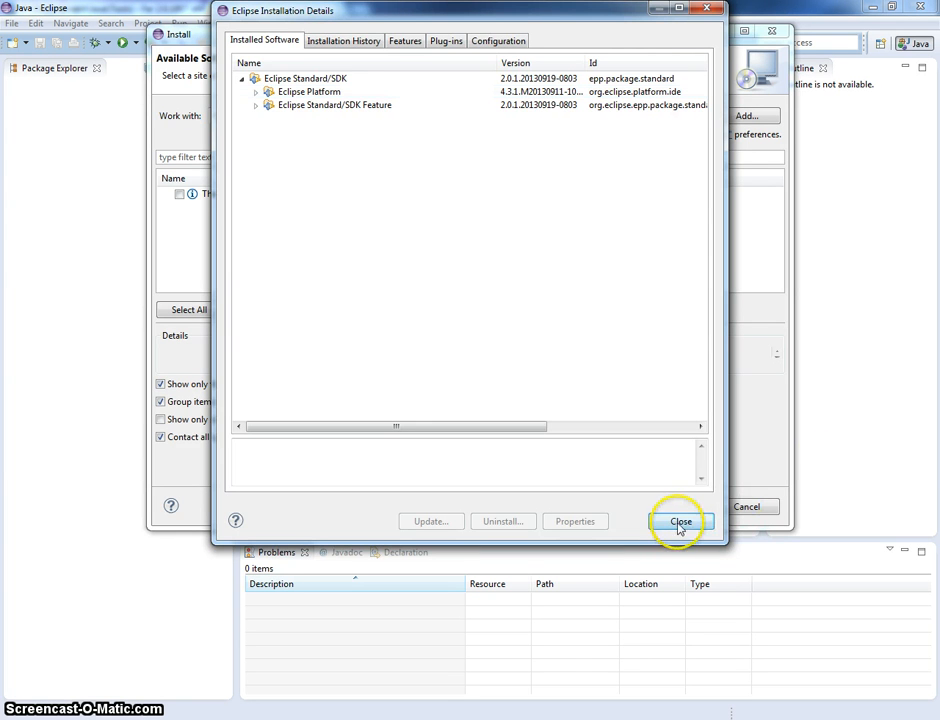
pyautogui.click(680, 520)
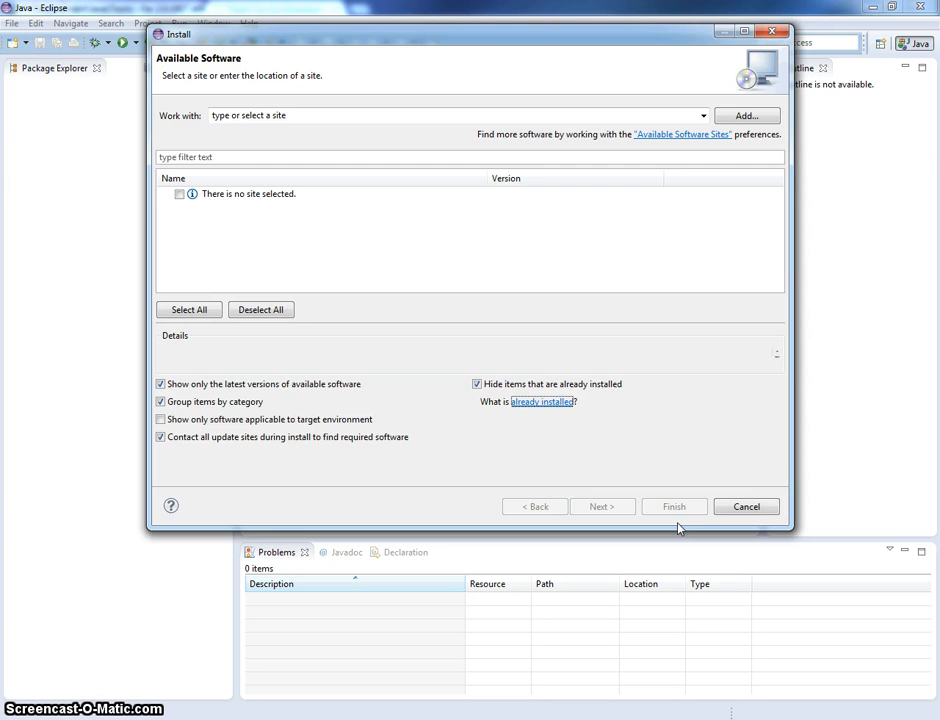
pyautogui.click(746, 506)
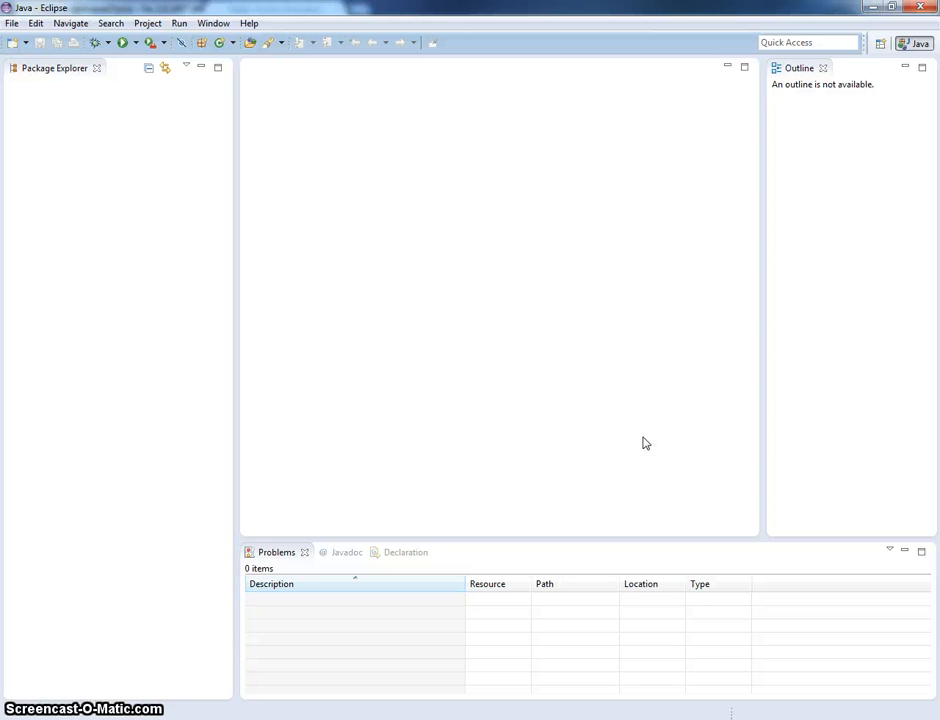
pyautogui.moveTo(448, 280)
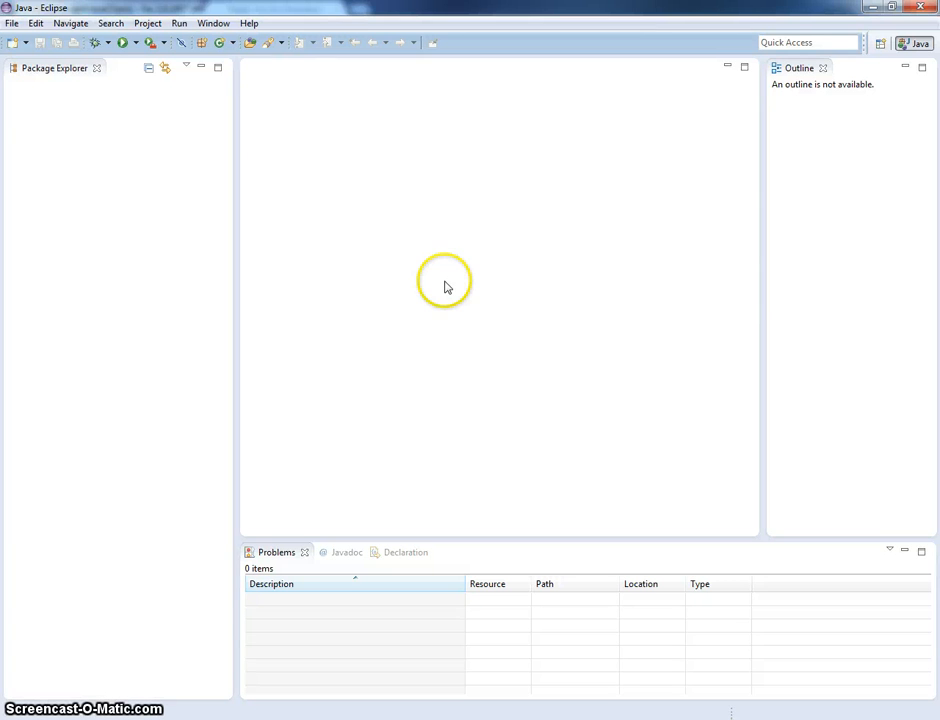
pyautogui.moveTo(212, 24)
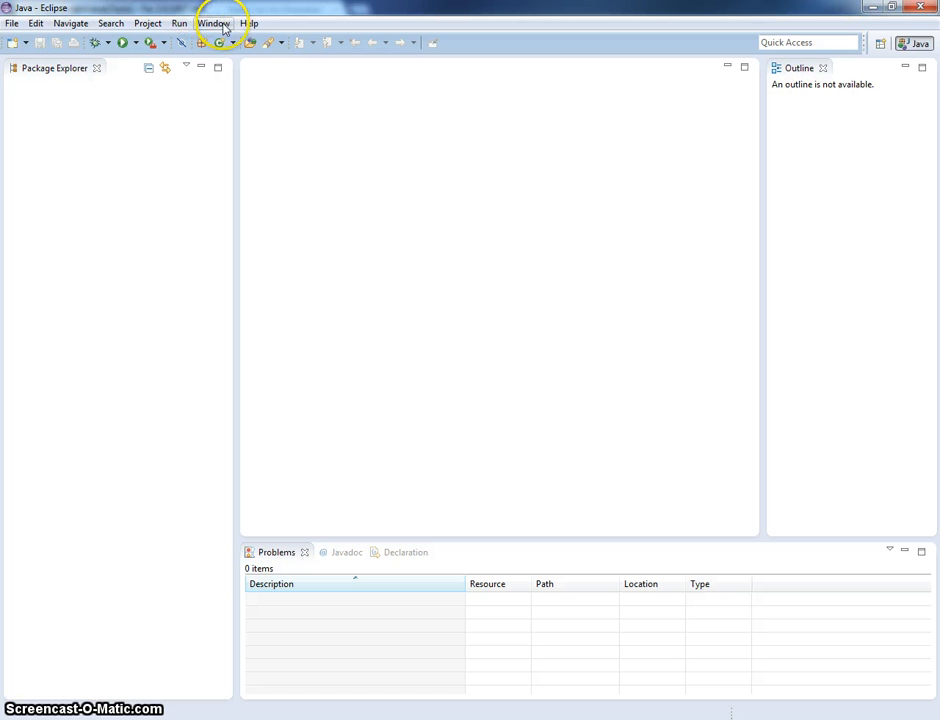
pyautogui.moveTo(250, 24)
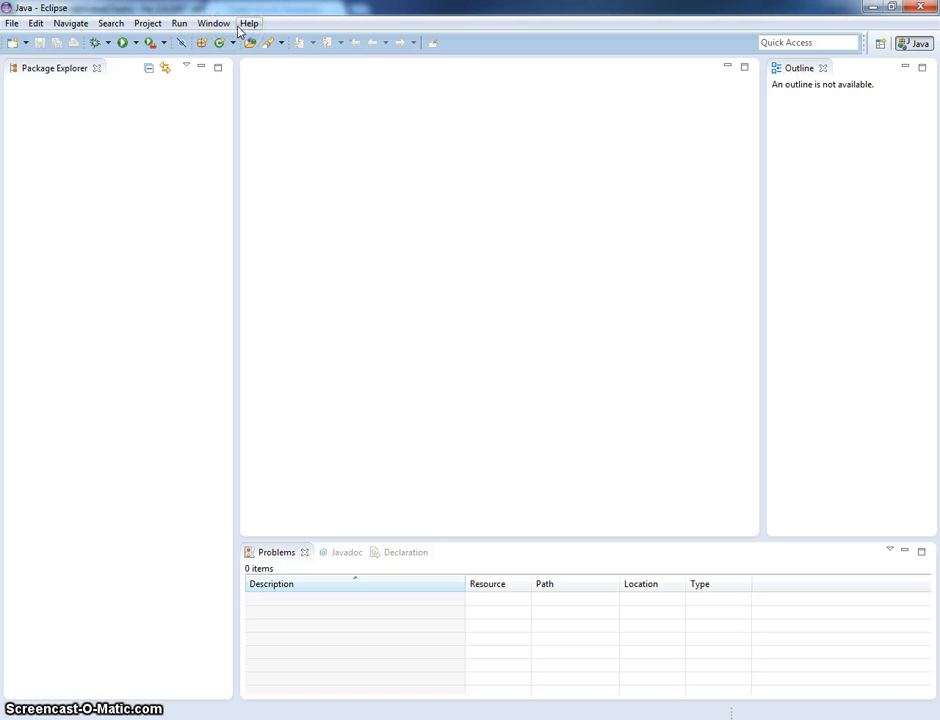
# Start Install New Software on the Kepler site and expand Application Development Frameworks.
pyautogui.click(250, 24)
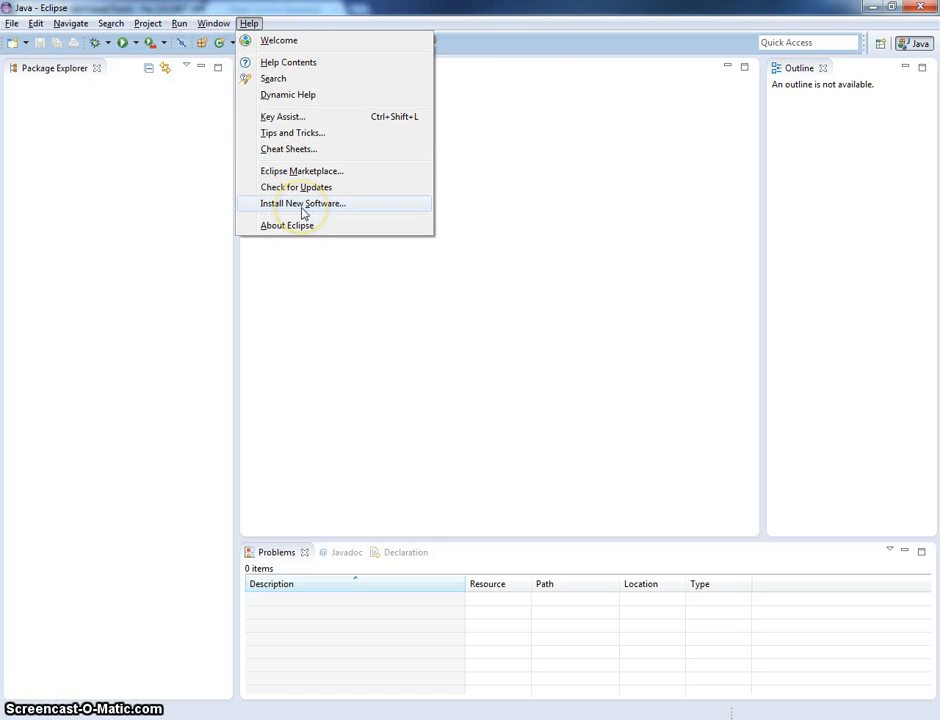
pyautogui.click(302, 204)
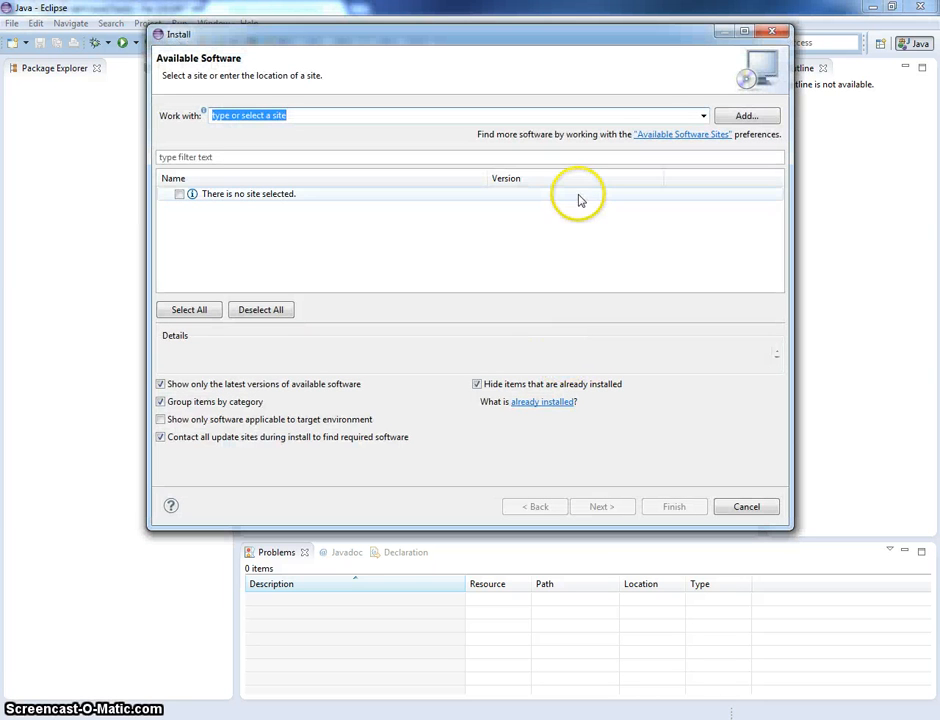
pyautogui.click(704, 114)
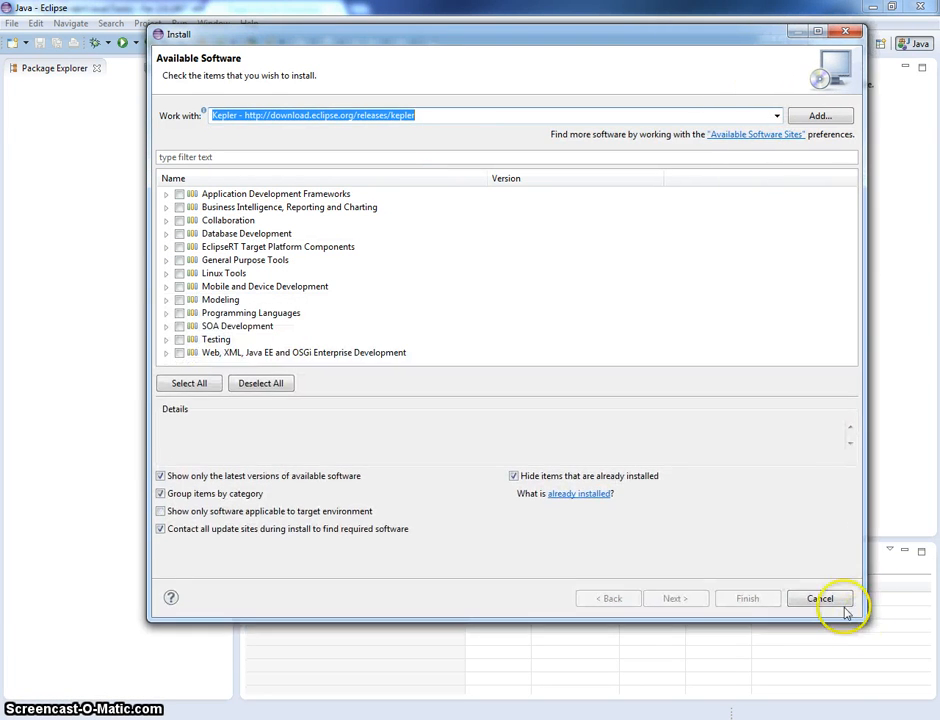
pyautogui.click(166, 192)
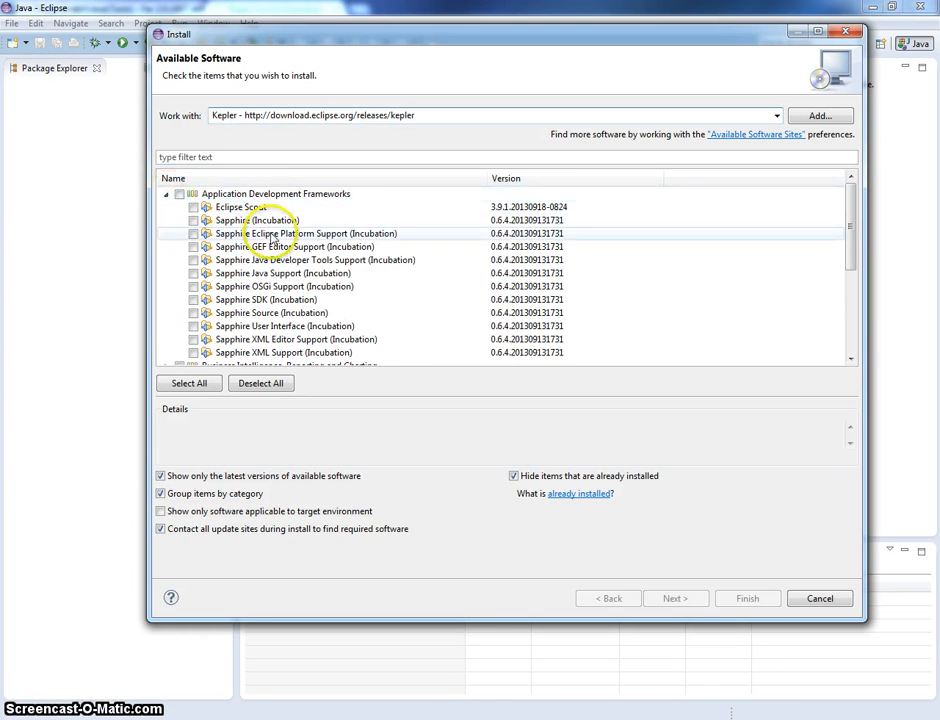
pyautogui.scroll(-3)
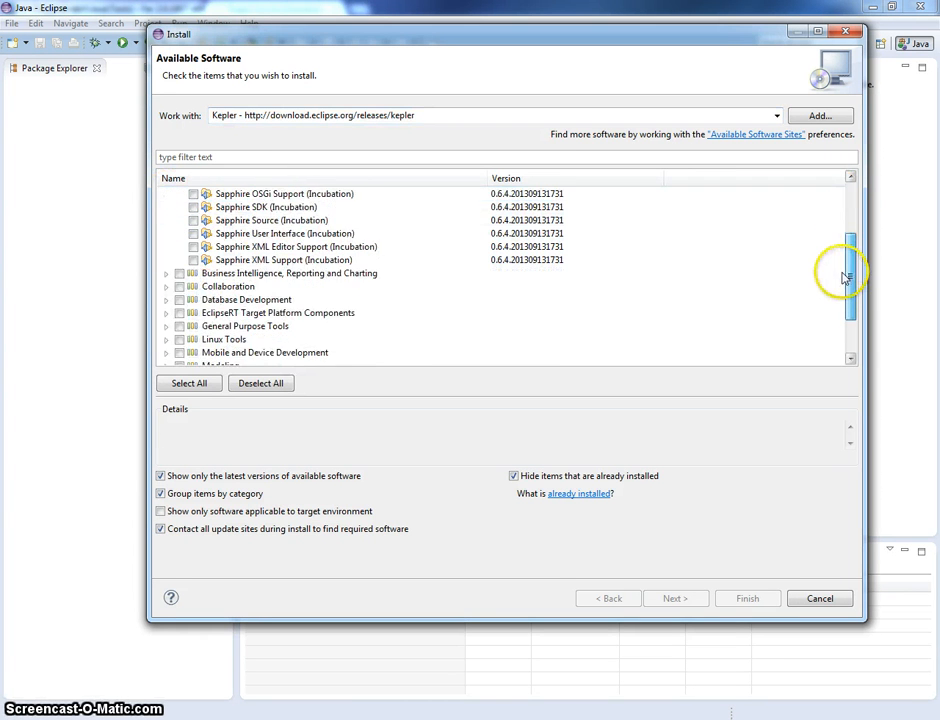
pyautogui.scroll(3)
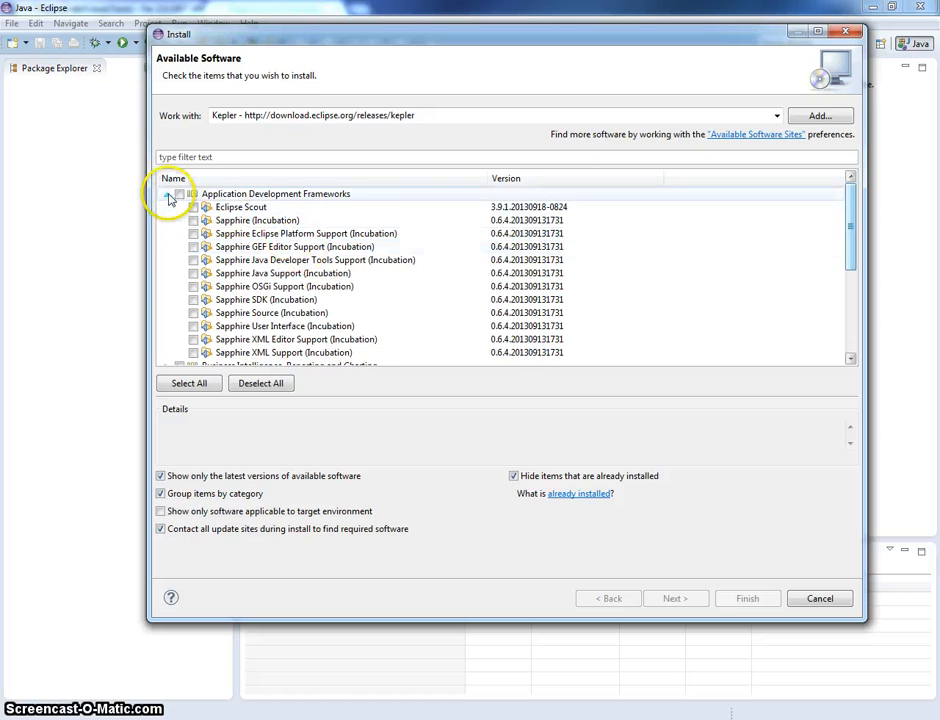
# Tick the Java web developer and Eclipse Web Developer tools under Web, XML, Java EE and OSGi.
pyautogui.click(164, 194)
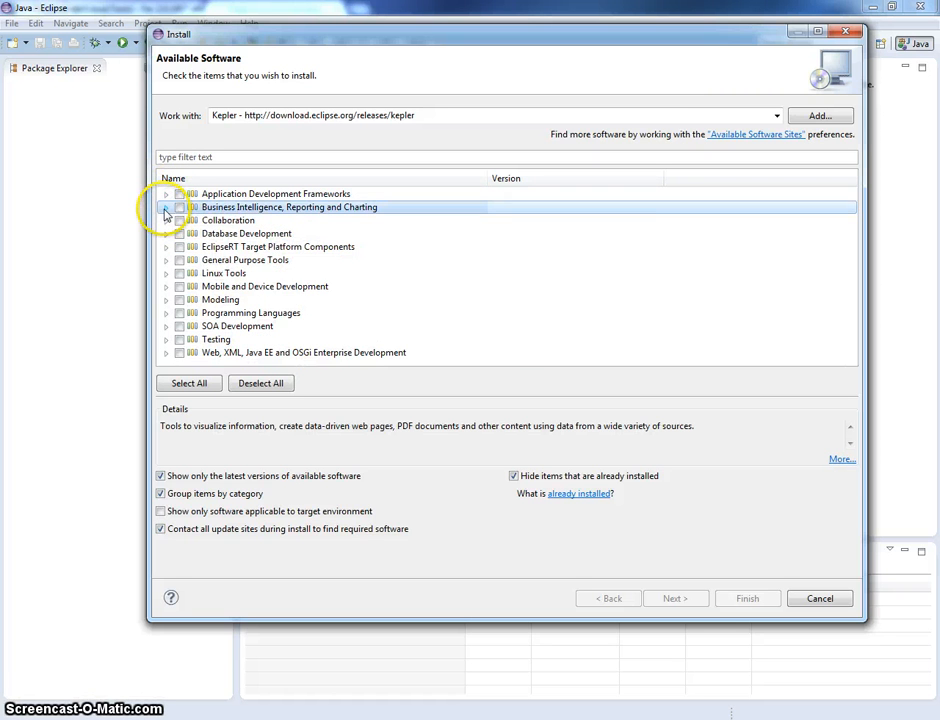
pyautogui.moveTo(180, 248)
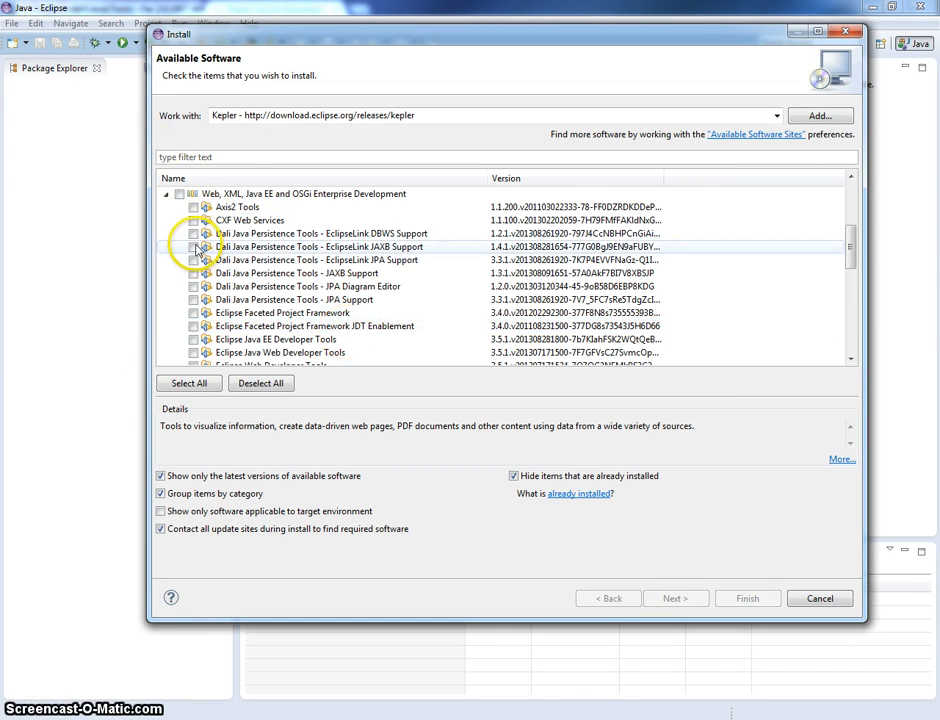
pyautogui.click(314, 326)
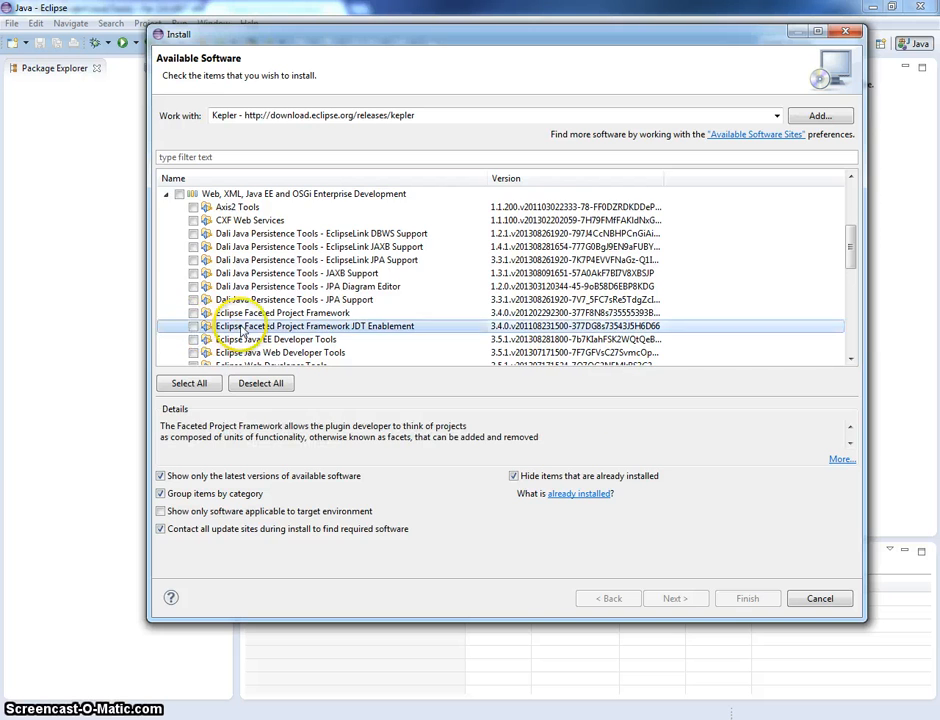
pyautogui.click(196, 300)
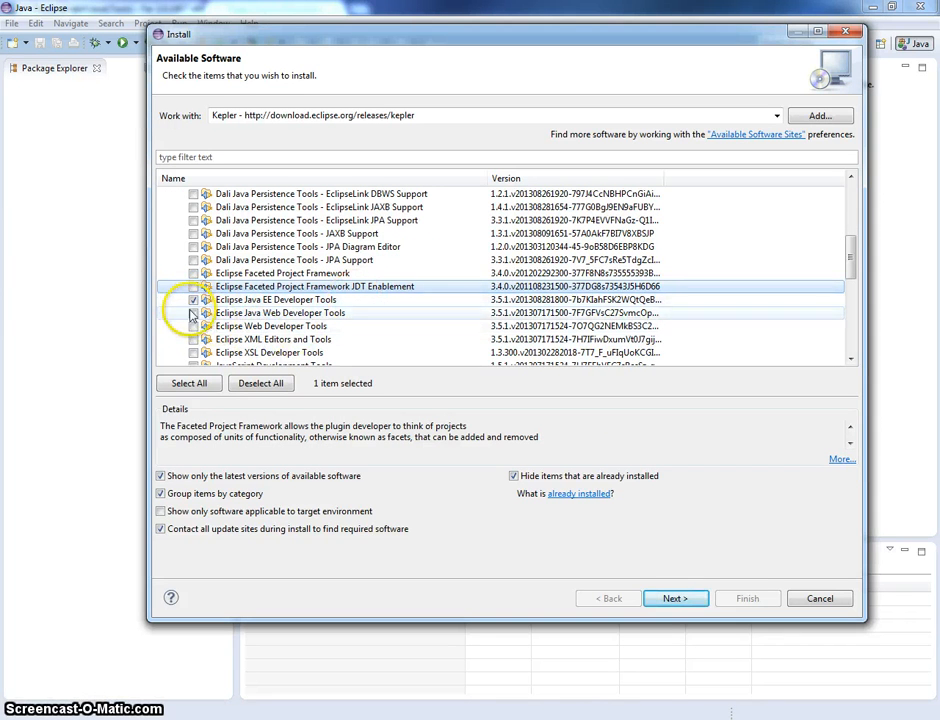
pyautogui.click(192, 312)
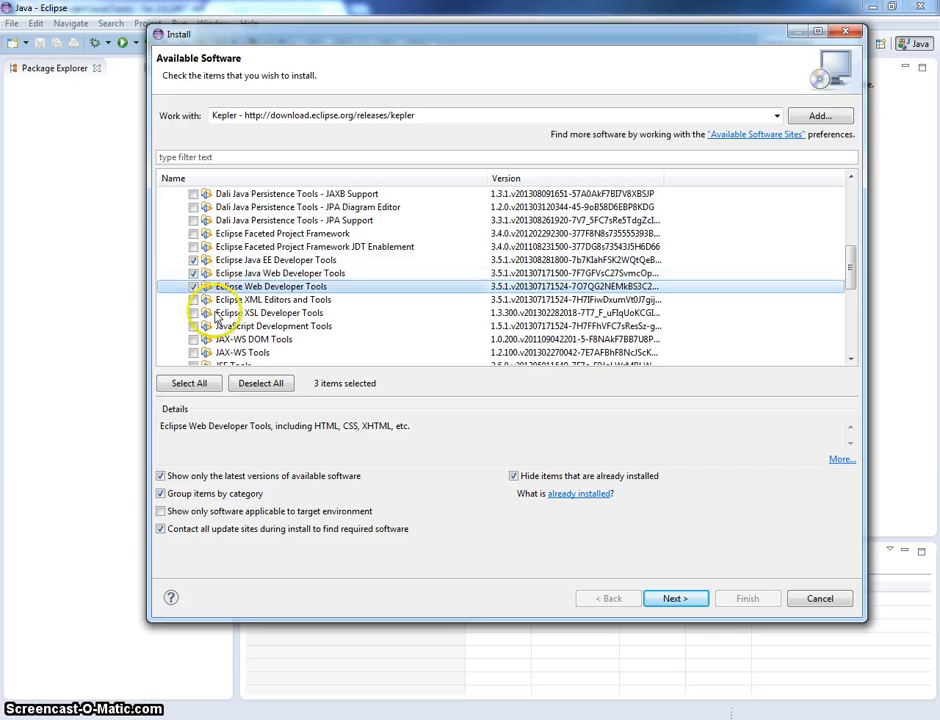
pyautogui.click(194, 312)
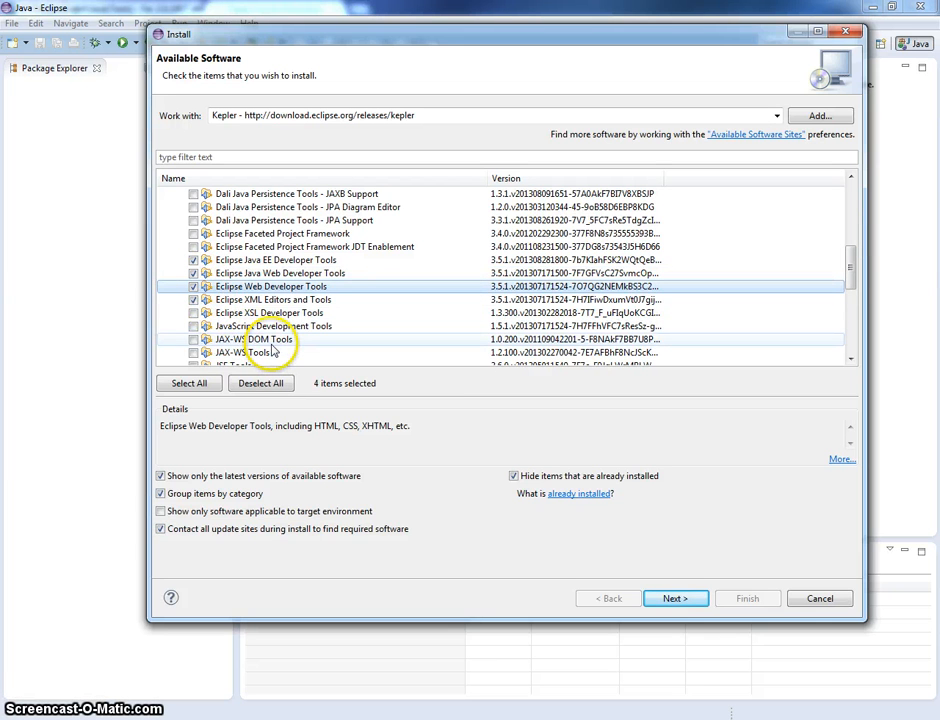
pyautogui.click(192, 352)
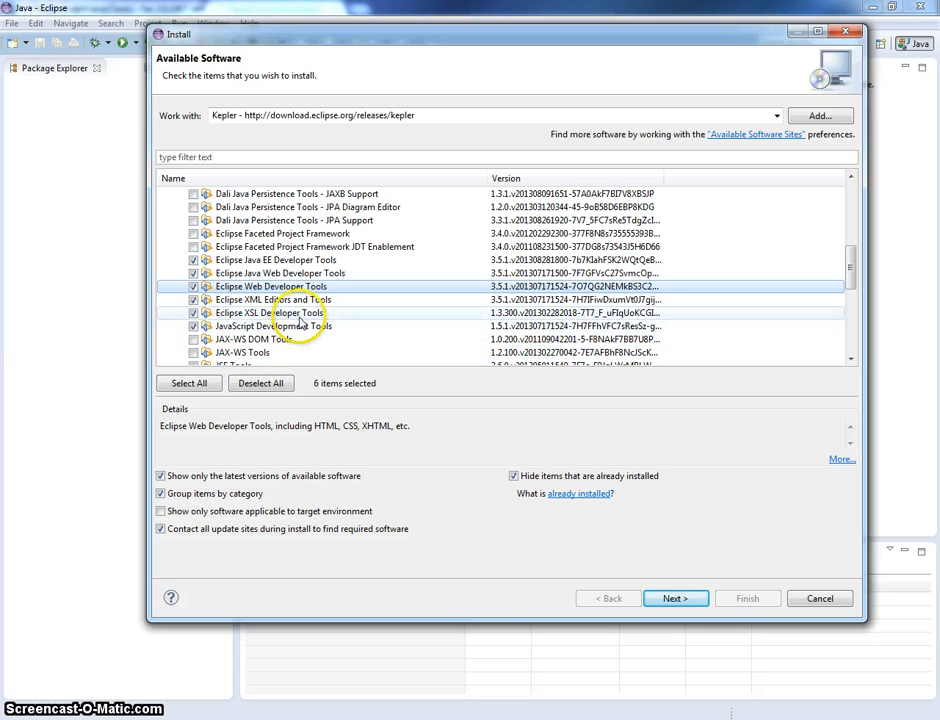
# Tick JSF Tools and one m2e-wtp configurator, dropping the duplicate configurator.
pyautogui.scroll(-3)
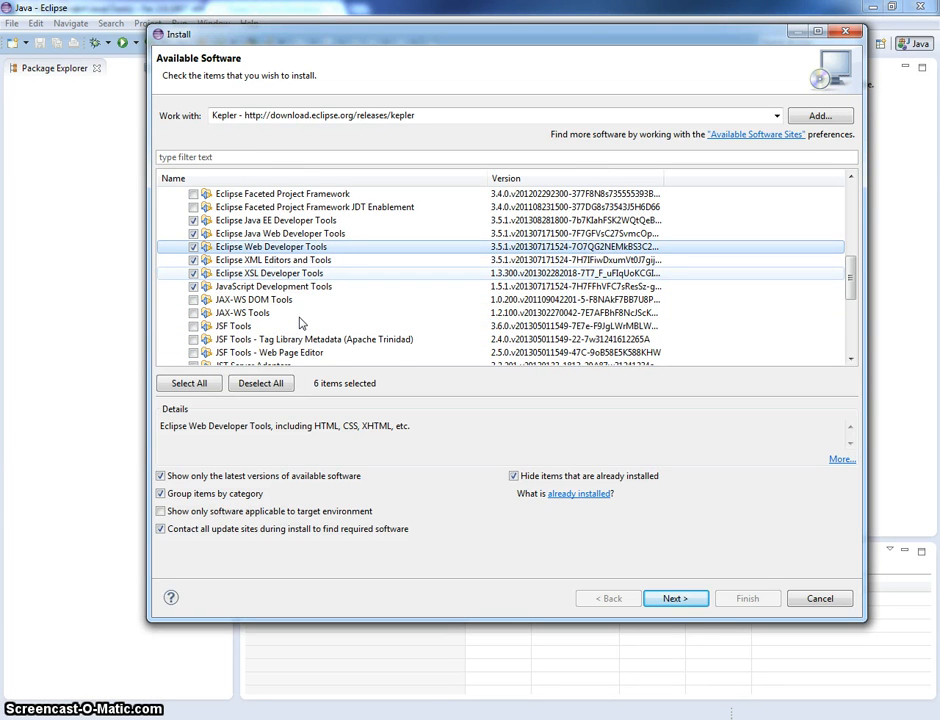
pyautogui.scroll(-3)
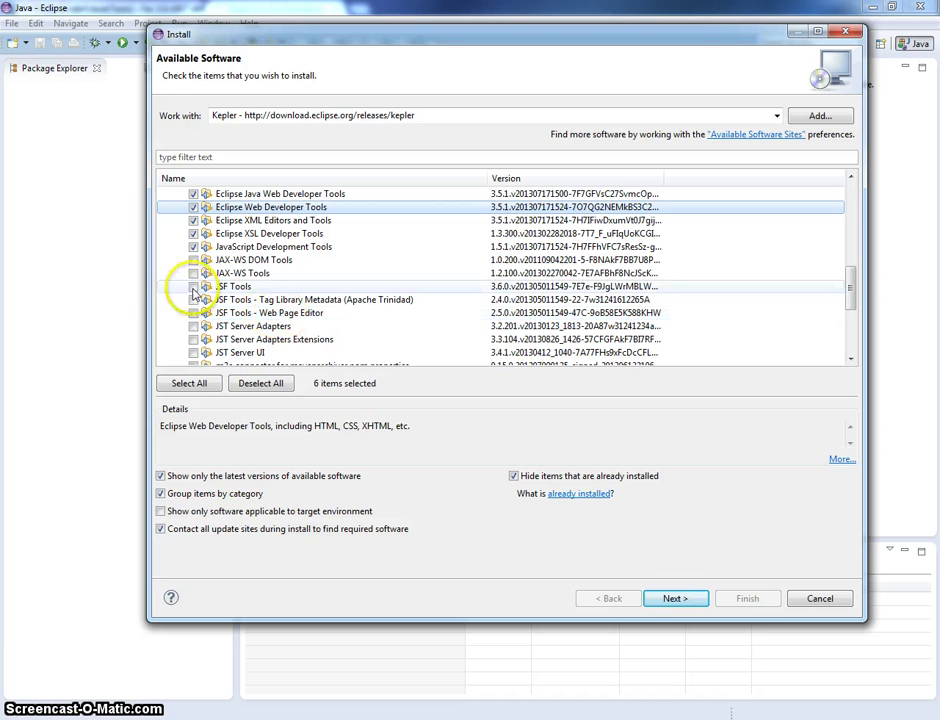
pyautogui.click(192, 288)
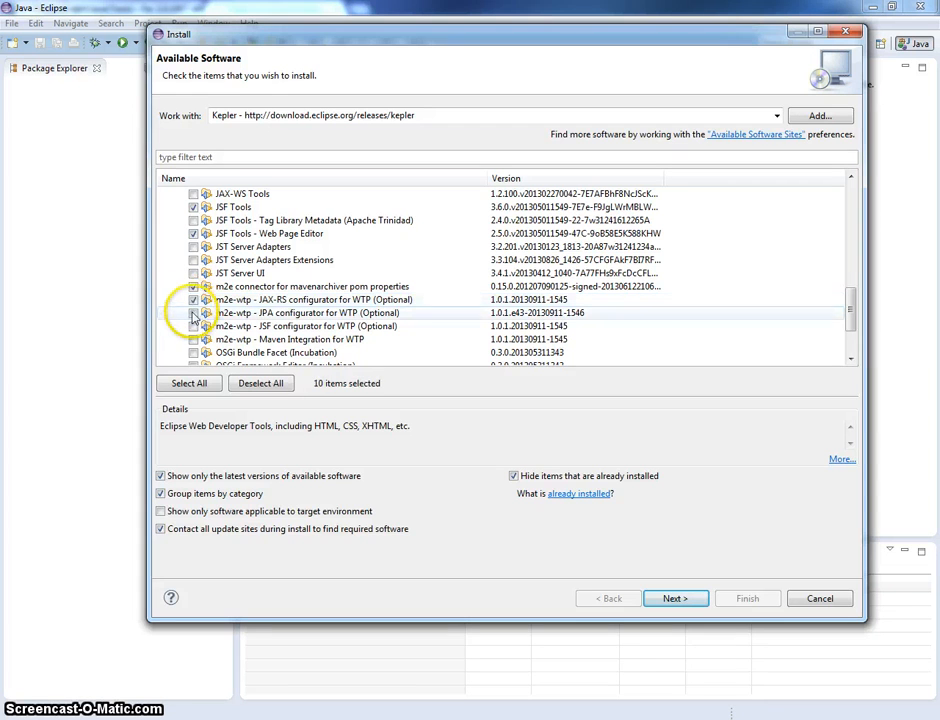
pyautogui.click(192, 326)
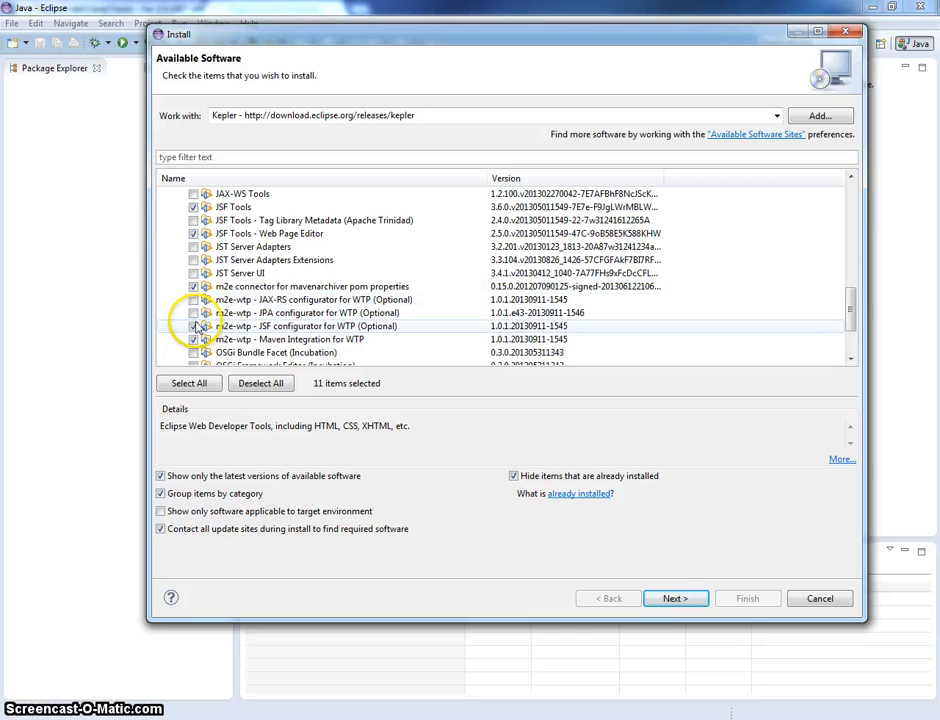
pyautogui.click(192, 326)
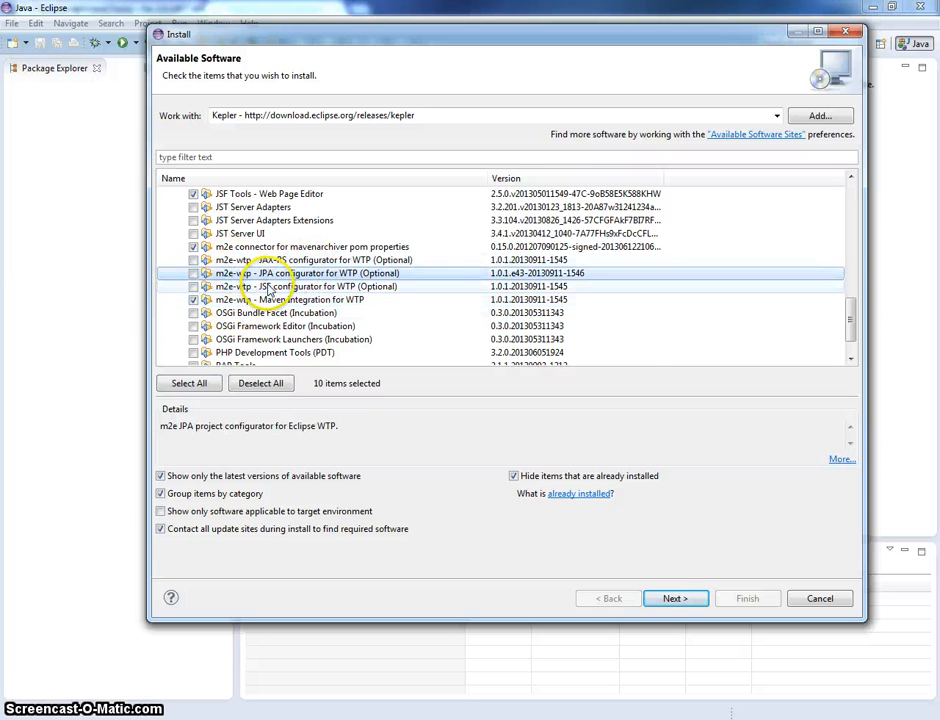
pyautogui.scroll(-3)
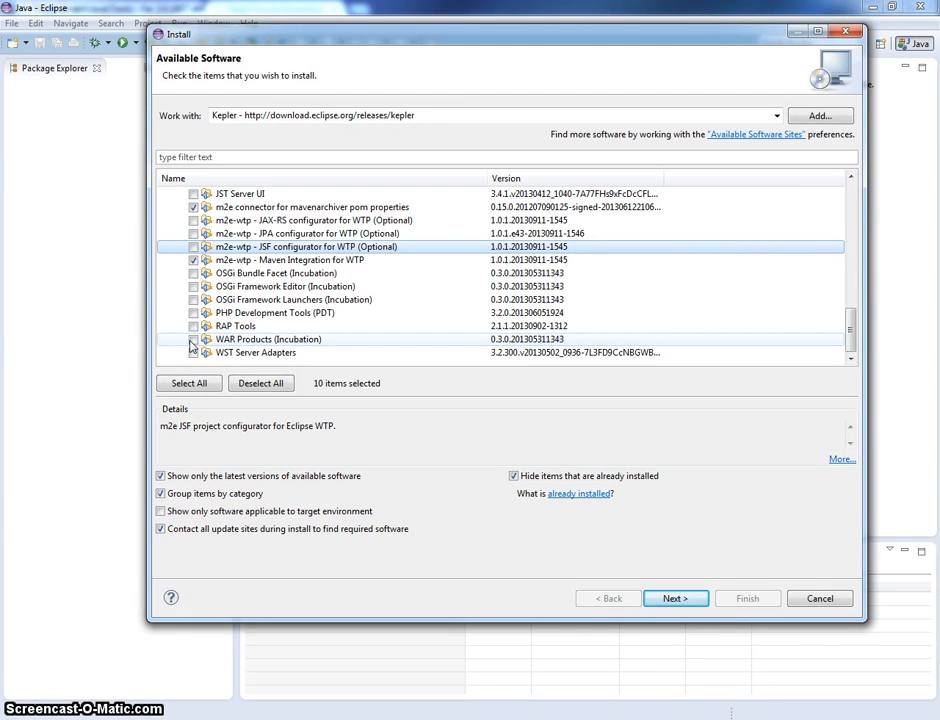
# Tick WST Server Adapters and browse the remaining categories including Modeling.
pyautogui.click(192, 352)
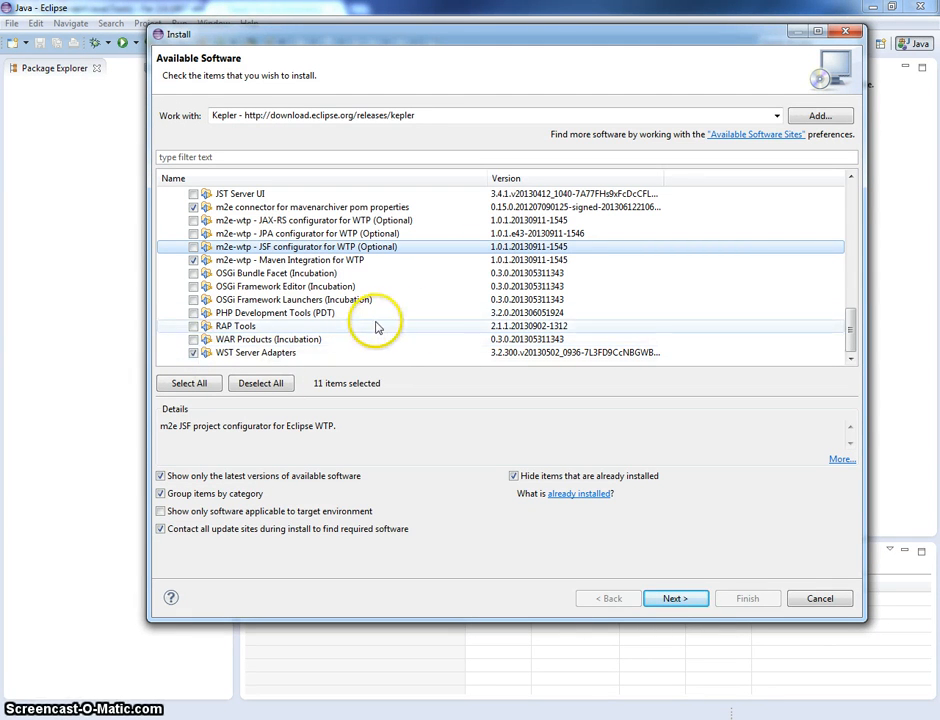
pyautogui.click(254, 352)
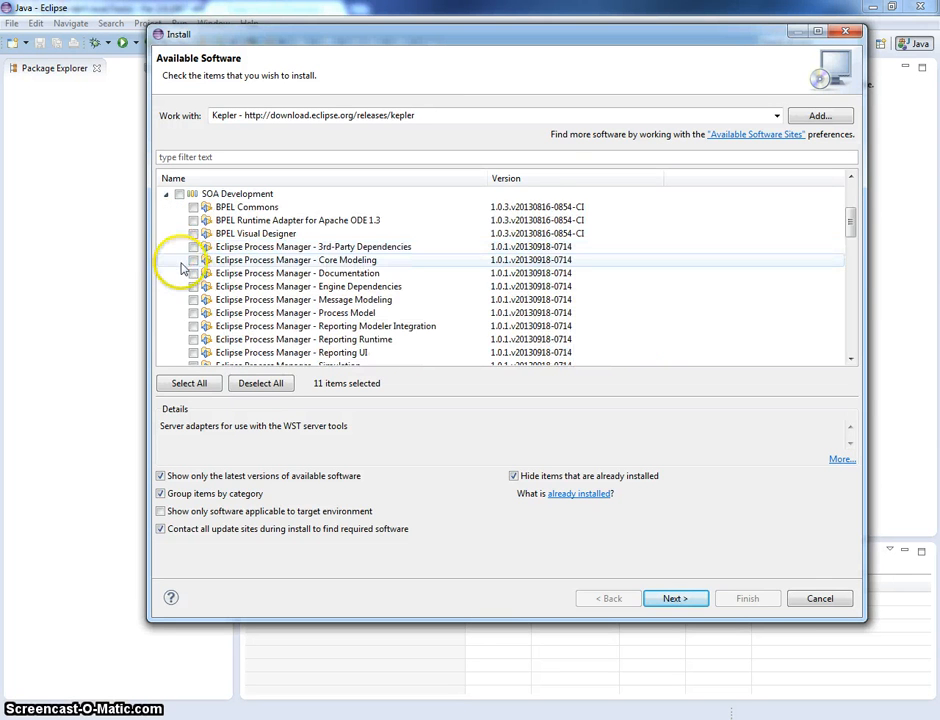
pyautogui.scroll(-3)
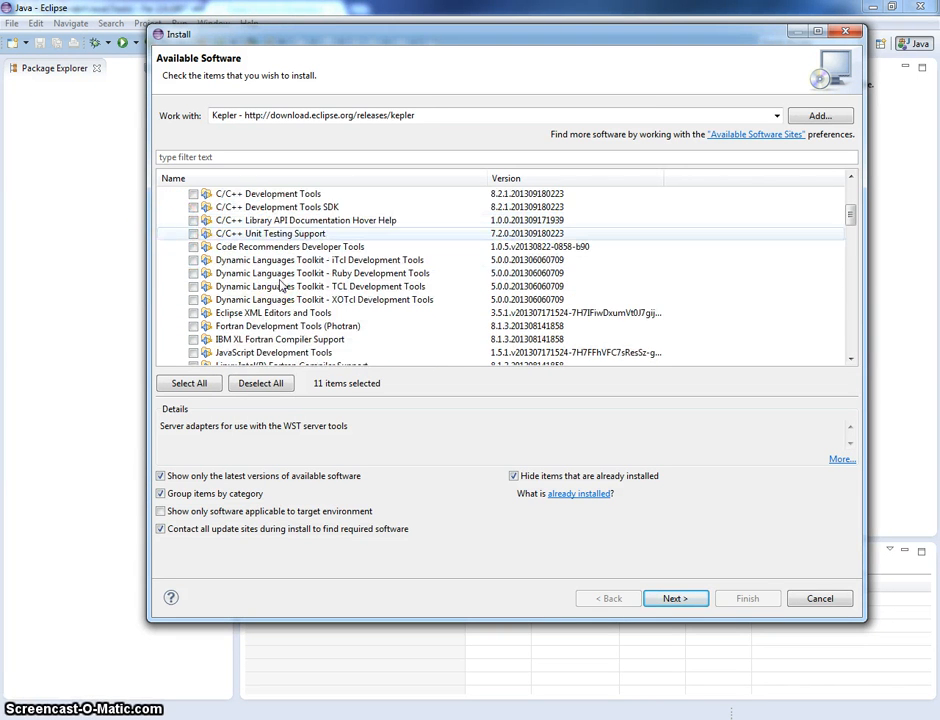
pyautogui.scroll(-3)
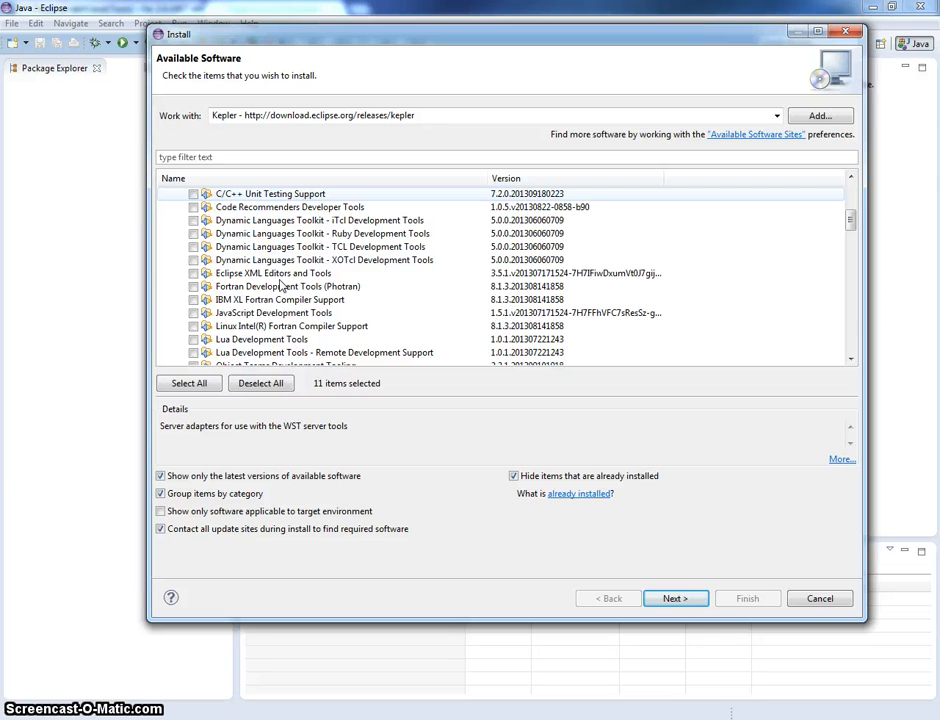
pyautogui.scroll(-3)
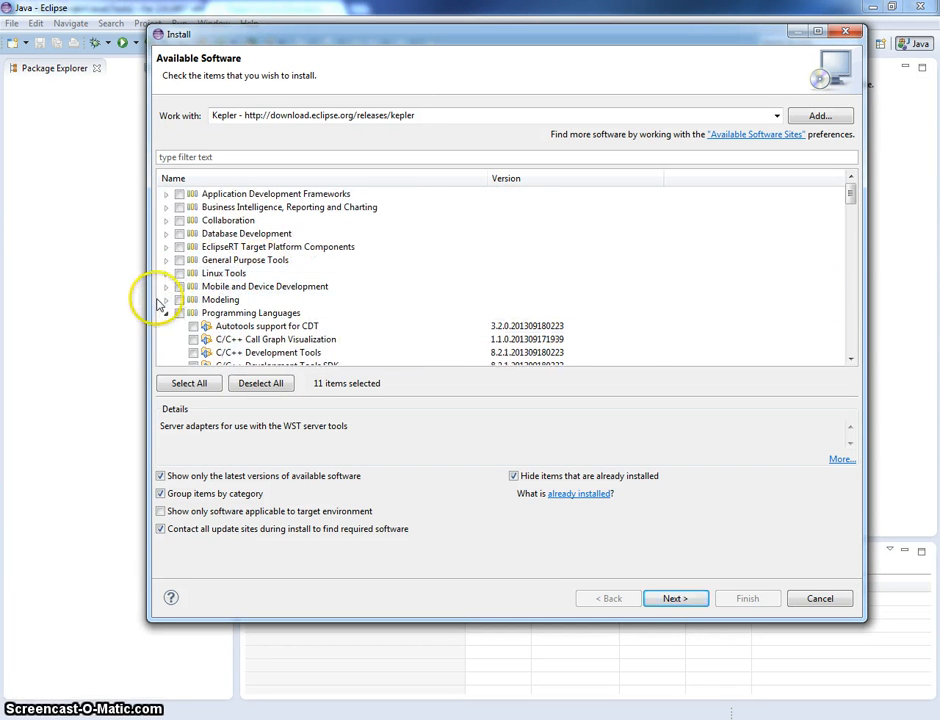
pyautogui.click(164, 300)
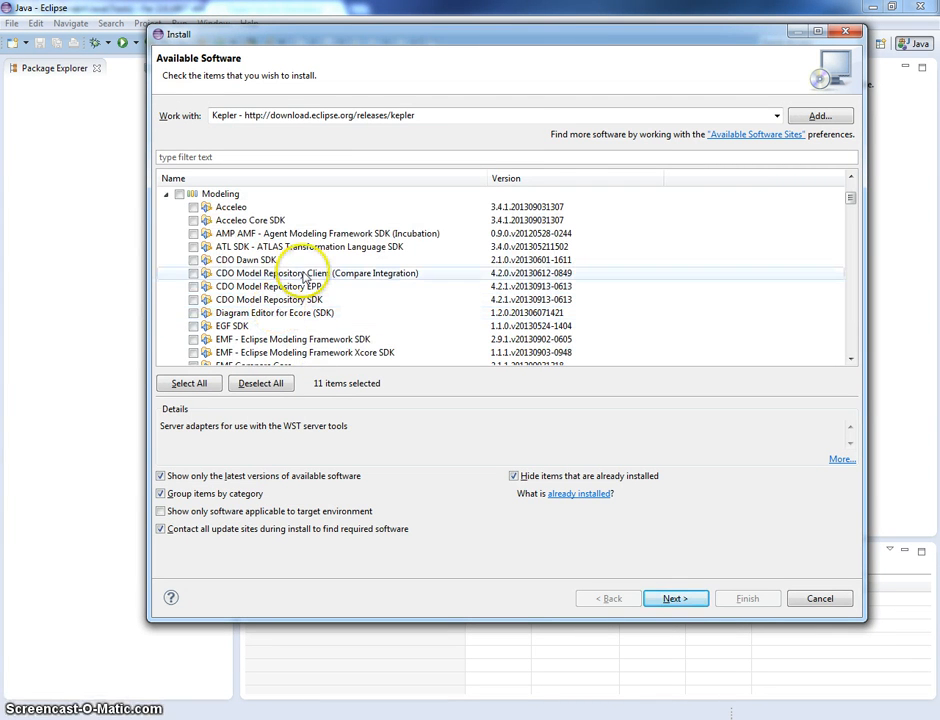
pyautogui.scroll(-3)
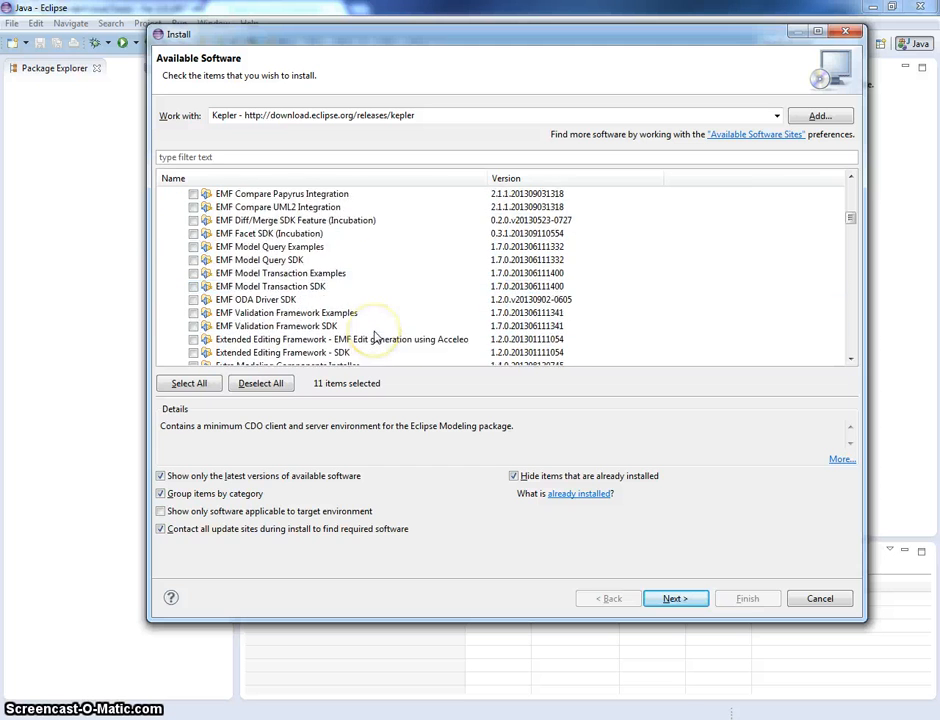
pyautogui.scroll(-3)
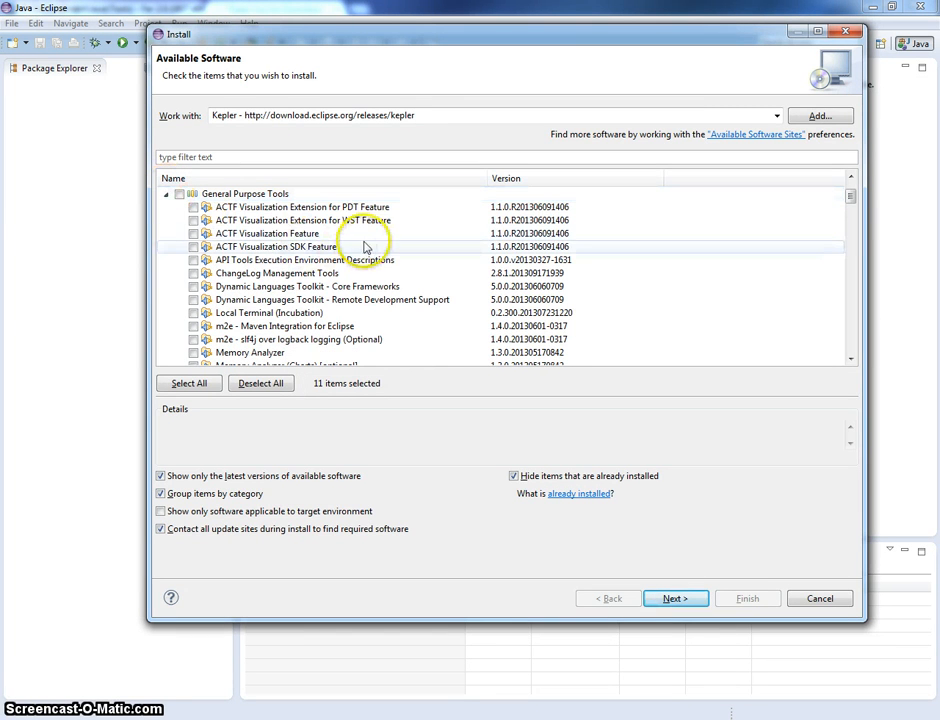
pyautogui.moveTo(356, 272)
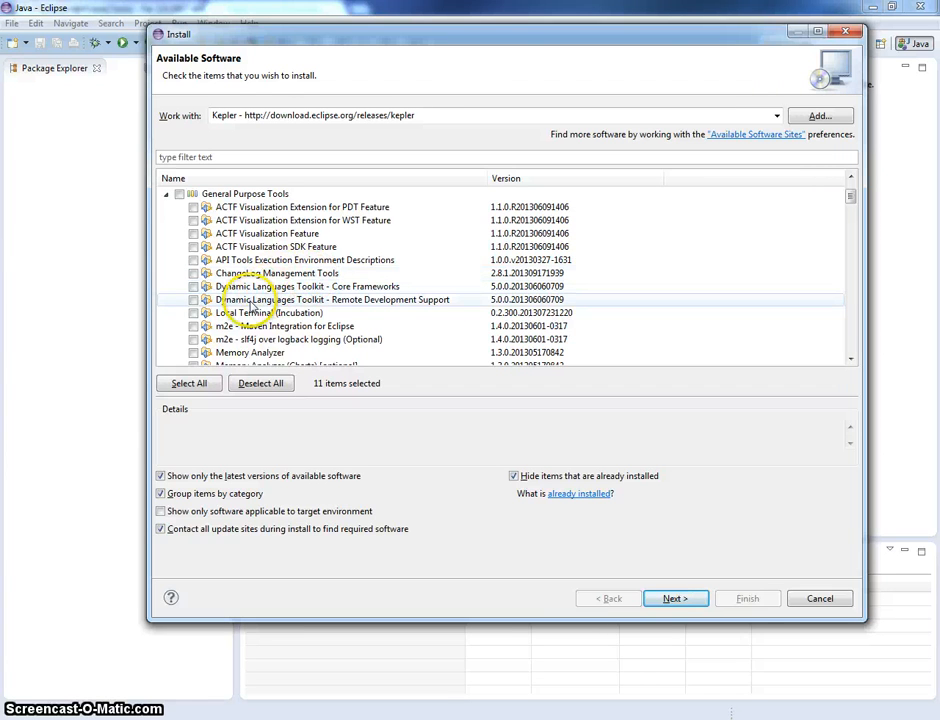
# Tick m2e - Maven Integration for Eclipse under General Purpose Tools.
pyautogui.click(192, 326)
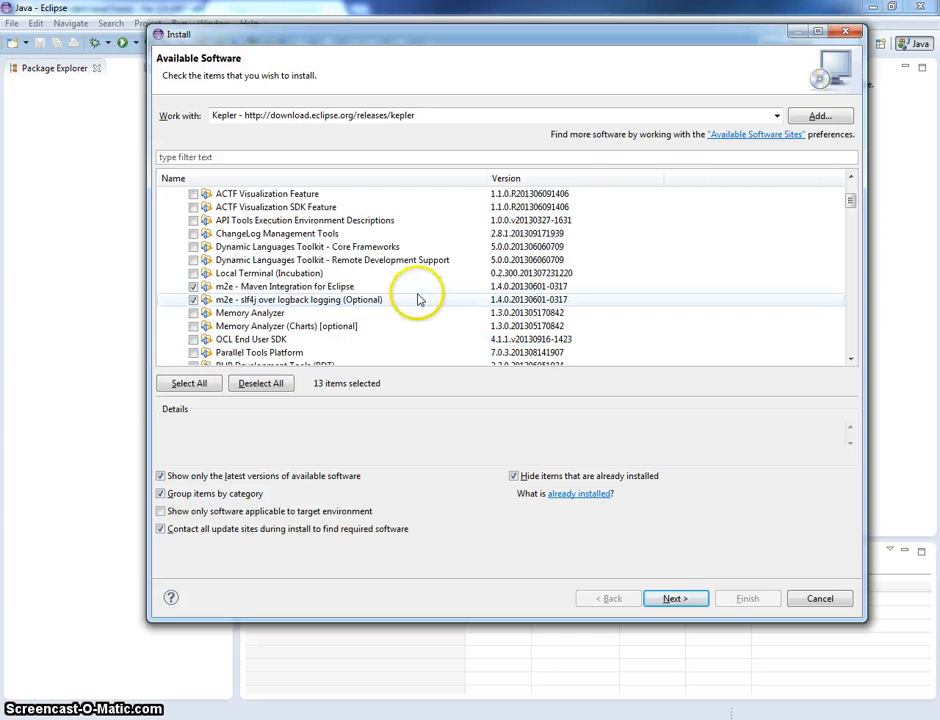
pyautogui.moveTo(336, 340)
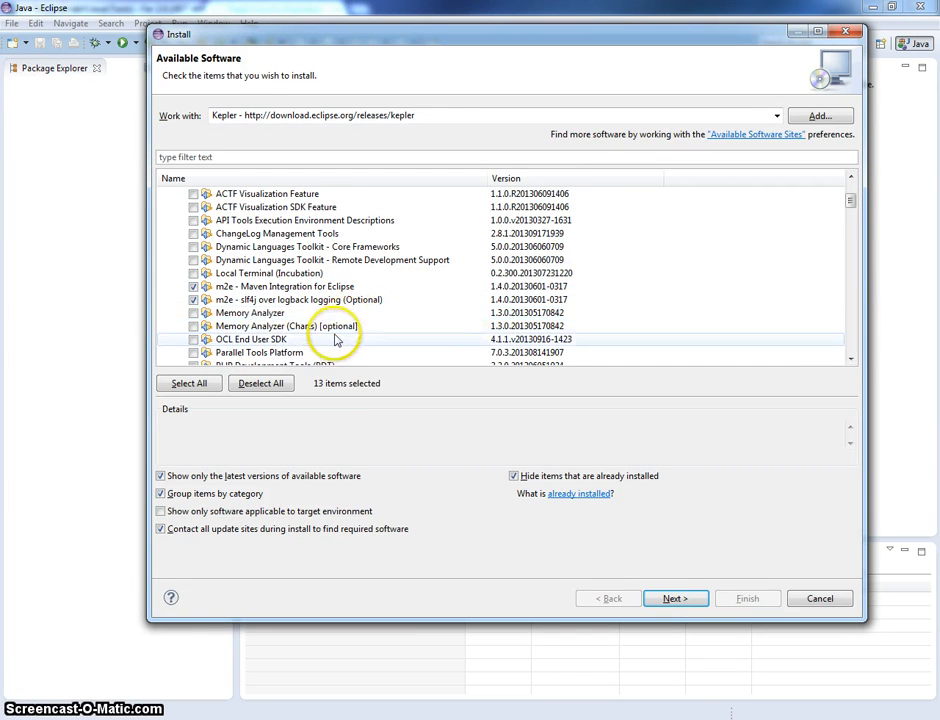
pyautogui.scroll(-3)
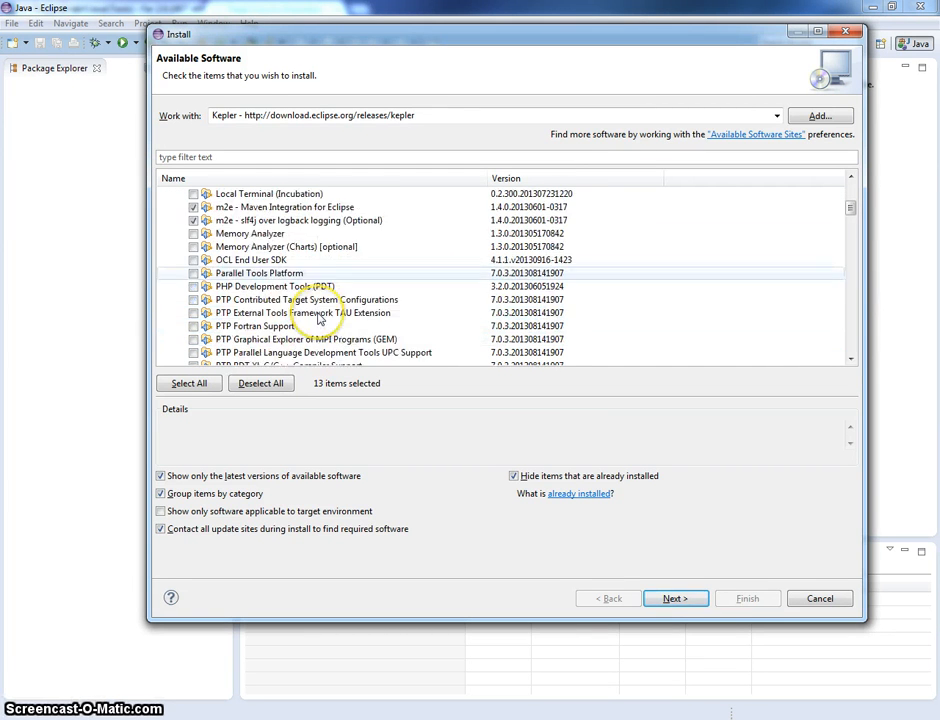
pyautogui.scroll(-3)
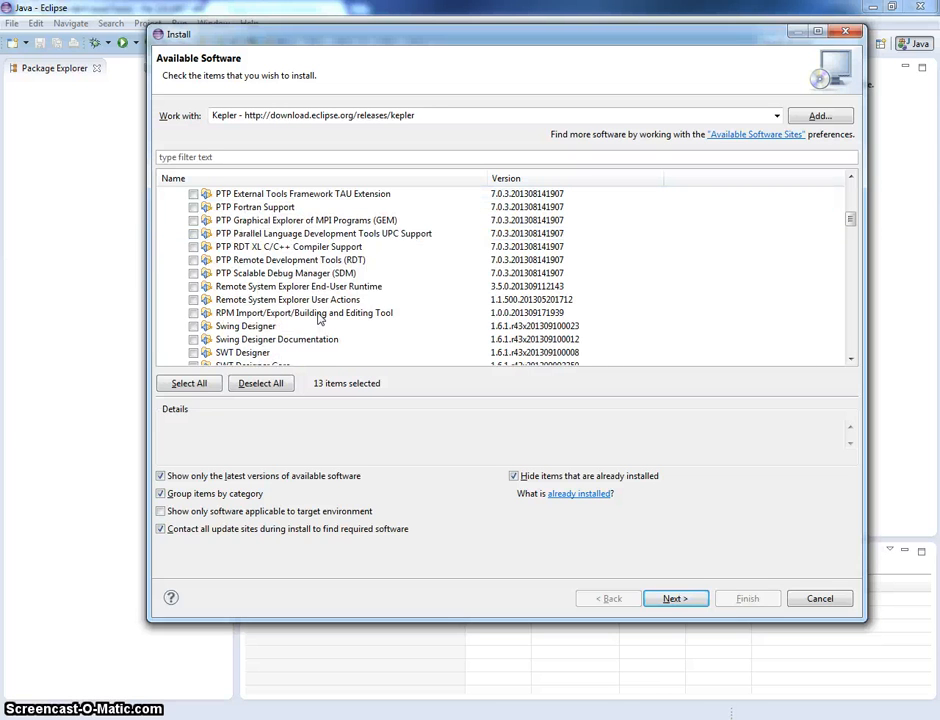
pyautogui.scroll(-3)
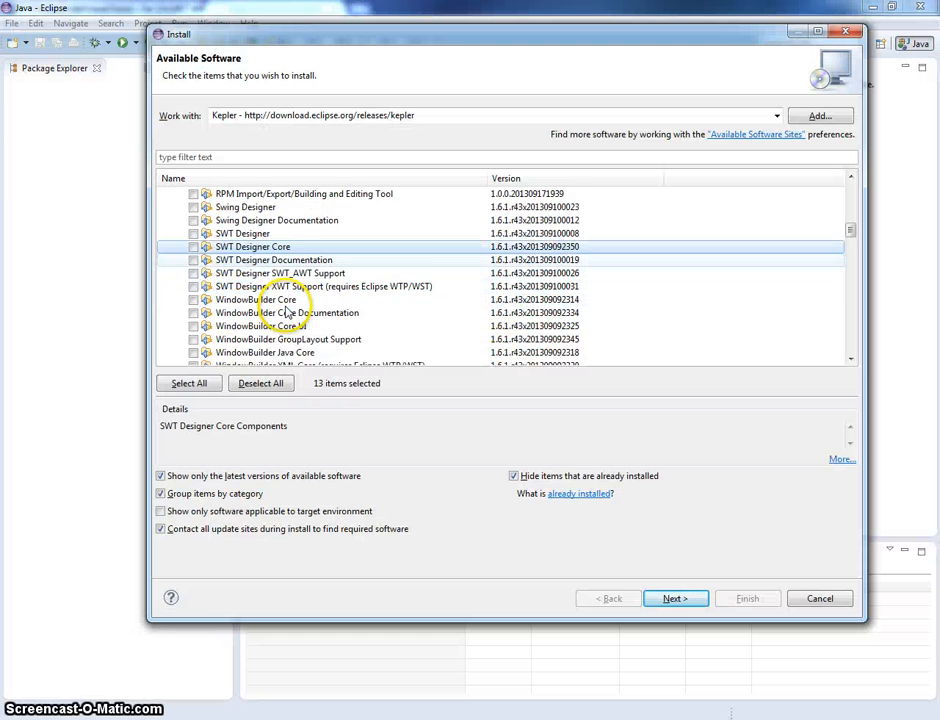
pyautogui.scroll(-3)
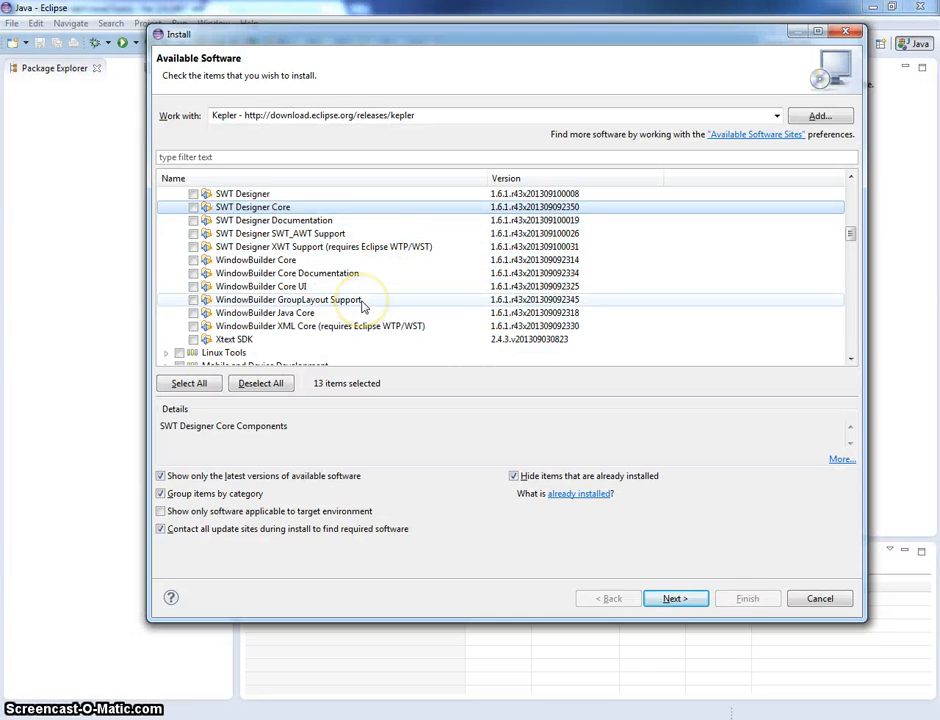
pyautogui.scroll(3)
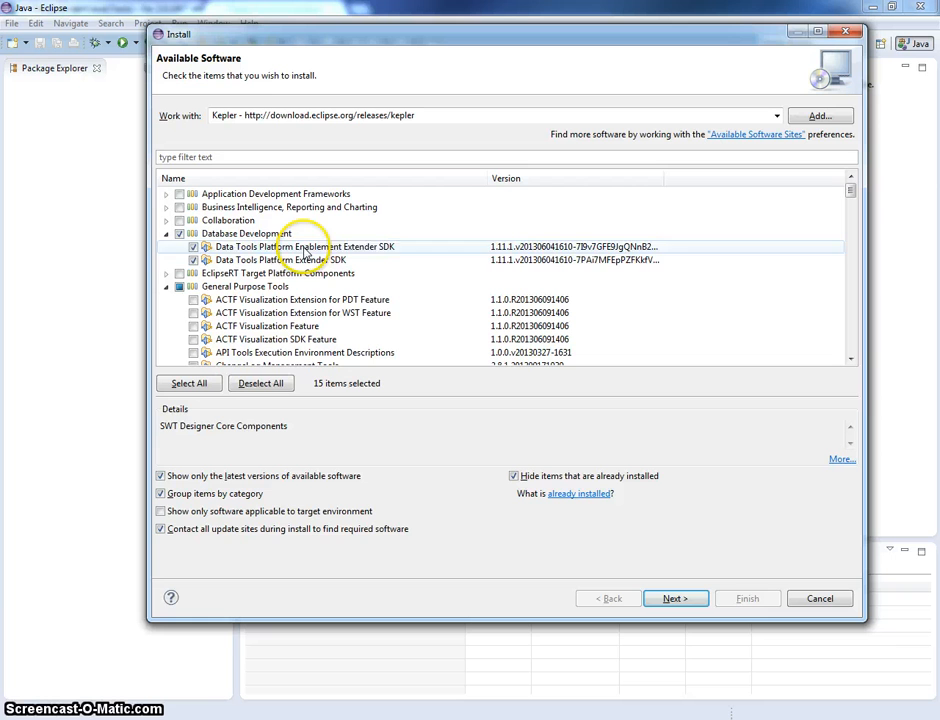
pyautogui.click(276, 260)
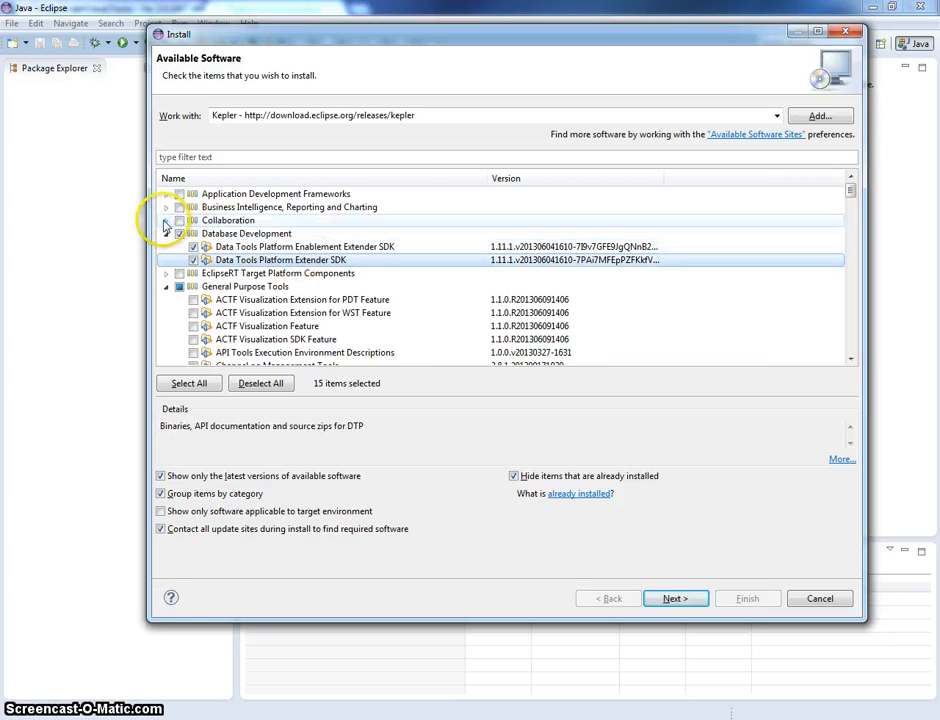
pyautogui.click(166, 220)
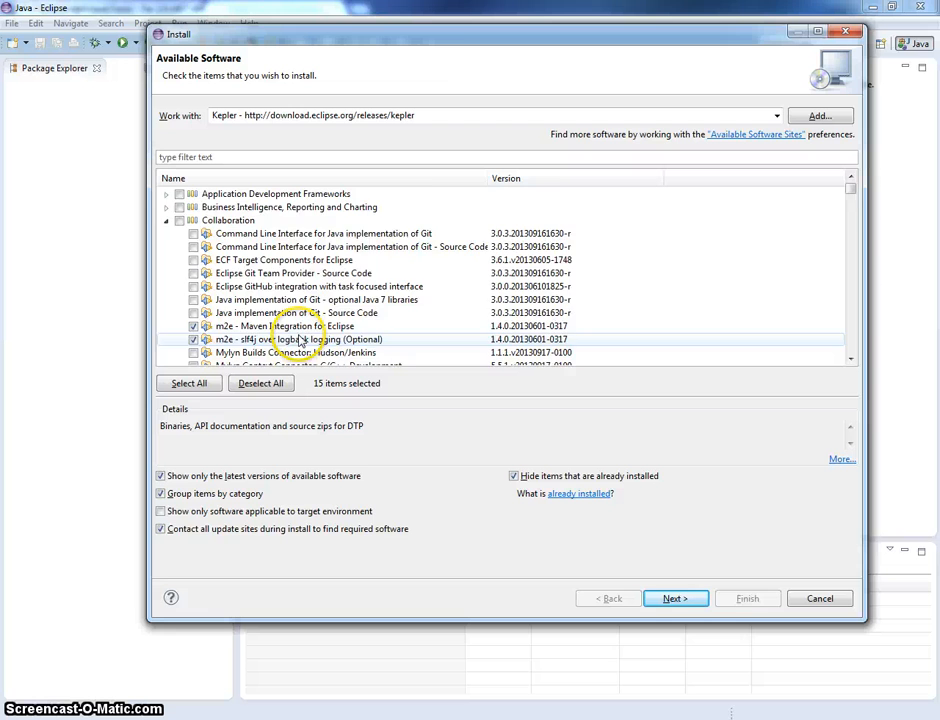
pyautogui.scroll(-3)
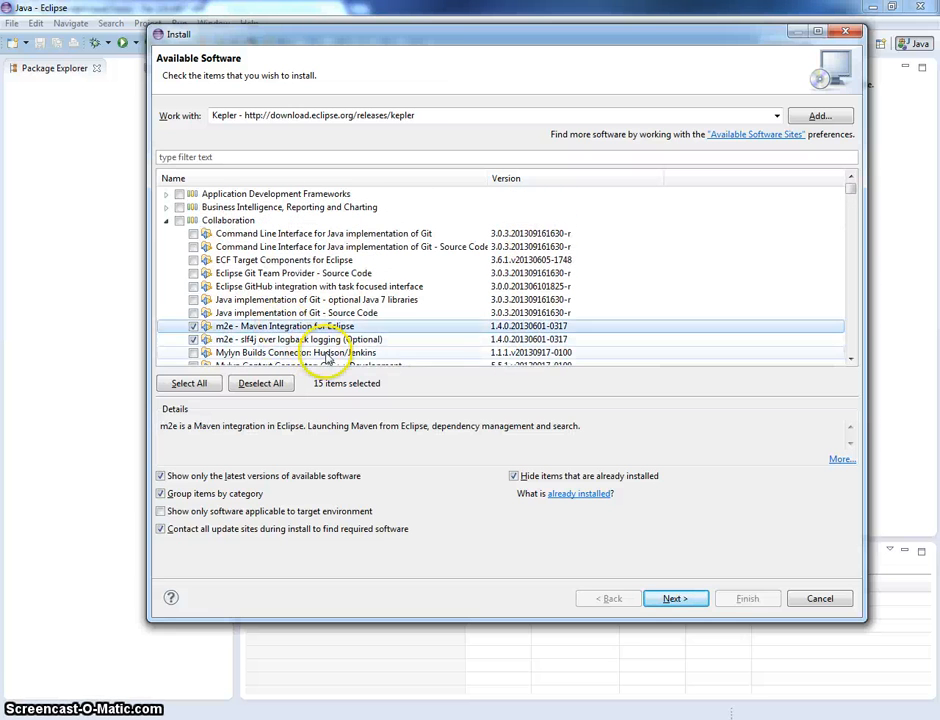
pyautogui.scroll(-3)
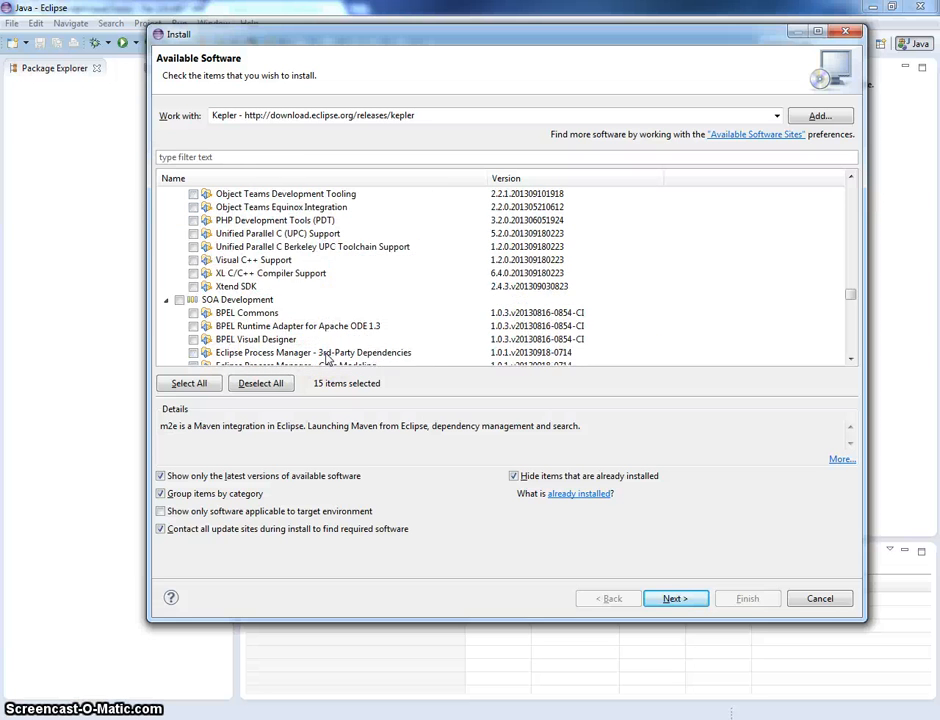
pyautogui.scroll(-3)
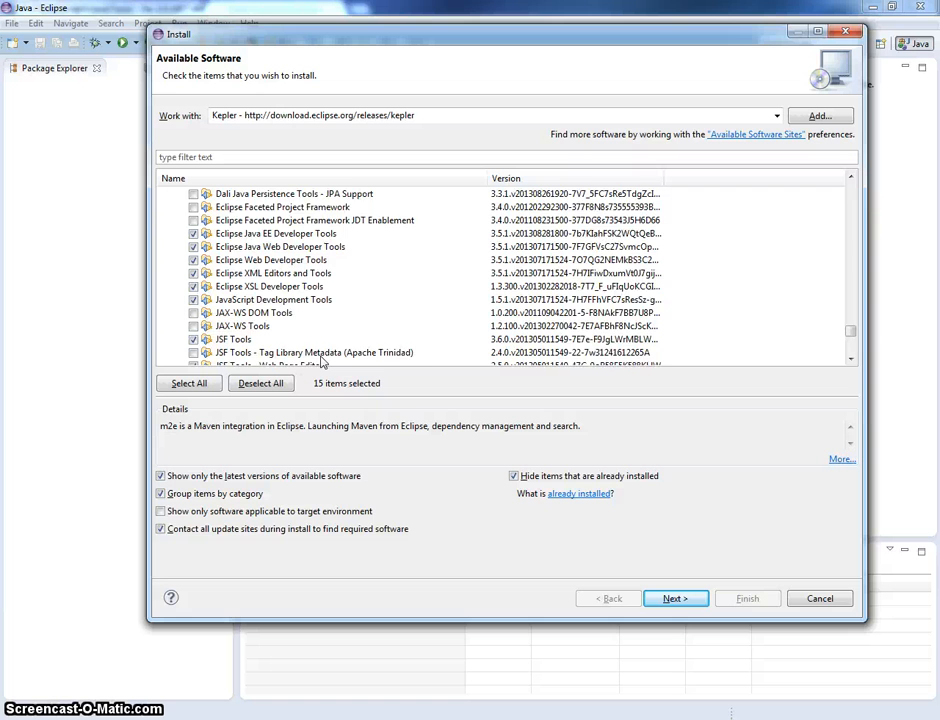
pyautogui.scroll(-3)
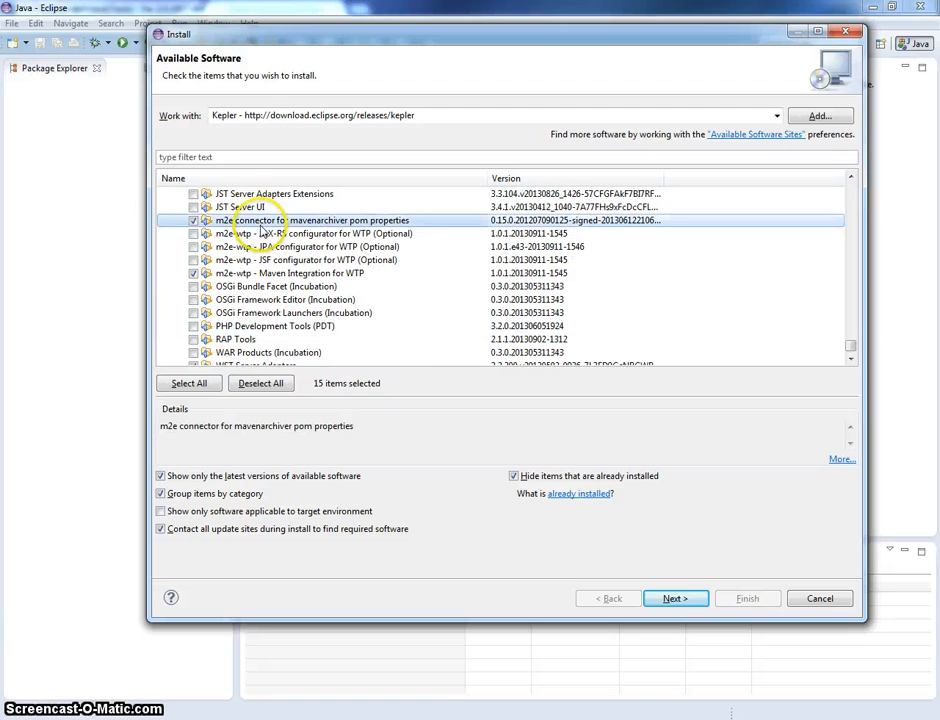
pyautogui.scroll(-3)
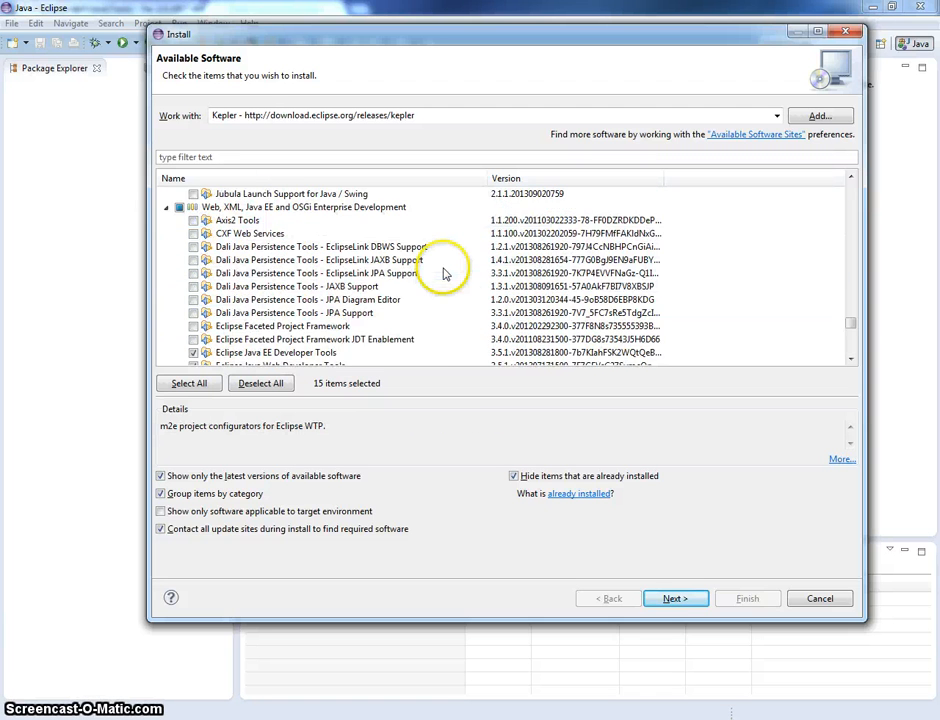
pyautogui.scroll(-3)
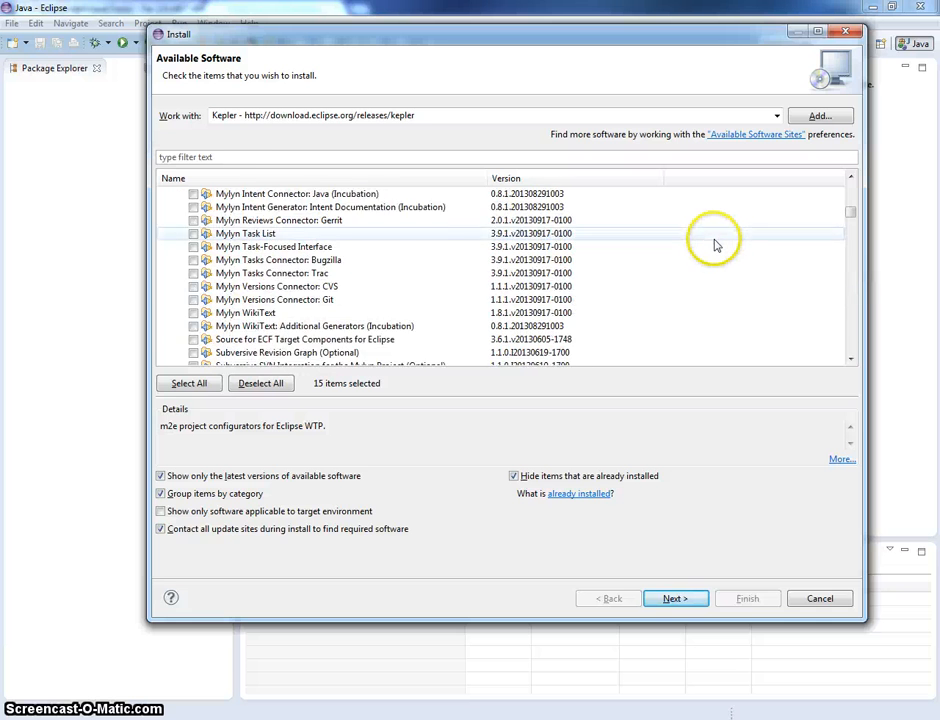
pyautogui.scroll(3)
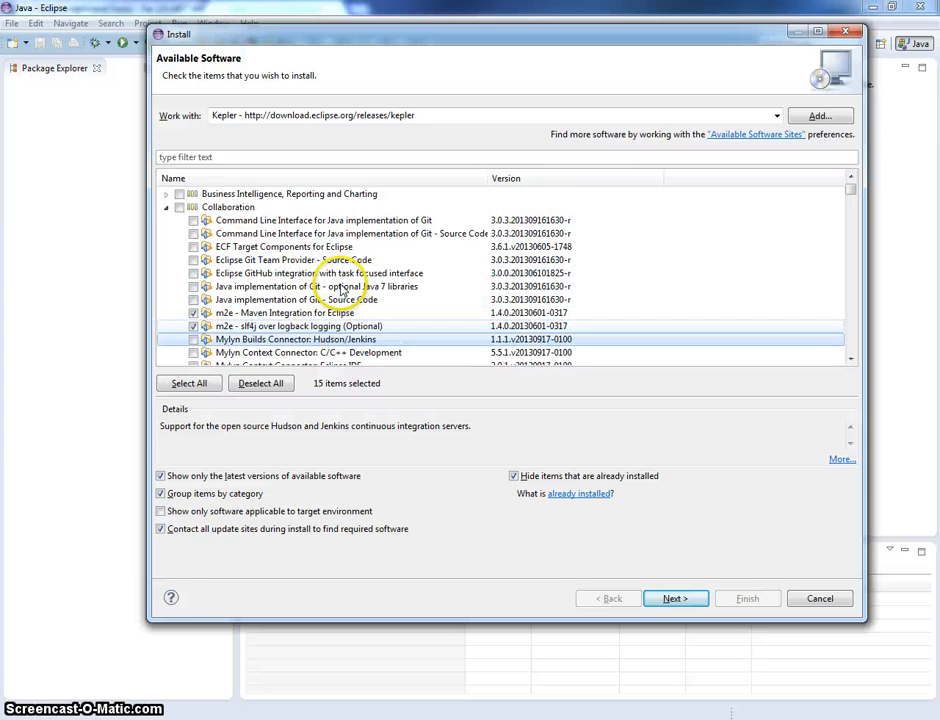
pyautogui.scroll(-3)
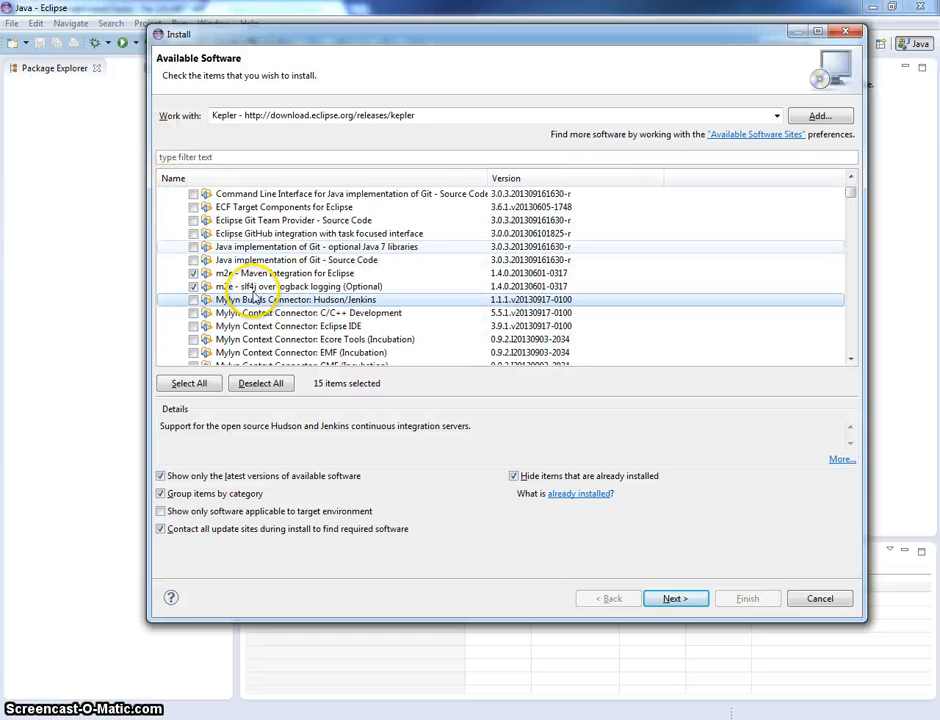
pyautogui.scroll(3)
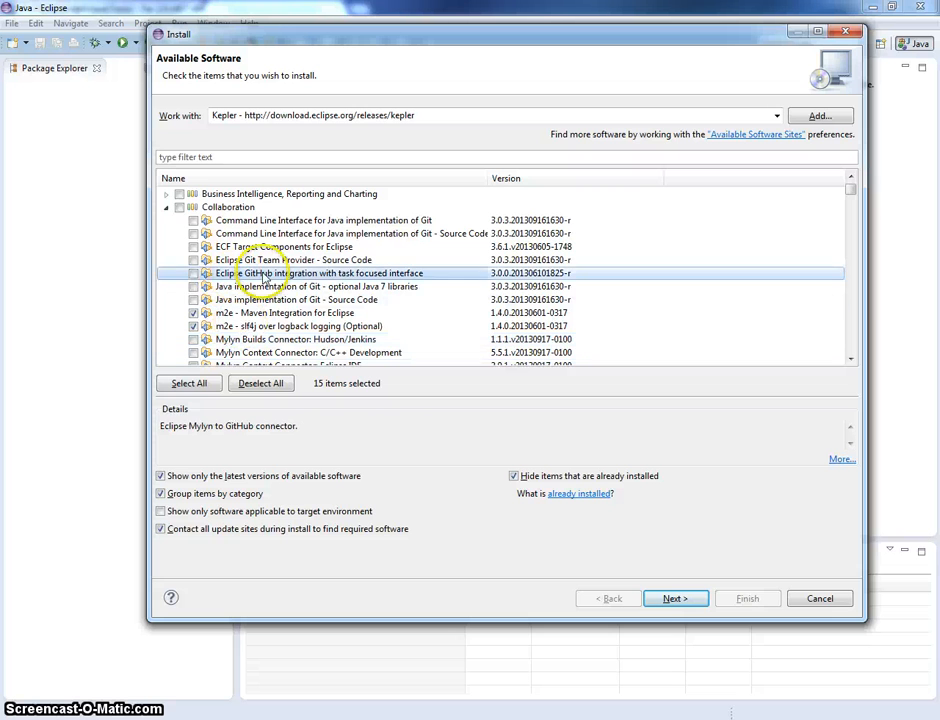
pyautogui.scroll(-3)
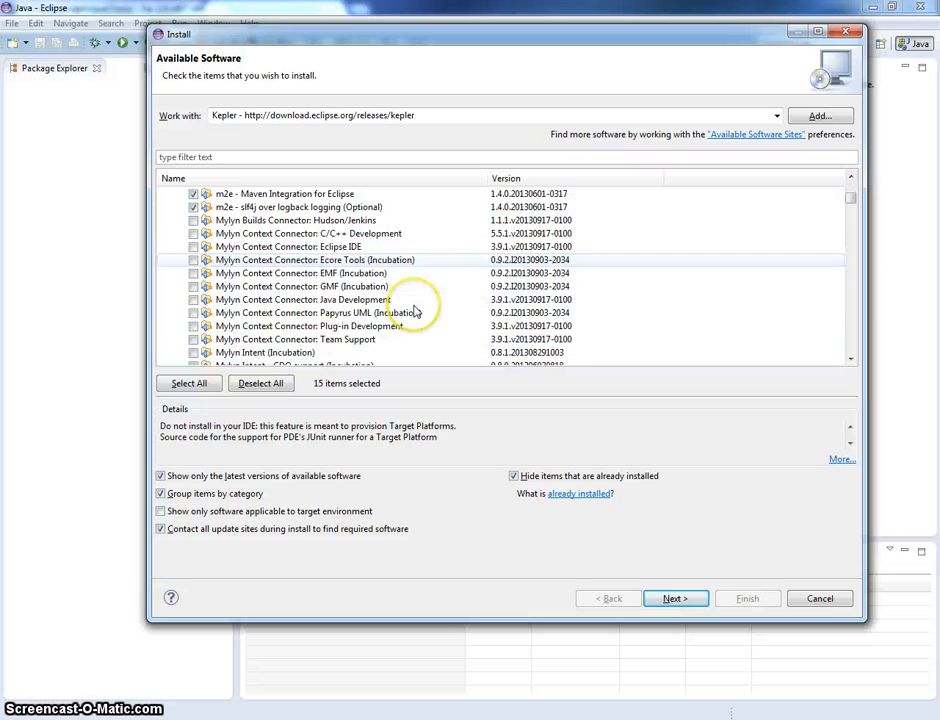
pyautogui.scroll(-3)
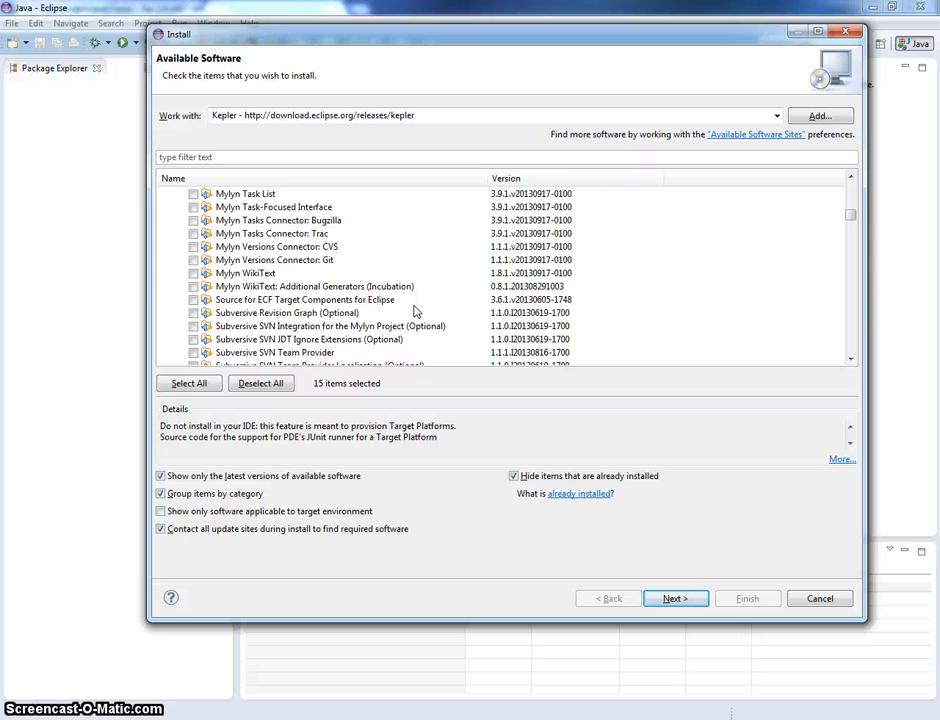
pyautogui.scroll(-3)
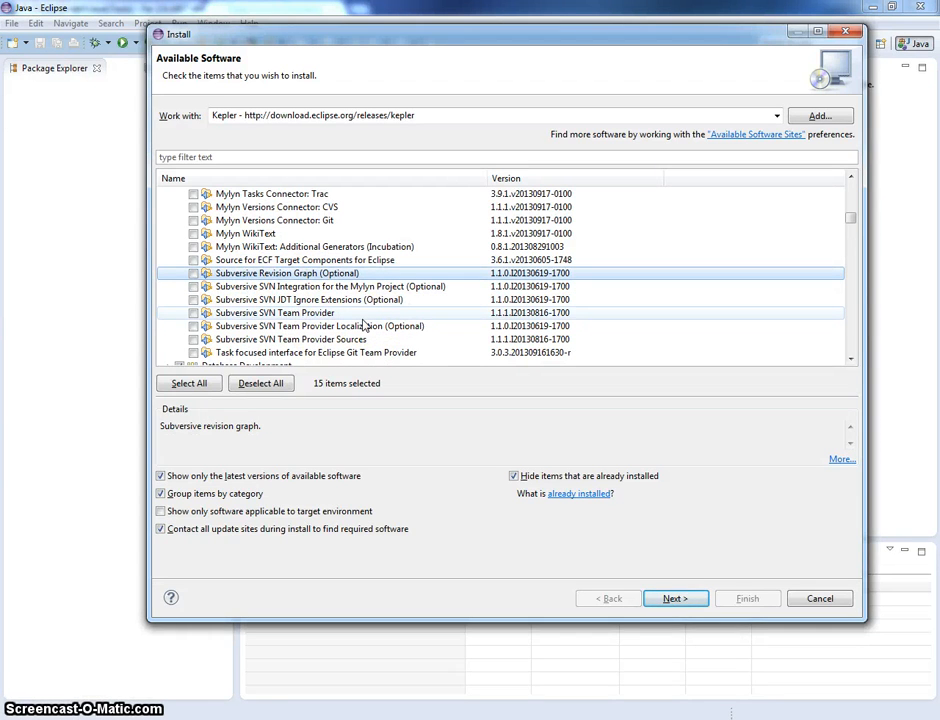
pyautogui.moveTo(410, 152)
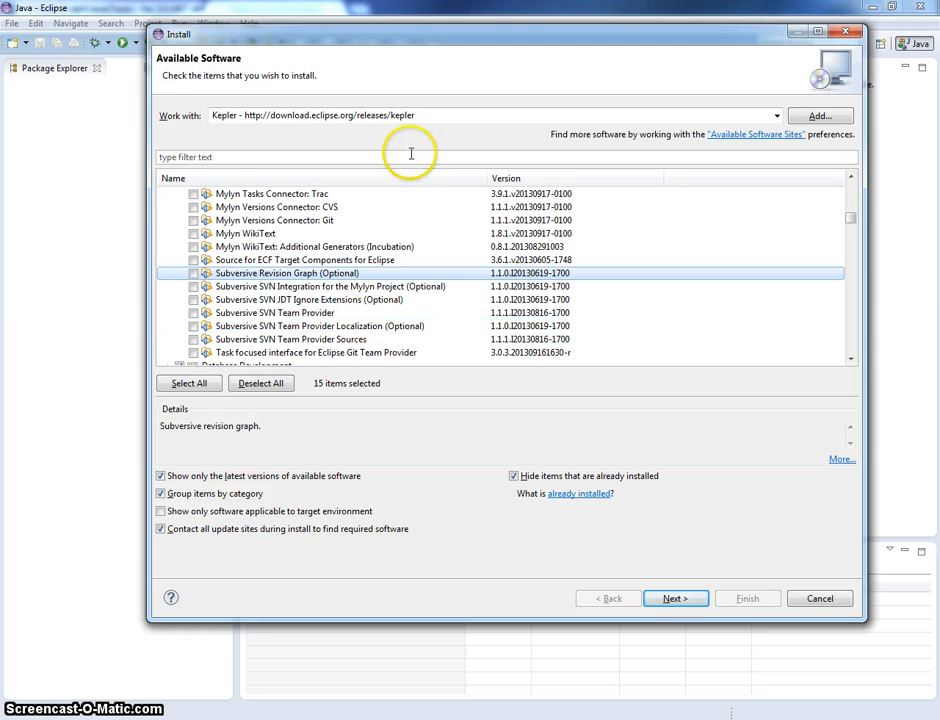
pyautogui.moveTo(330, 264)
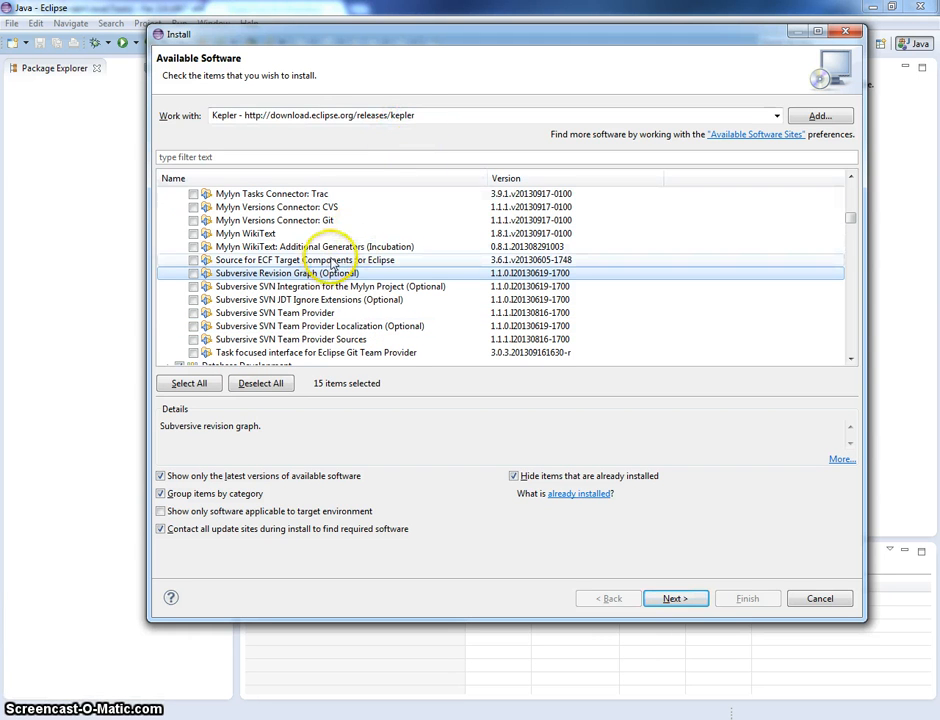
pyautogui.moveTo(378, 218)
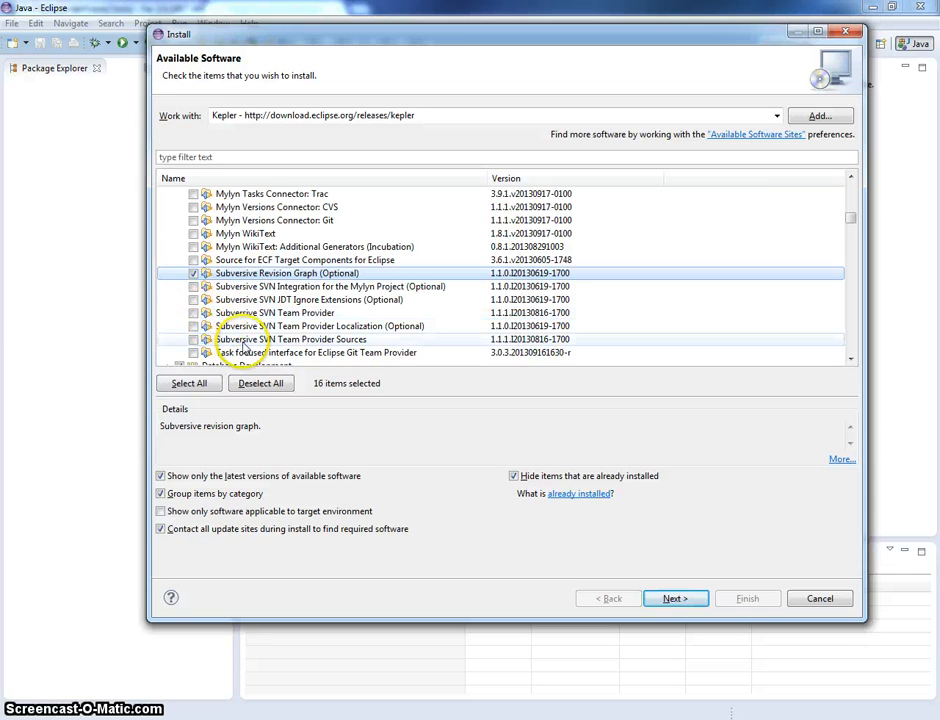
# Tick the Subversive SVN features: Revision Graph, SVN IDT Ignore Extensions and SVN Team Provider.
pyautogui.click(192, 312)
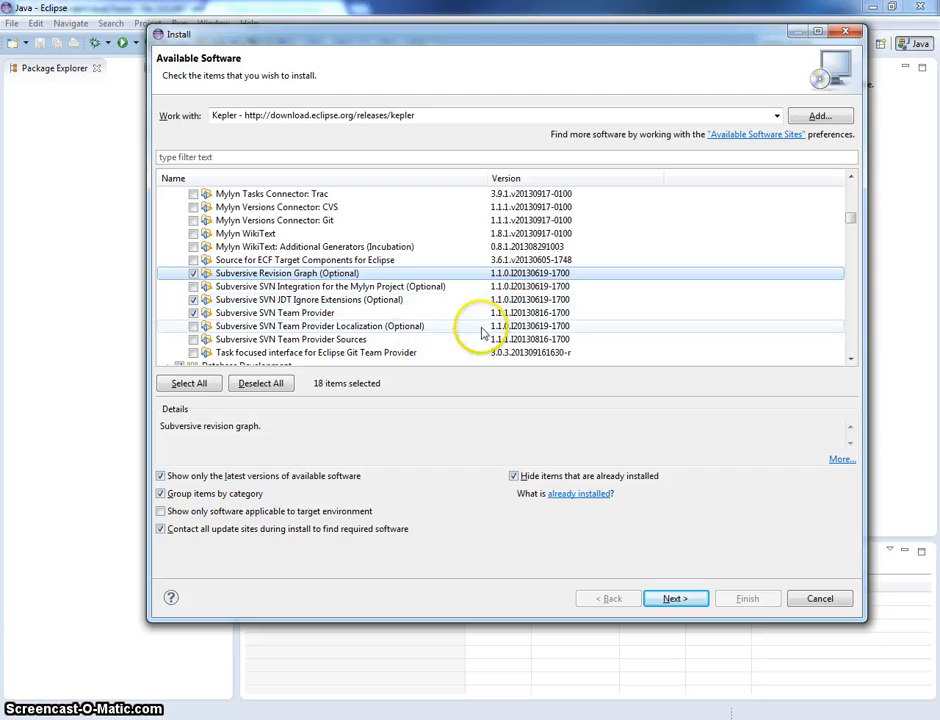
pyautogui.moveTo(348, 318)
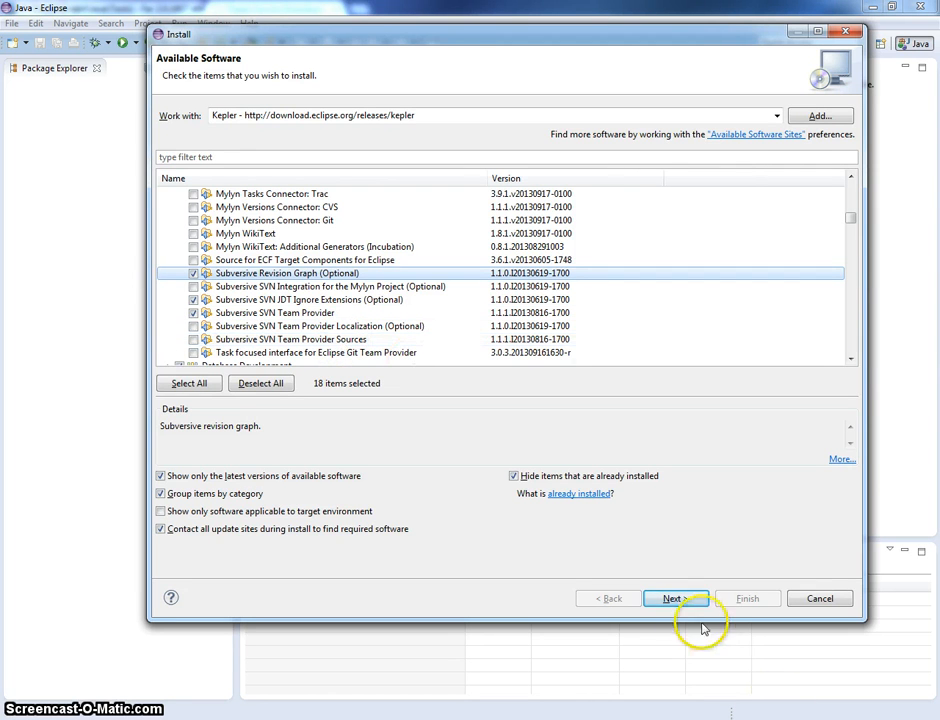
# Accept the license agreements and finish installing the eighteen selected components.
pyautogui.click(676, 598)
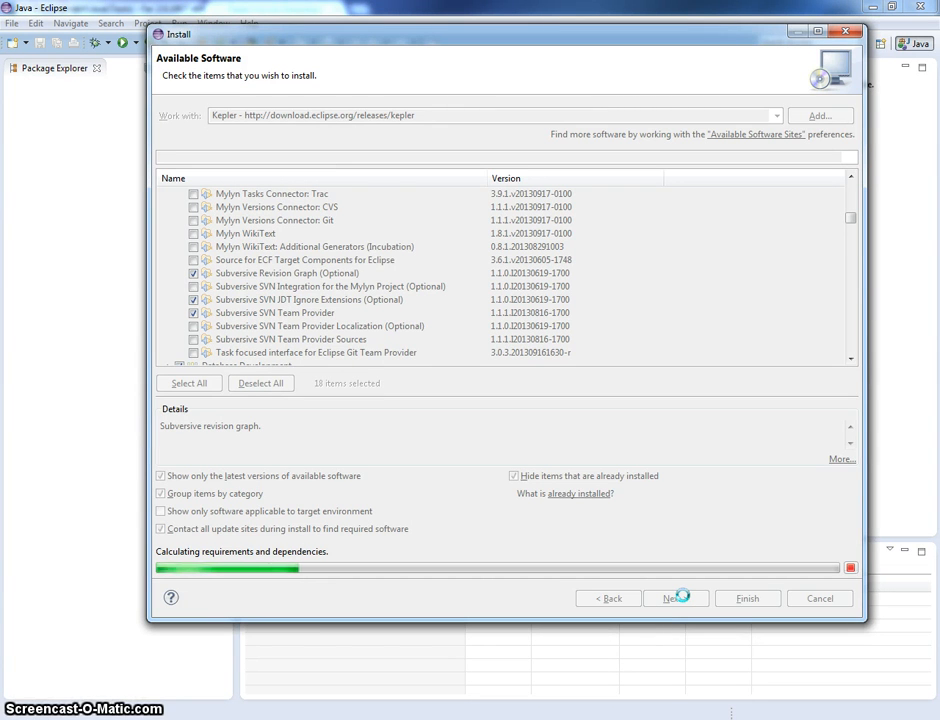
pyautogui.click(676, 598)
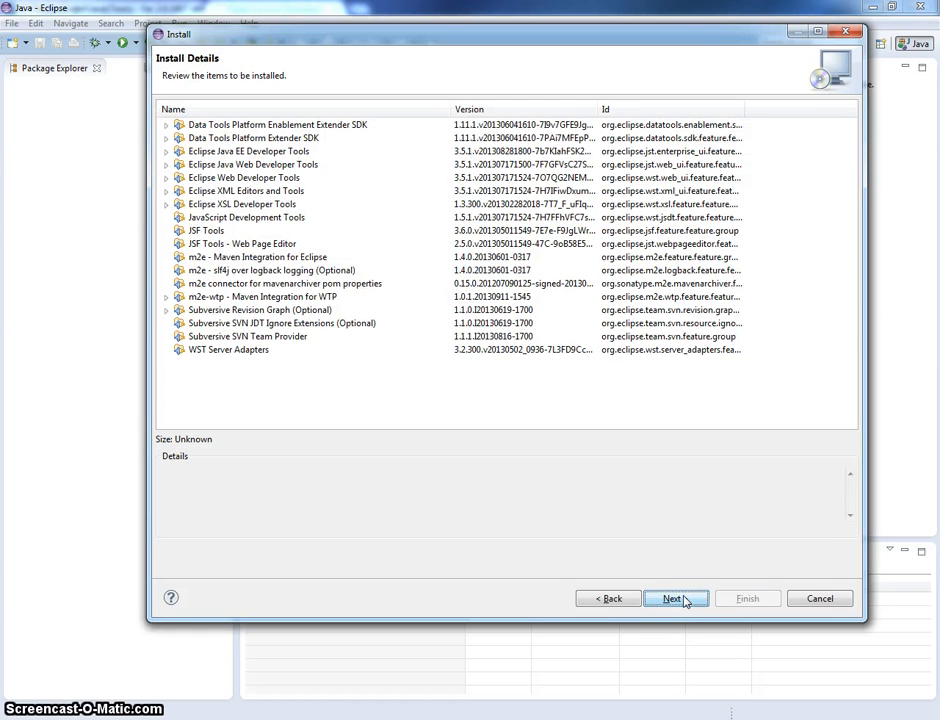
pyautogui.click(676, 598)
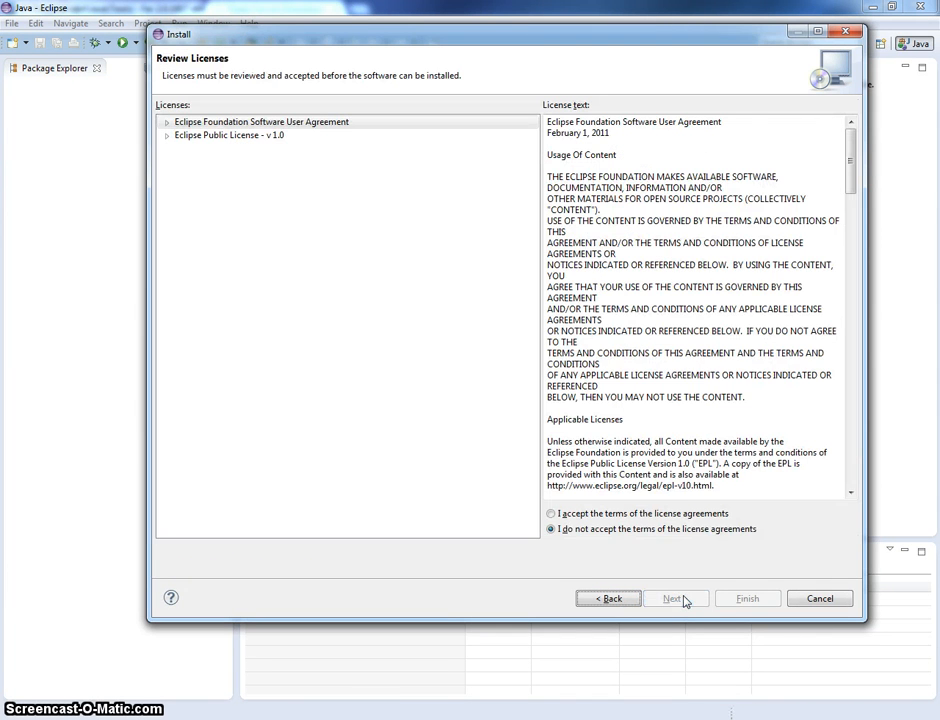
pyautogui.click(550, 512)
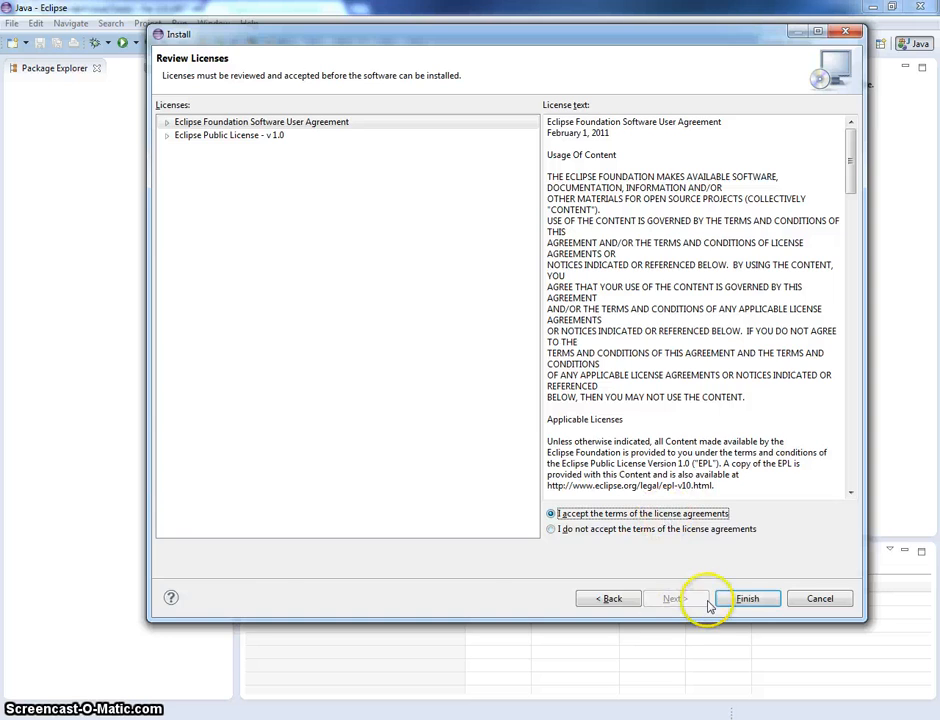
pyautogui.click(748, 598)
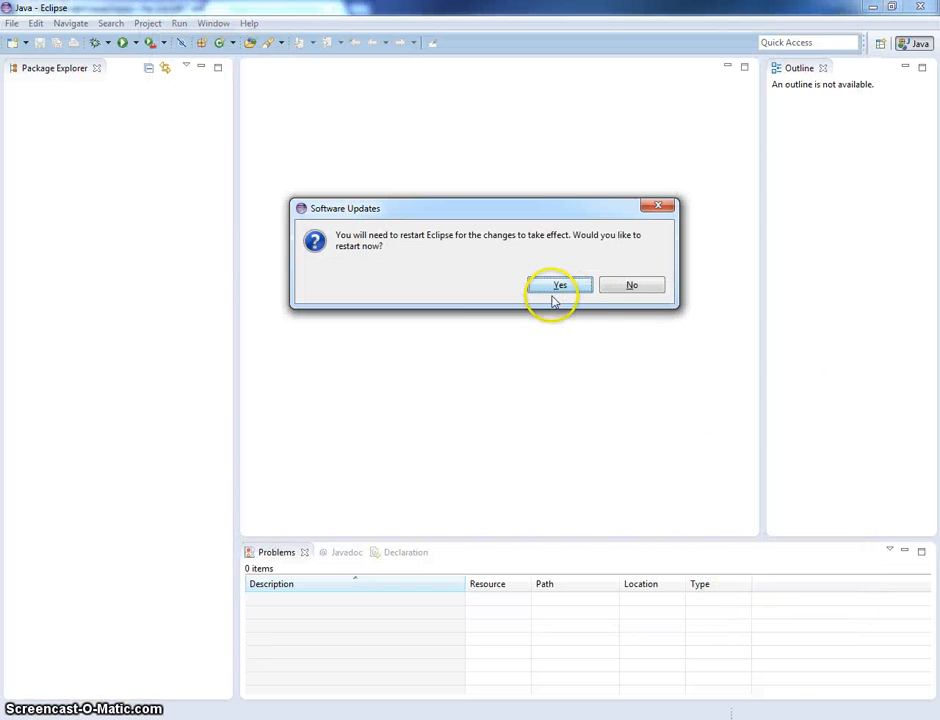
# Relaunch eclipse.exe from Far Manager and accept the default workspace location.
pyautogui.moveTo(484, 208); pyautogui.dragTo(450, 296)
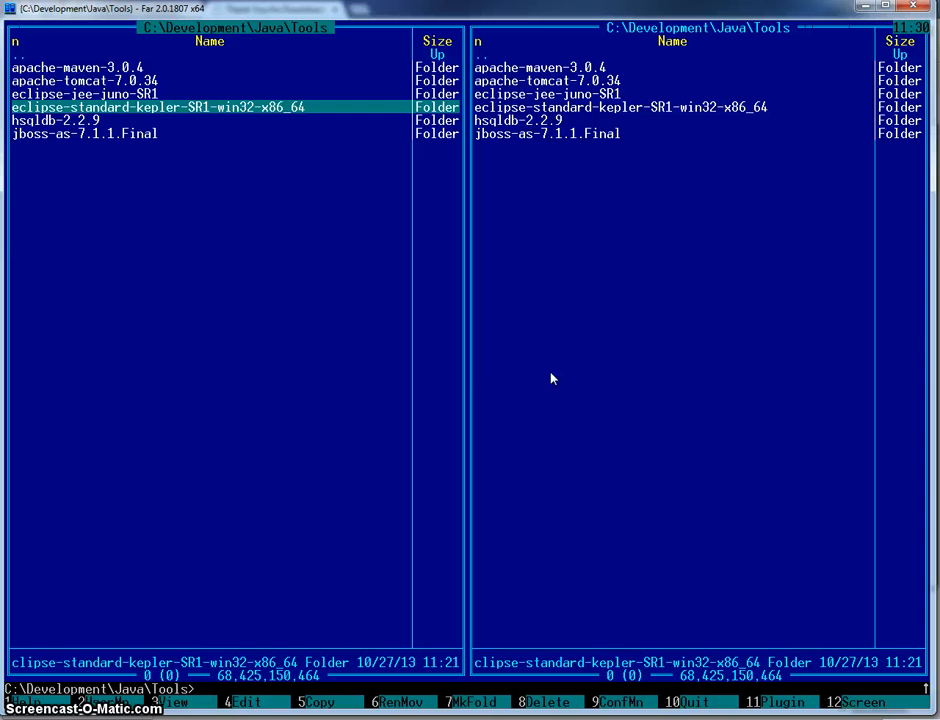
pyautogui.moveTo(636, 412)
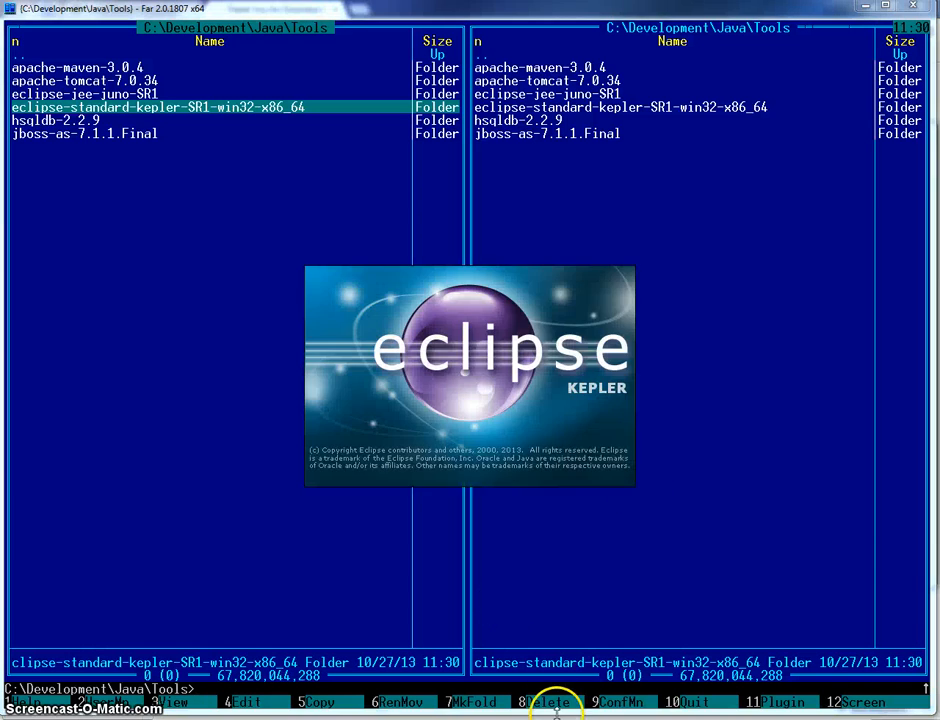
pyautogui.moveTo(516, 544)
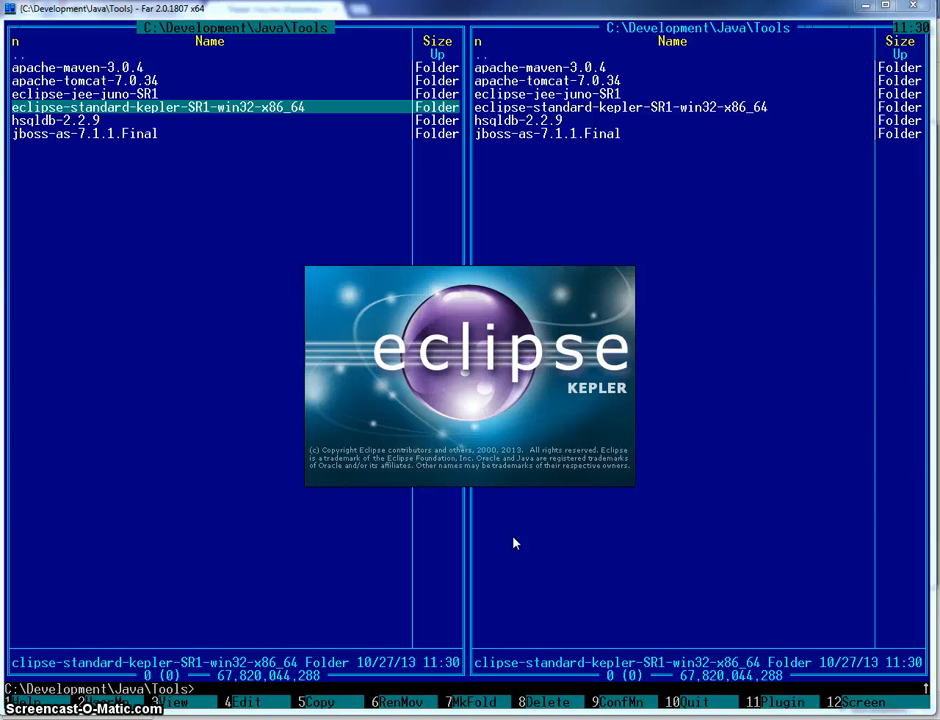
pyautogui.moveTo(528, 448)
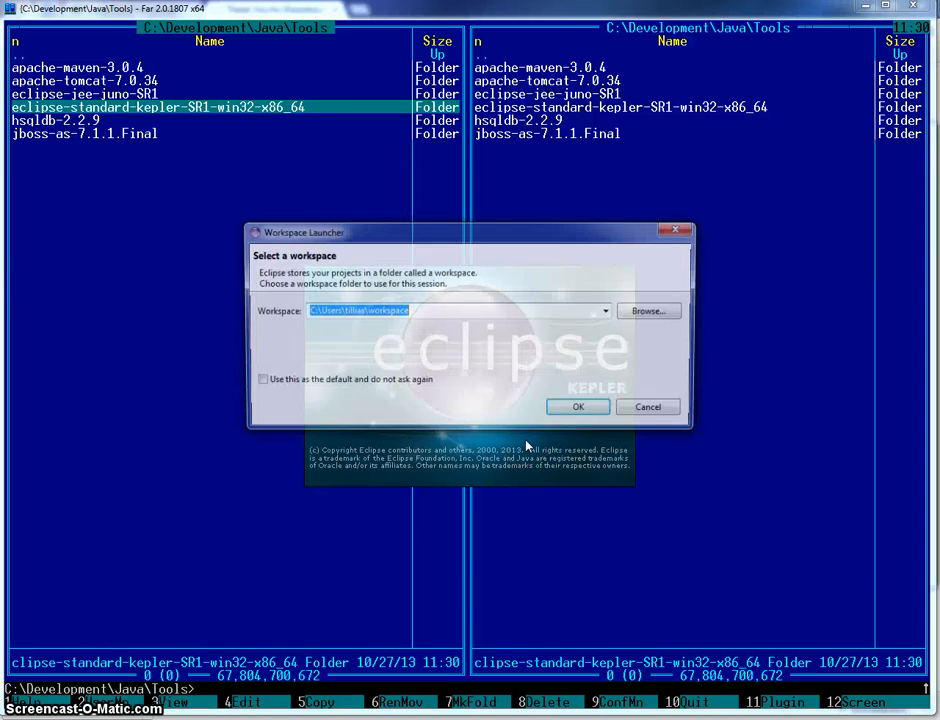
pyautogui.click(578, 406)
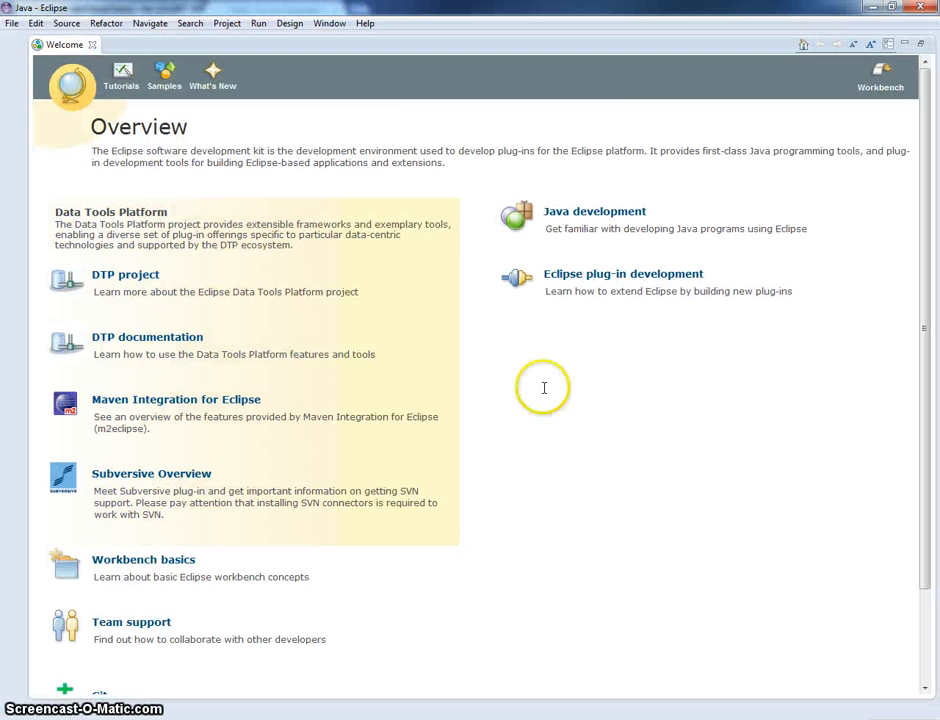
# Close Welcome, switch to the Database Development perspective and cancel a New Connection Profile.
pyautogui.click(880, 76)
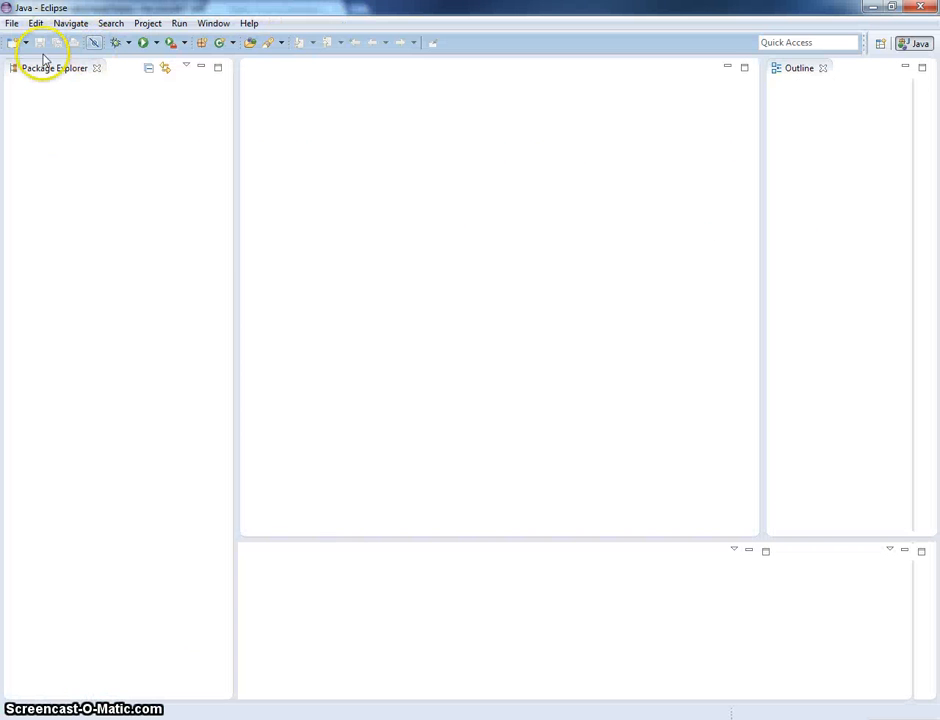
pyautogui.click(880, 44)
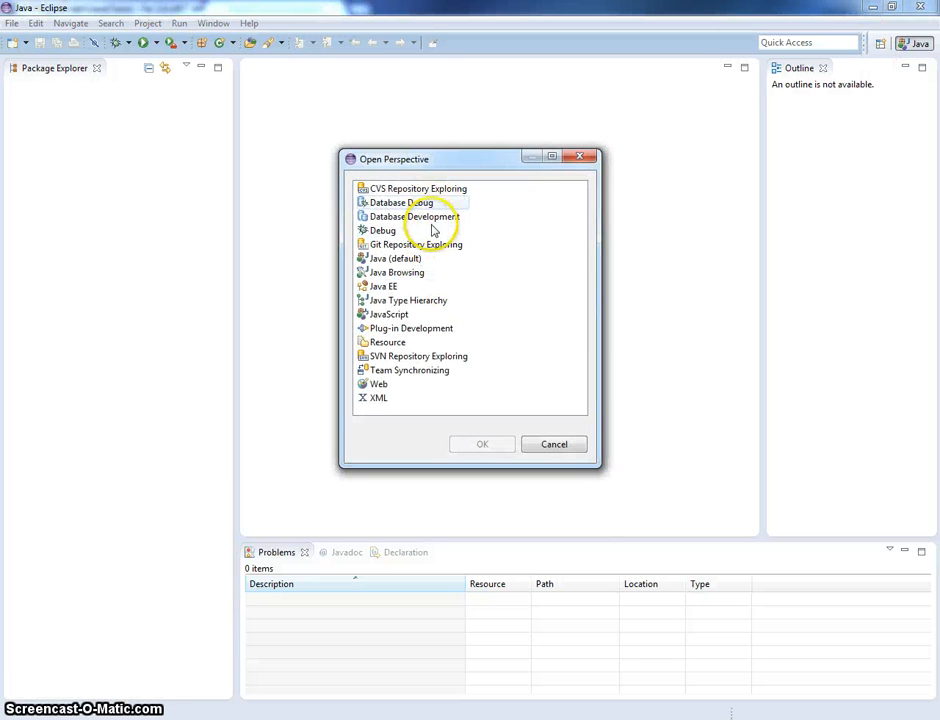
pyautogui.click(482, 444)
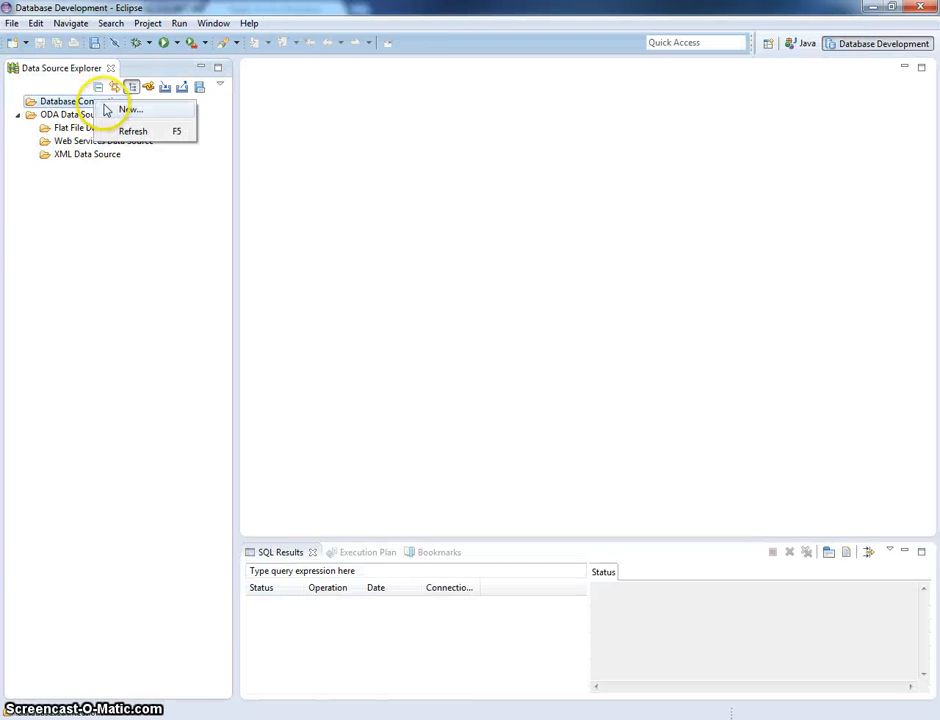
pyautogui.click(132, 108)
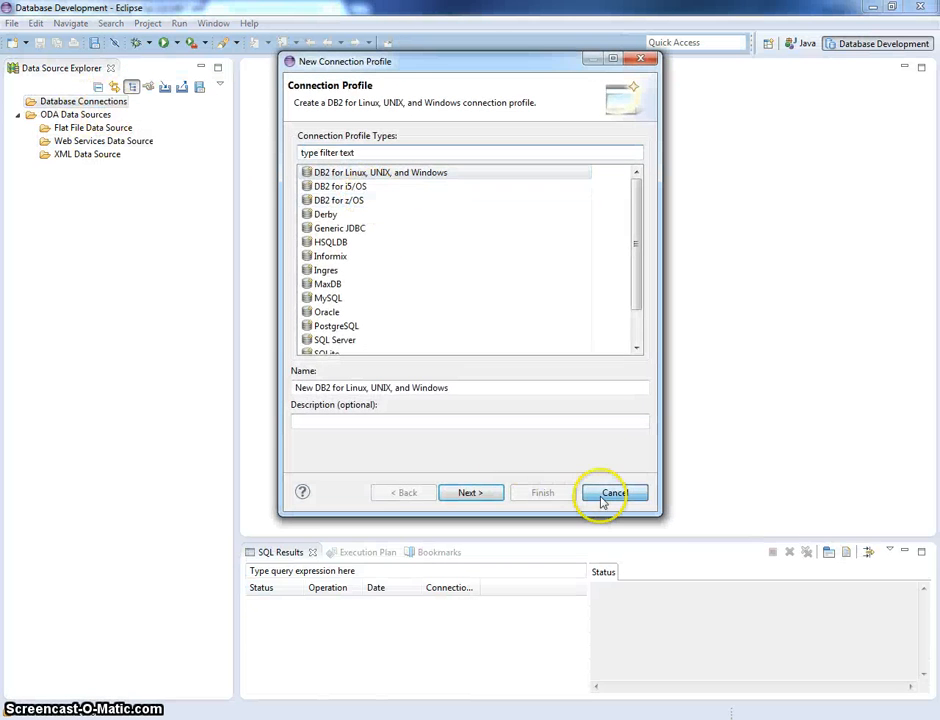
pyautogui.click(612, 492)
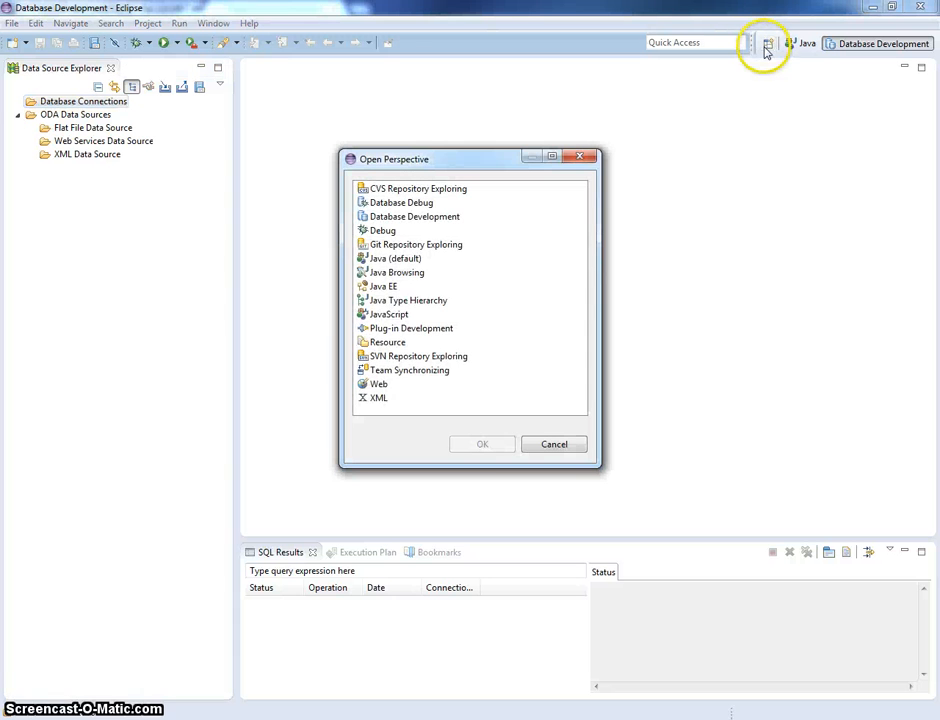
# Switch to the Java EE perspective with its Servers view showing no servers.
pyautogui.click(384, 286)
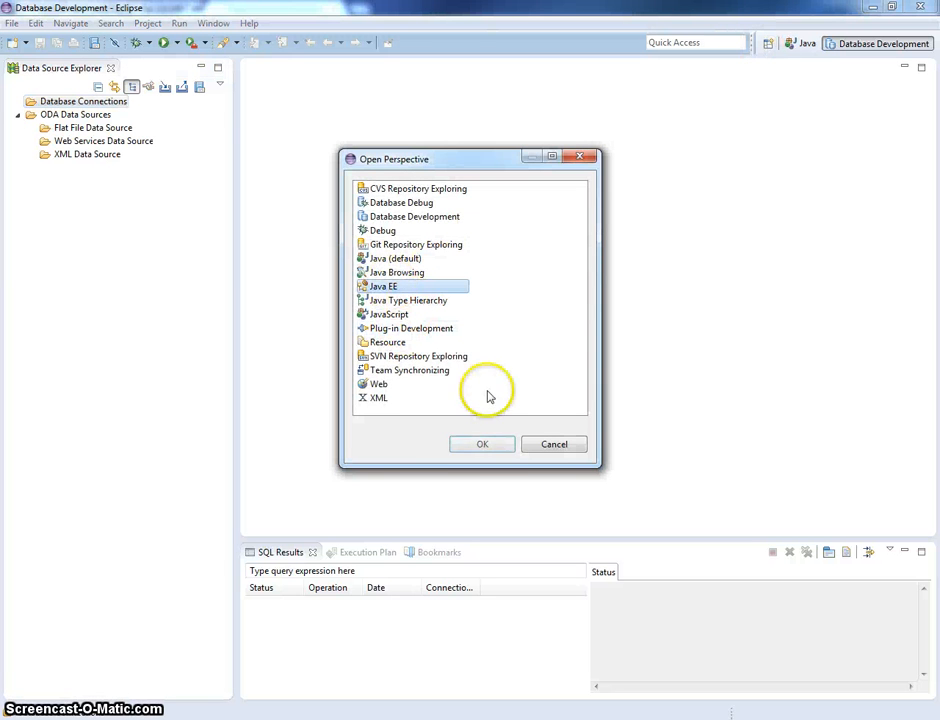
pyautogui.click(482, 444)
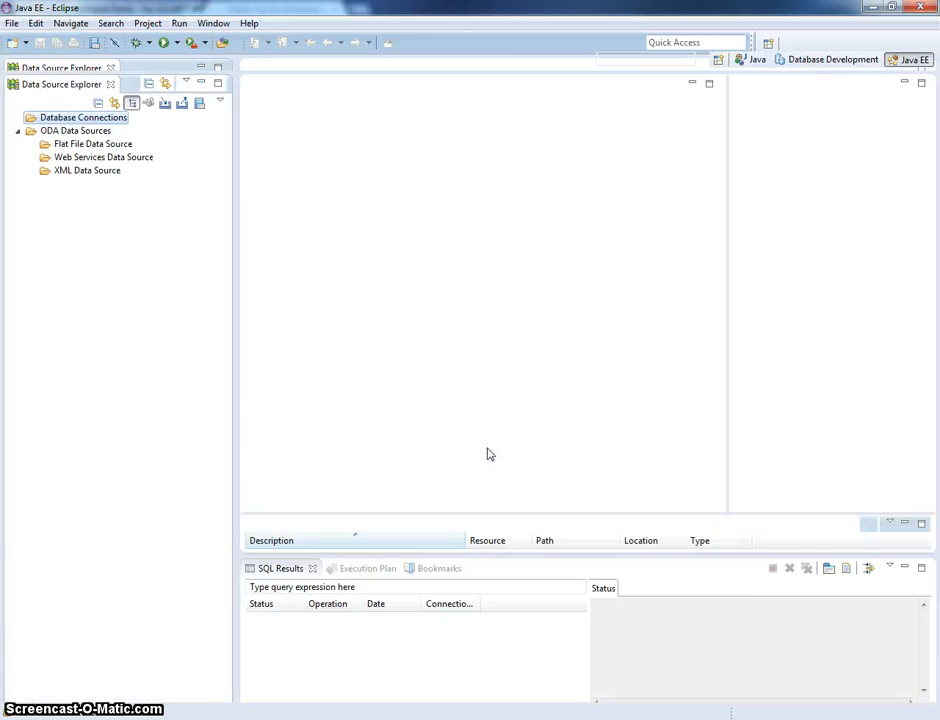
pyautogui.click(908, 60)
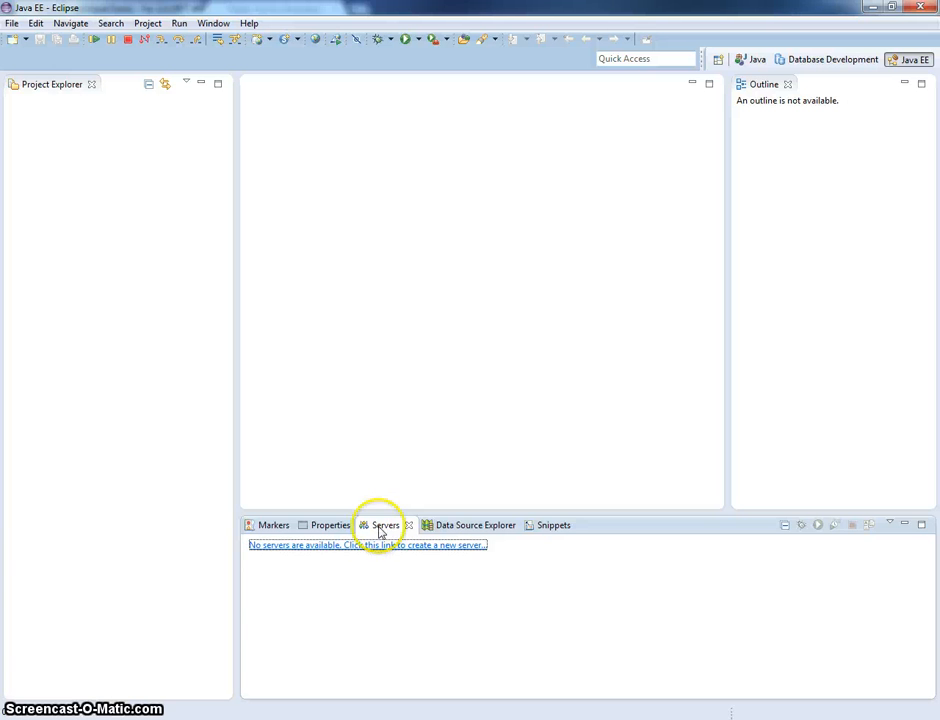
# Start a new server definition and look for downloadable server adapters.
pyautogui.click(368, 544)
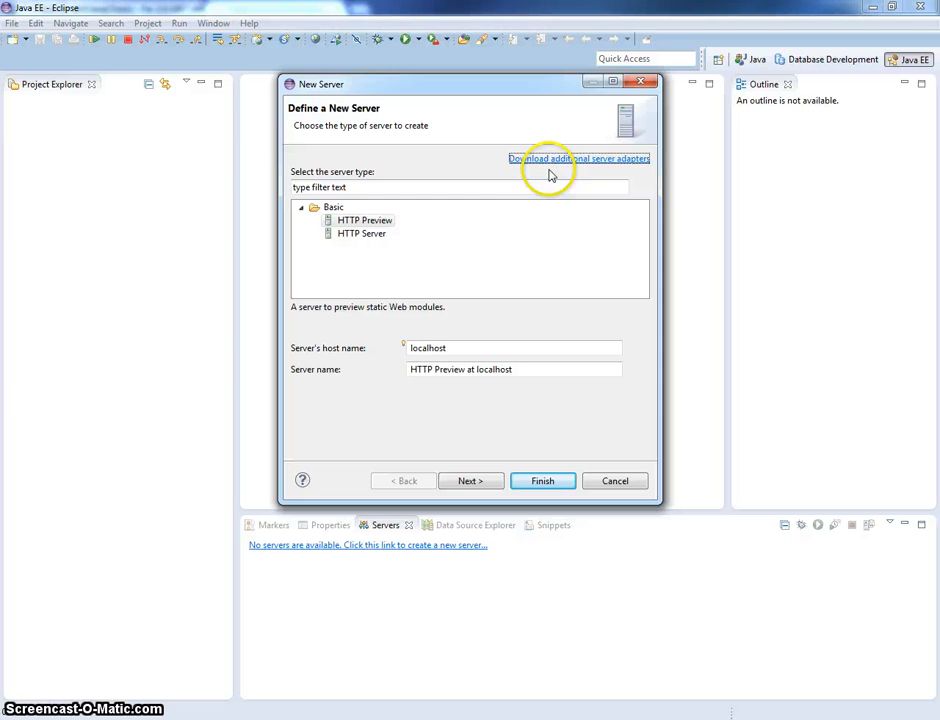
pyautogui.click(578, 158)
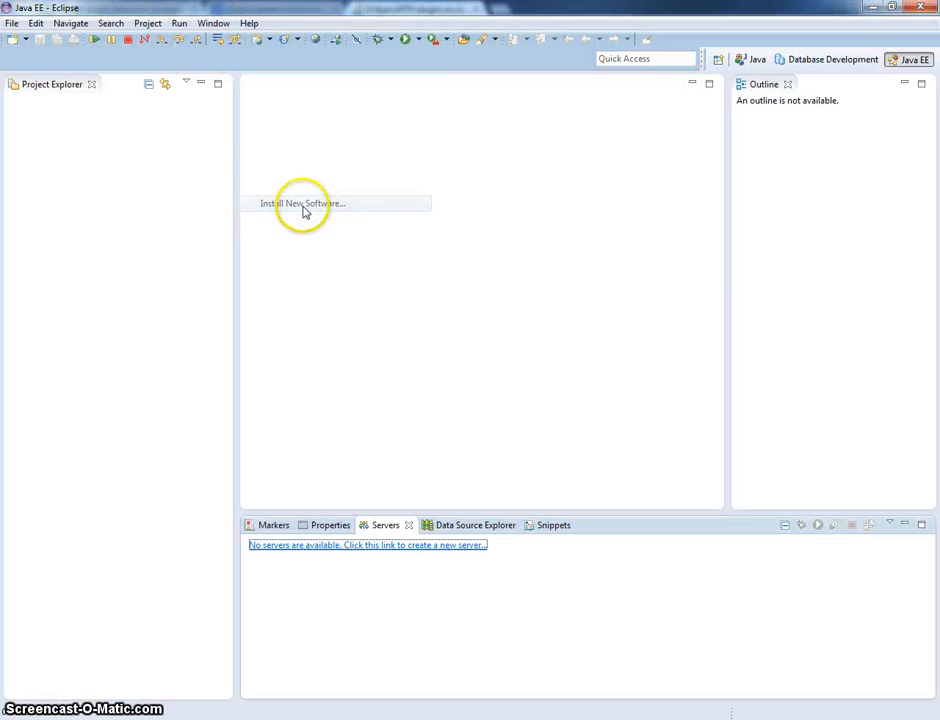
# From the Kepler release site, filter 'JST' and select the JST Server Adapters, Extensions and Server UI features.
pyautogui.click(302, 204)
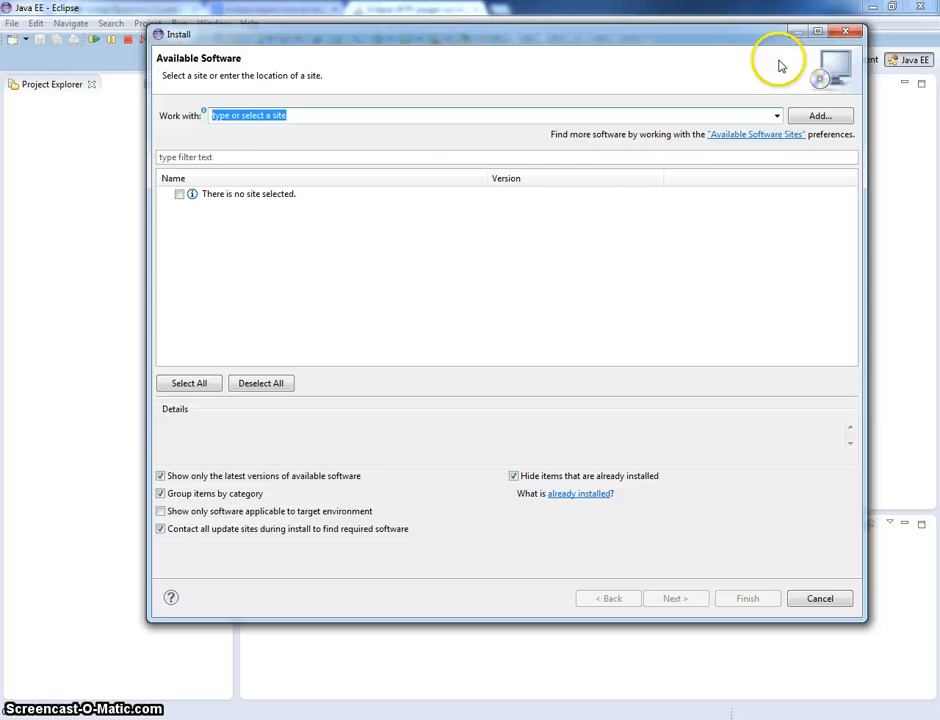
pyautogui.click(776, 114)
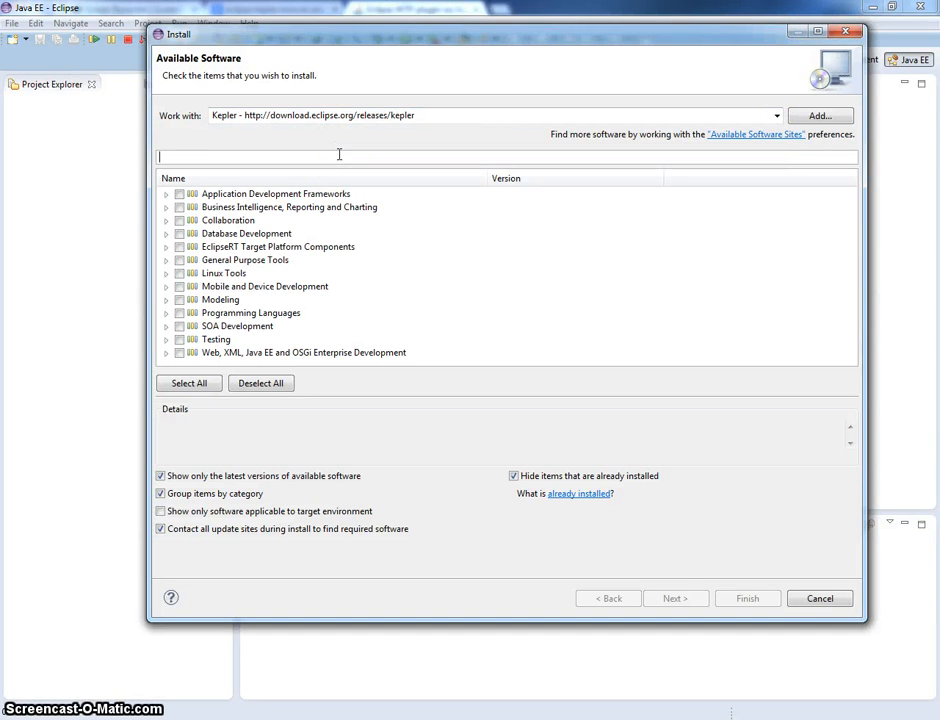
pyautogui.write('JST')
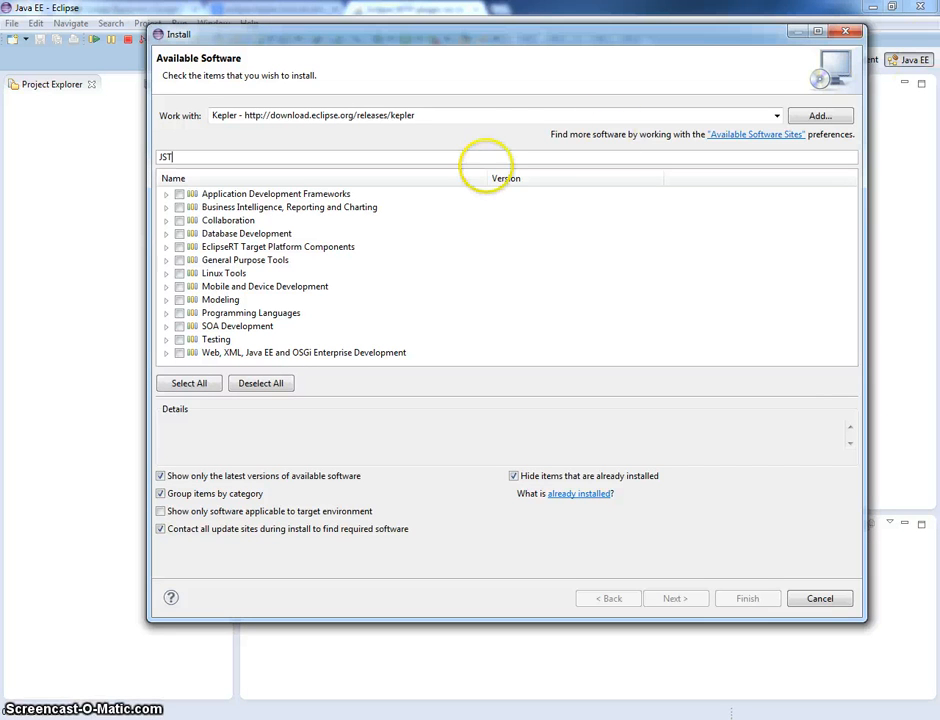
pyautogui.moveTo(490, 170)
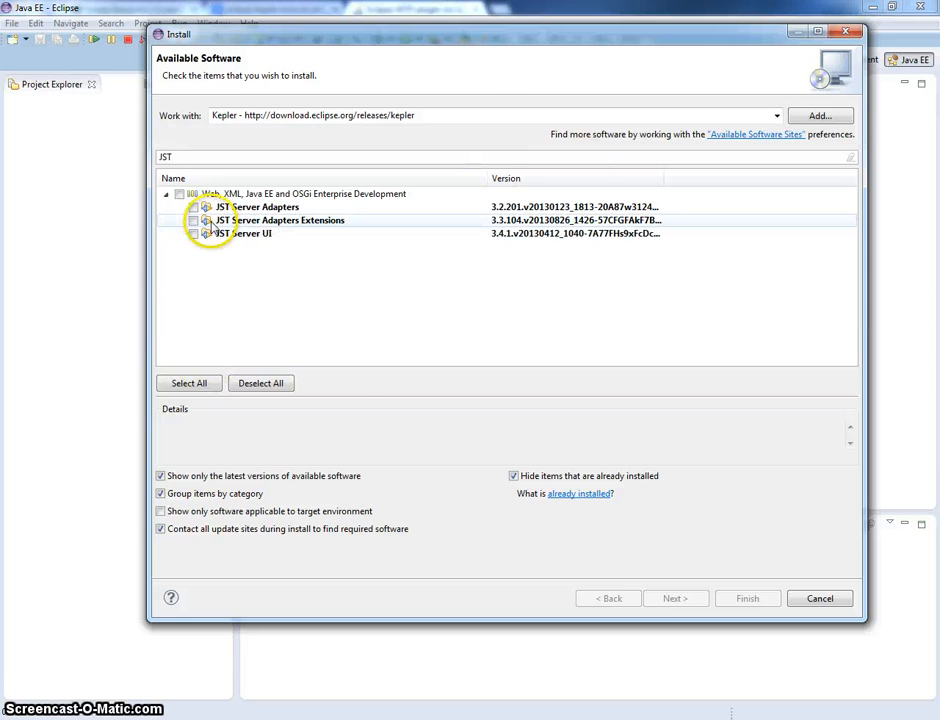
pyautogui.click(192, 206)
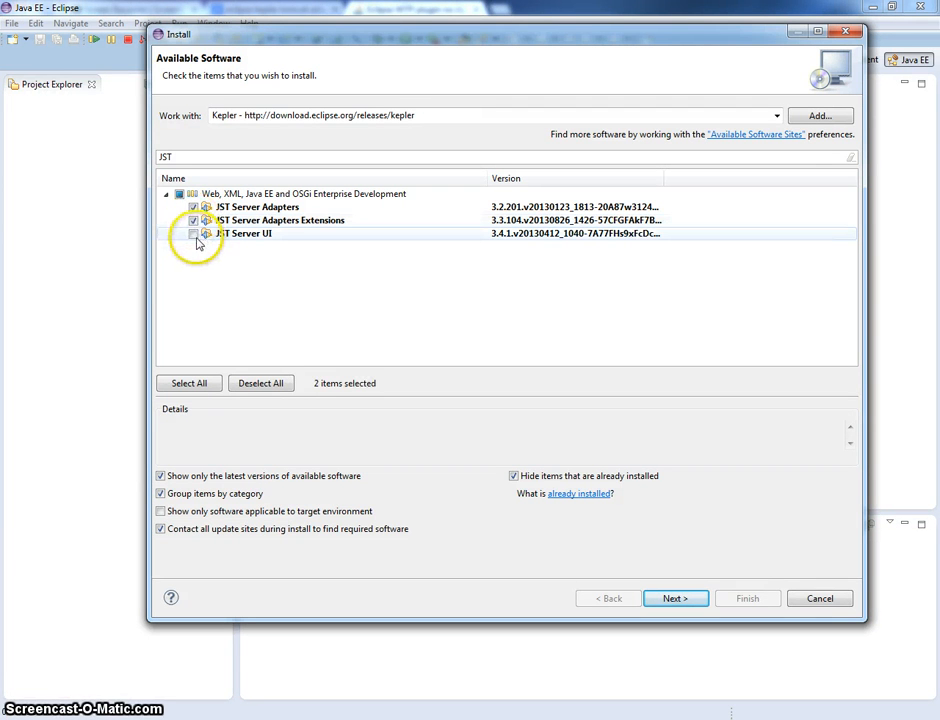
pyautogui.click(192, 232)
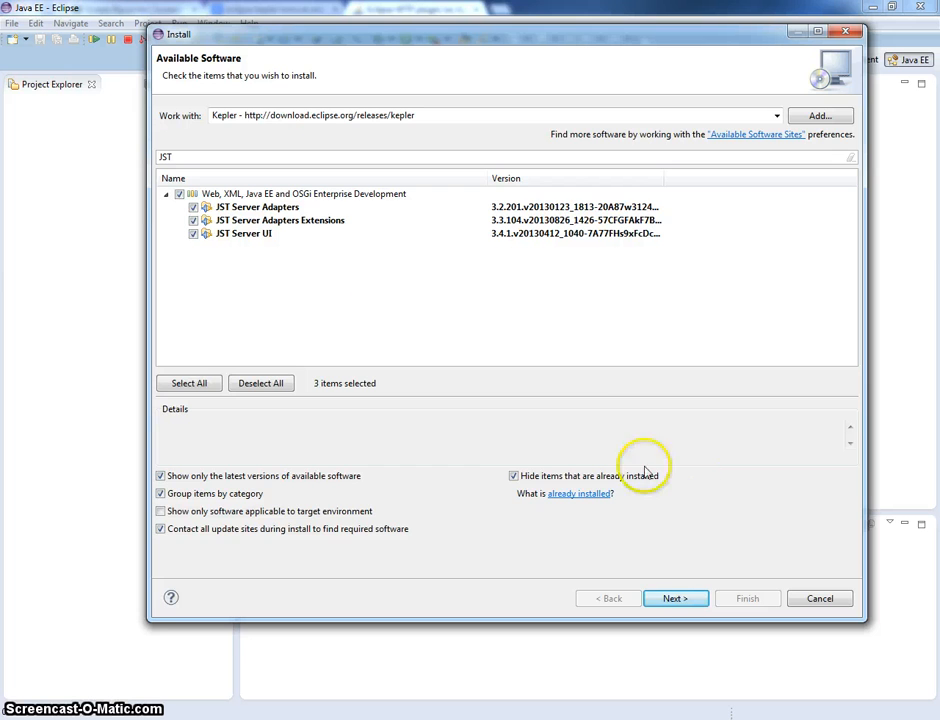
# Proceed through the install details and finish installing the three JST server features.
pyautogui.click(676, 598)
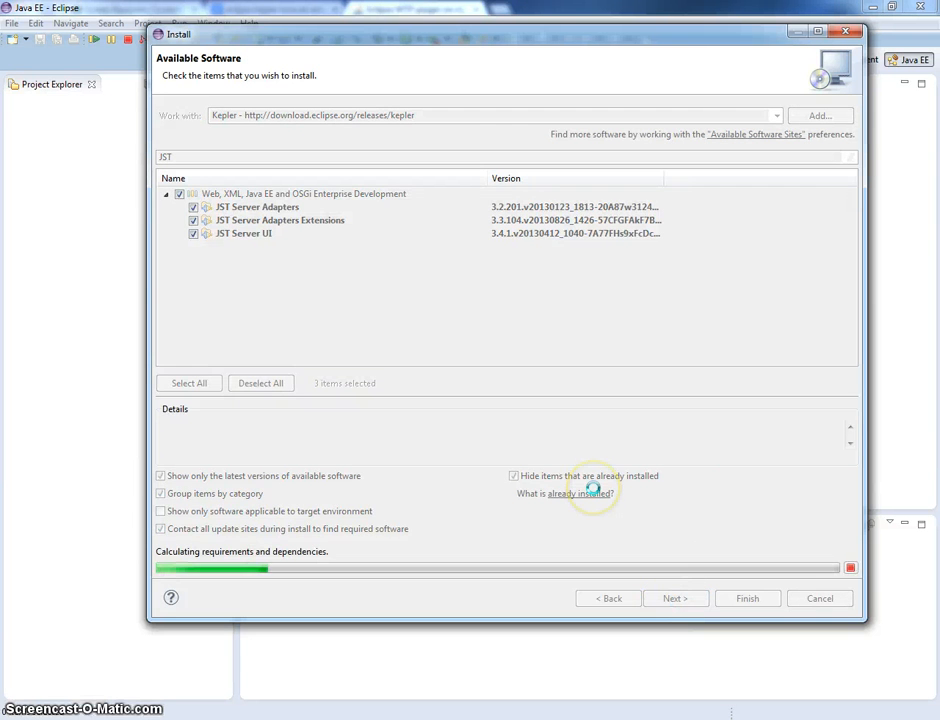
pyautogui.click(676, 598)
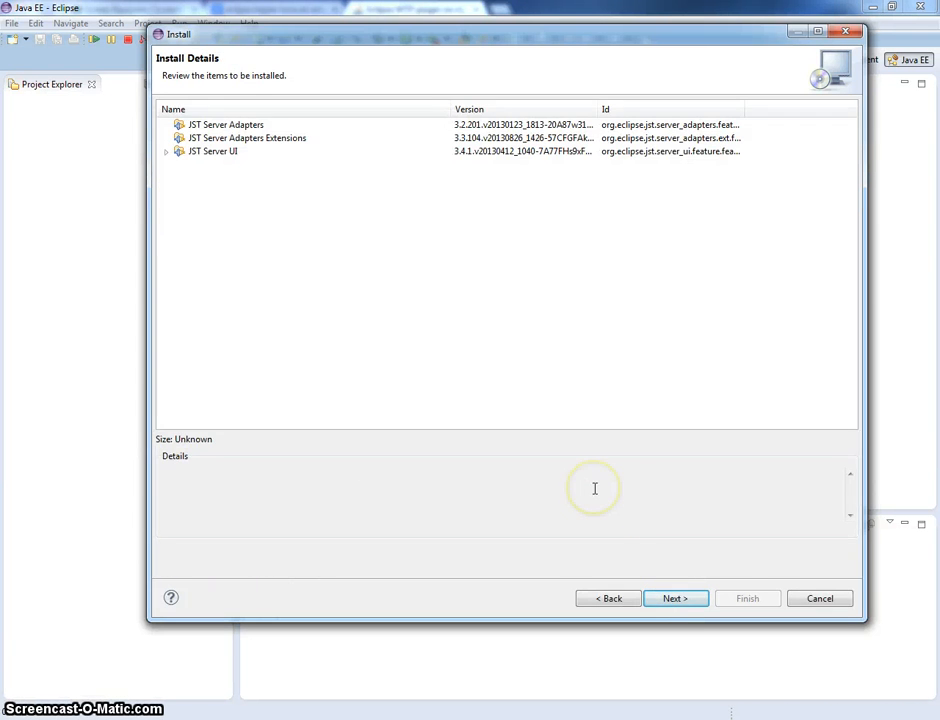
pyautogui.click(676, 598)
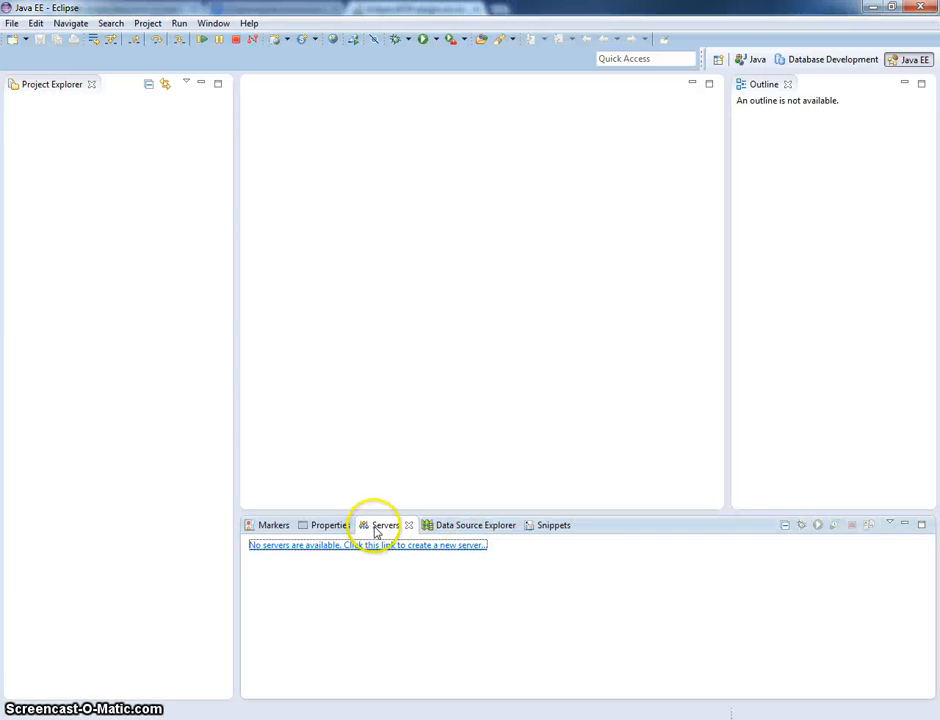
pyautogui.moveTo(386, 552)
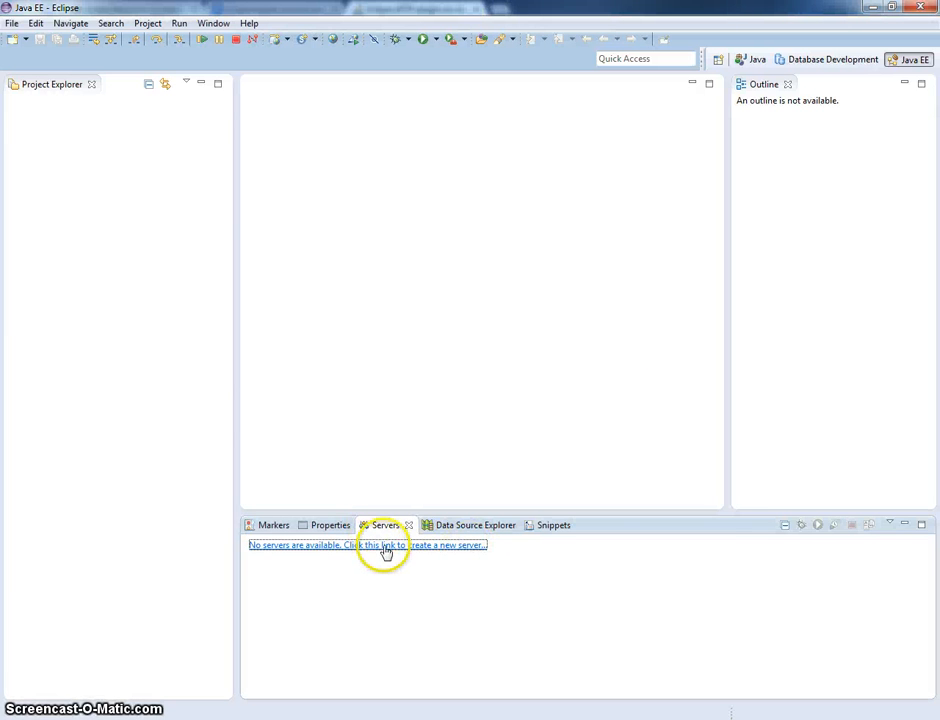
# Create a new server of type Apache Tomcat v7.0 Server and continue to its installation settings.
pyautogui.click(384, 544)
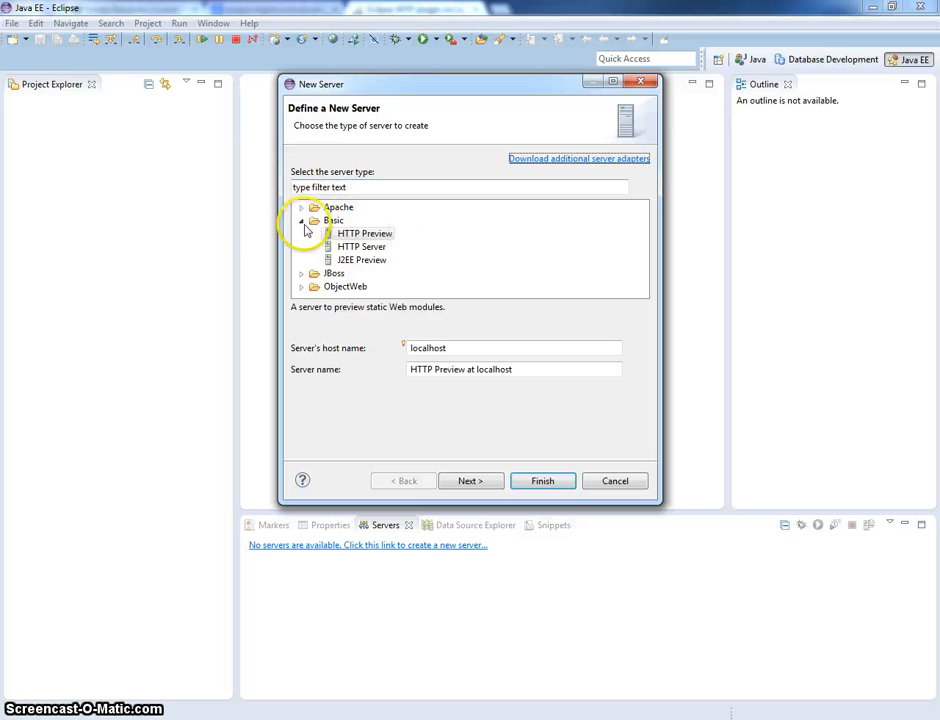
pyautogui.click(304, 206)
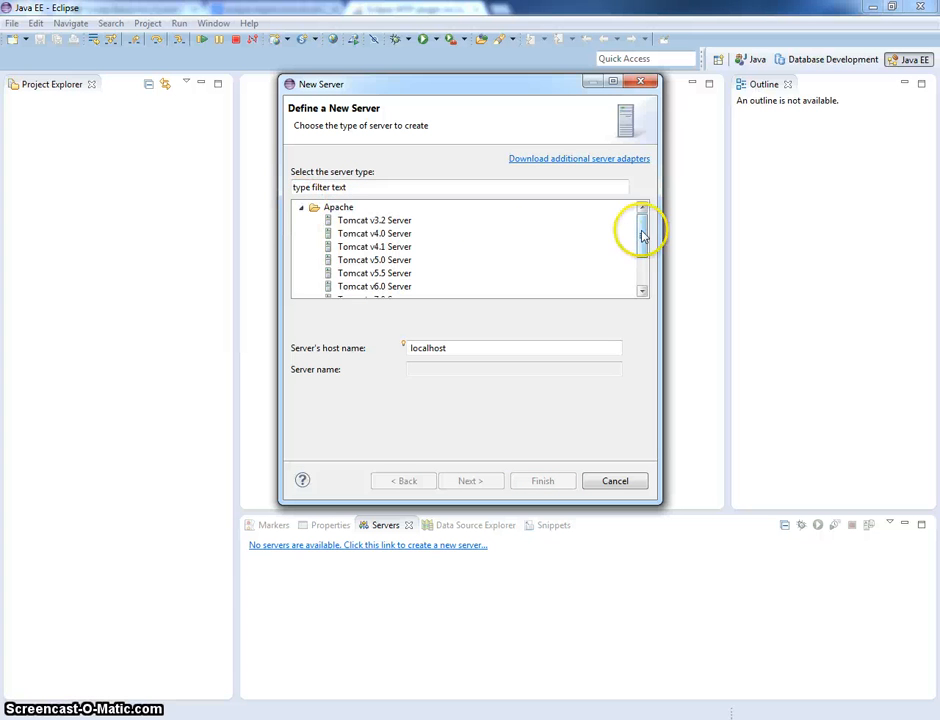
pyautogui.click(376, 248)
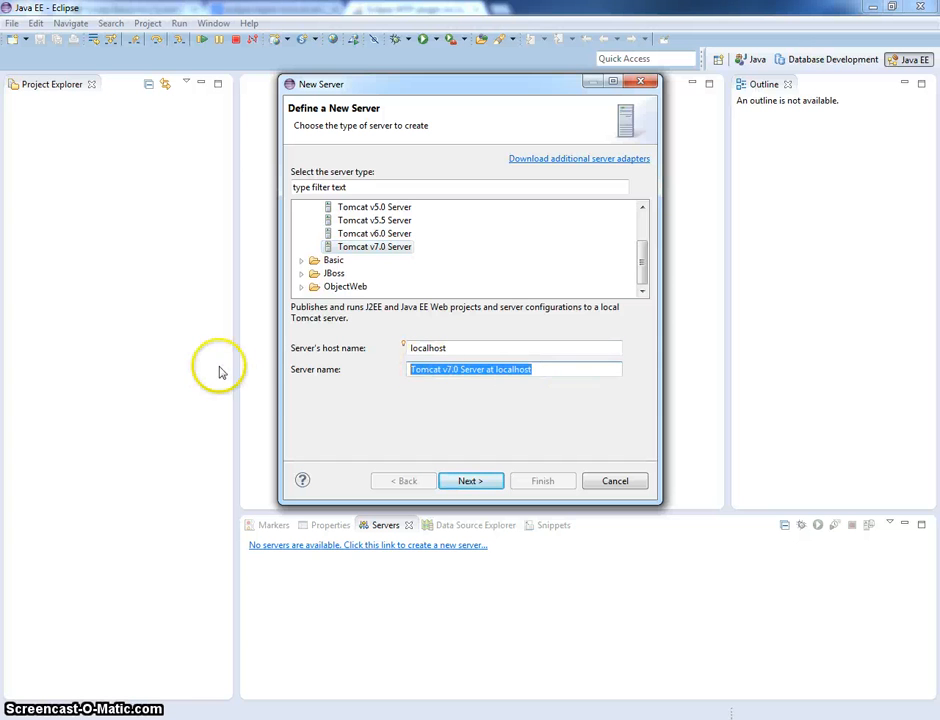
pyautogui.moveTo(308, 384)
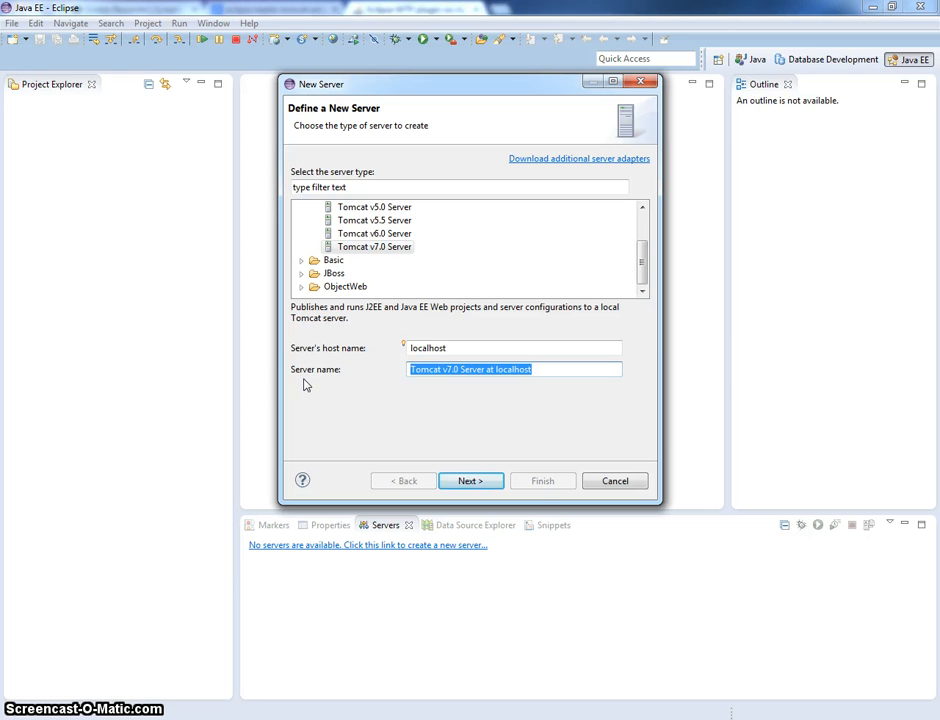
pyautogui.click(484, 368)
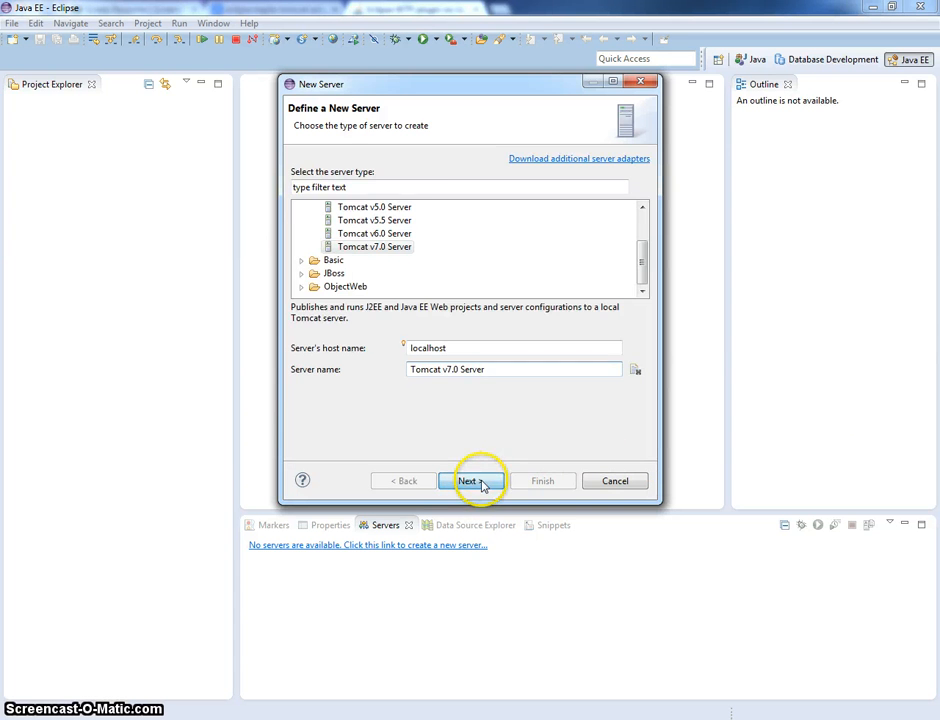
pyautogui.click(468, 480)
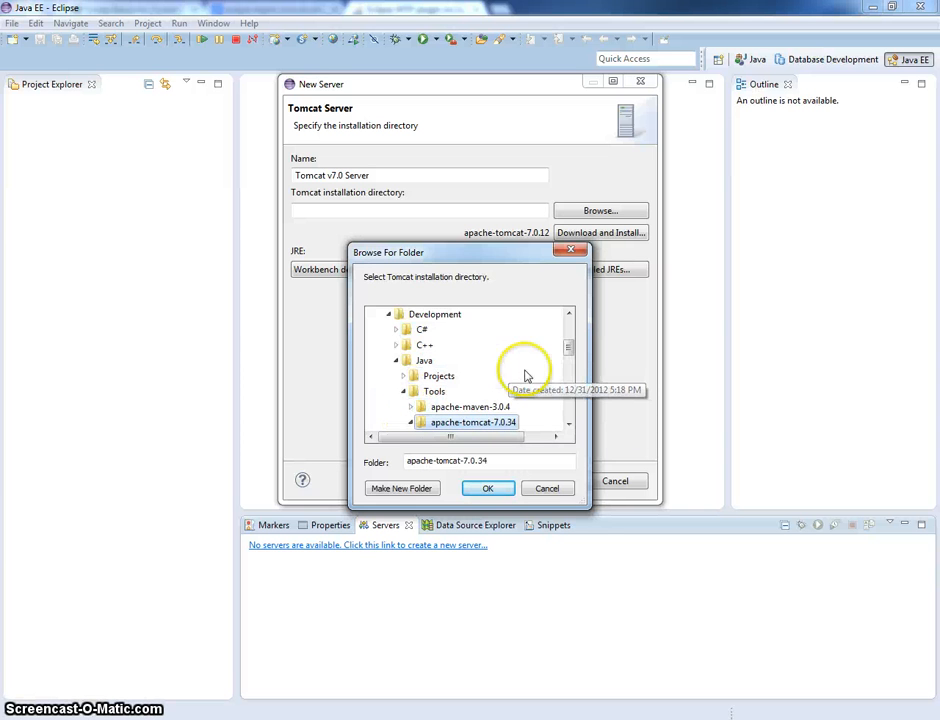
# Point the server at the apache-tomcat-7.0.34 folder and finish creating the Tomcat v7.0 Server.
pyautogui.click(410, 406)
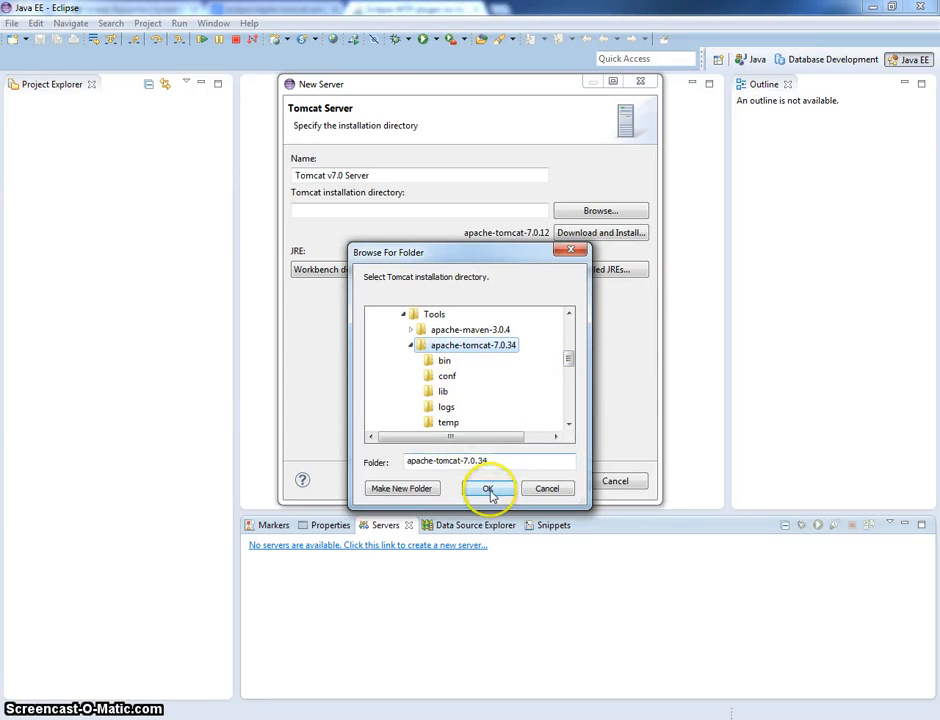
pyautogui.click(488, 488)
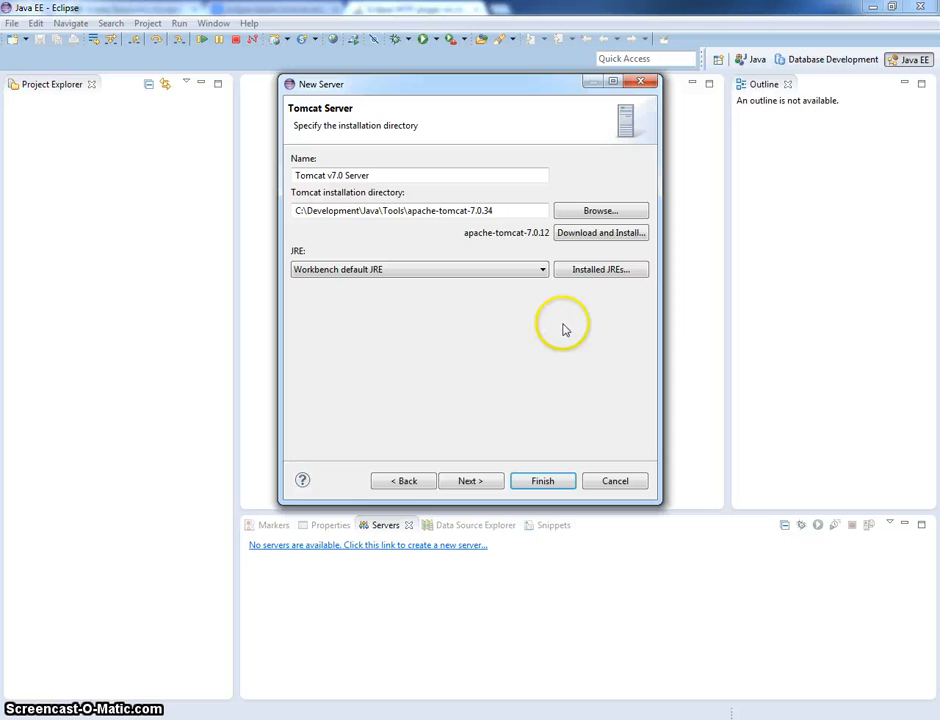
pyautogui.moveTo(600, 242)
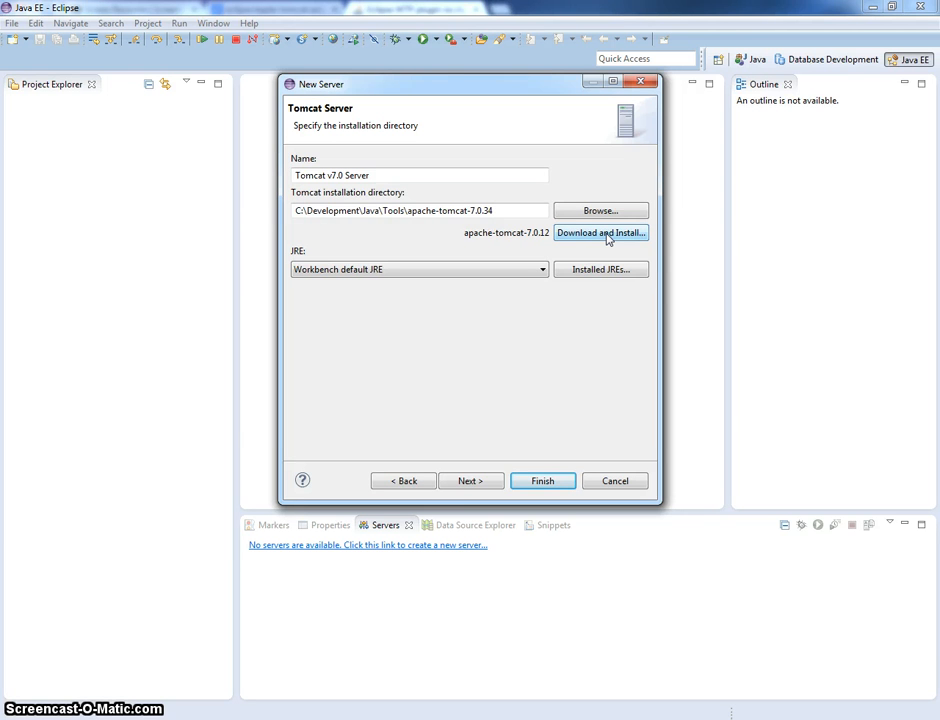
pyautogui.click(470, 480)
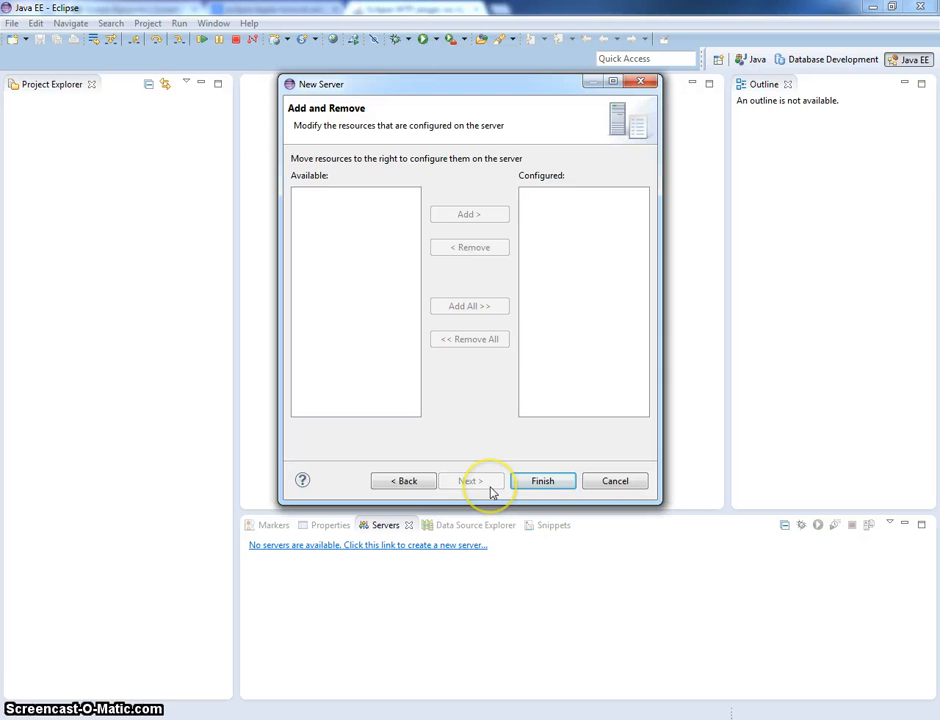
pyautogui.click(542, 480)
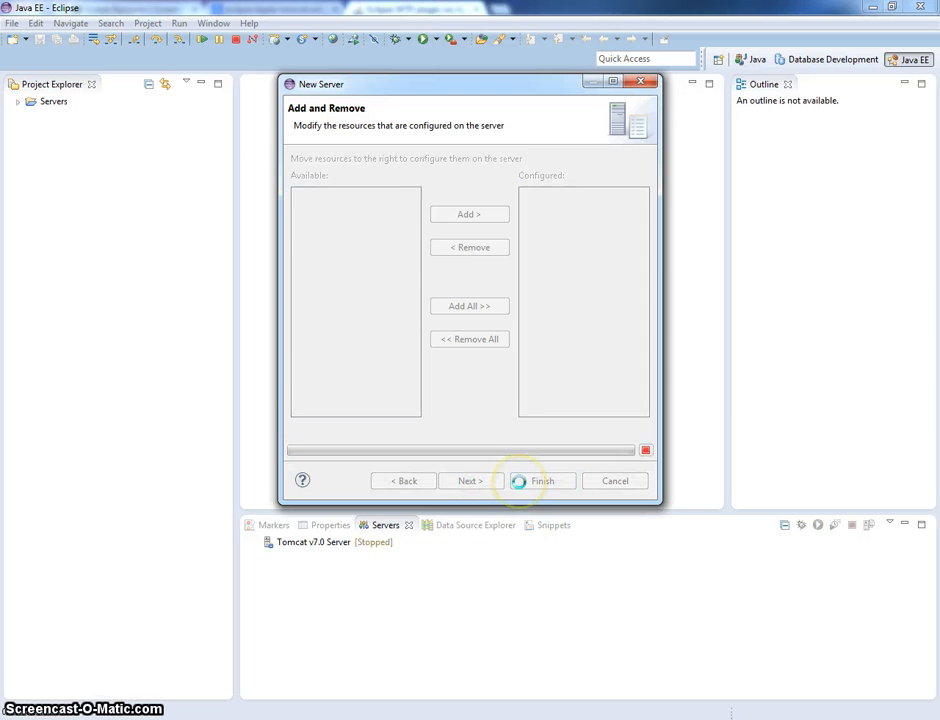
pyautogui.click(540, 480)
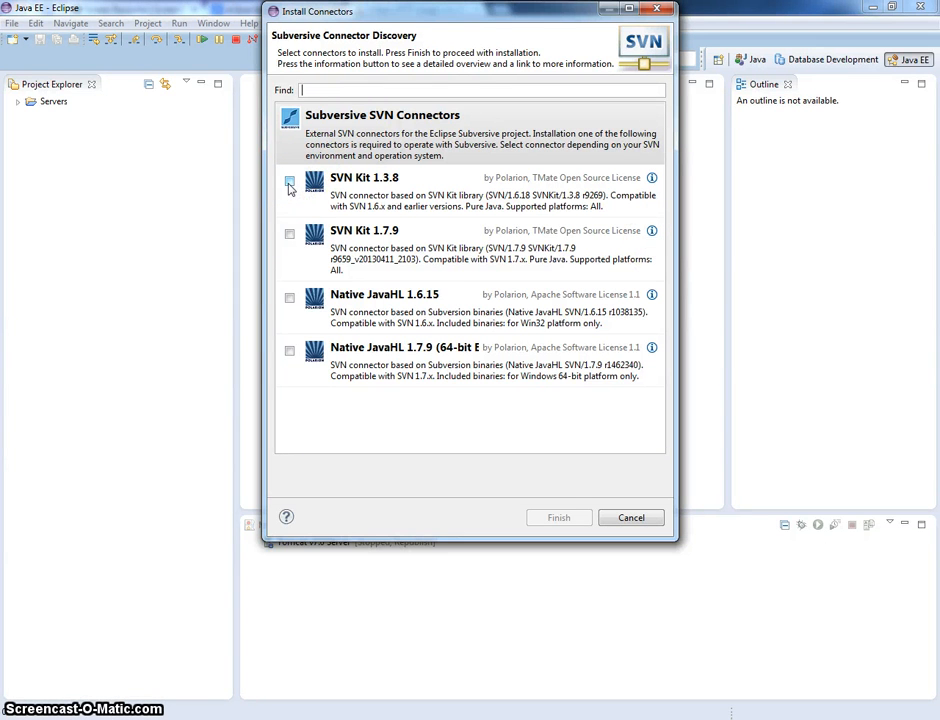
pyautogui.moveTo(292, 162)
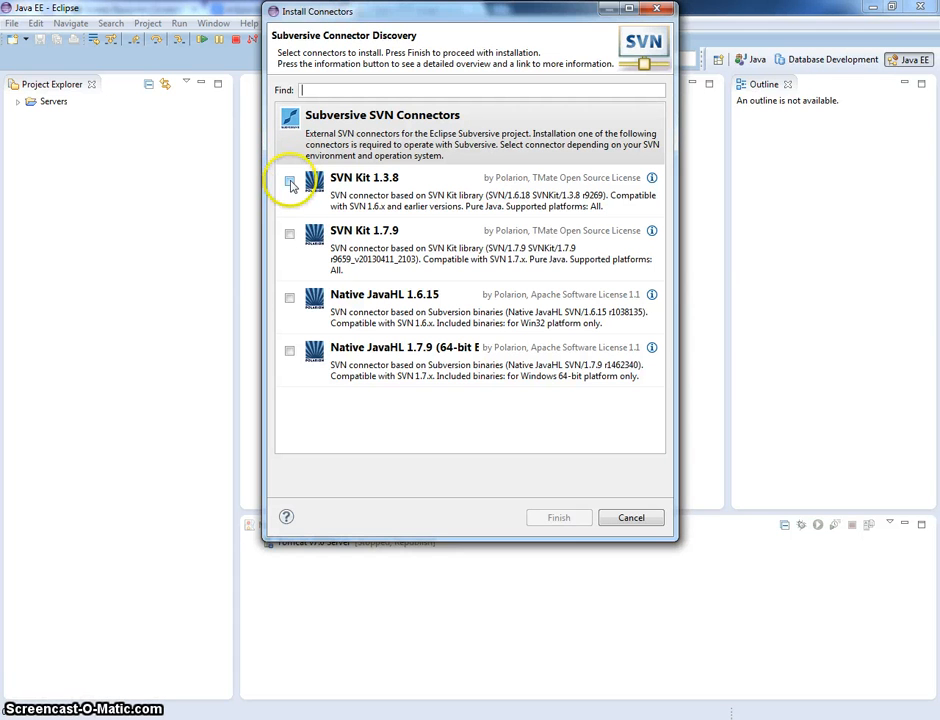
# Install the SVN Kit 1.3.8 and 1.7.9 connectors, accepting the unsigned-content security warning.
pyautogui.click(290, 184)
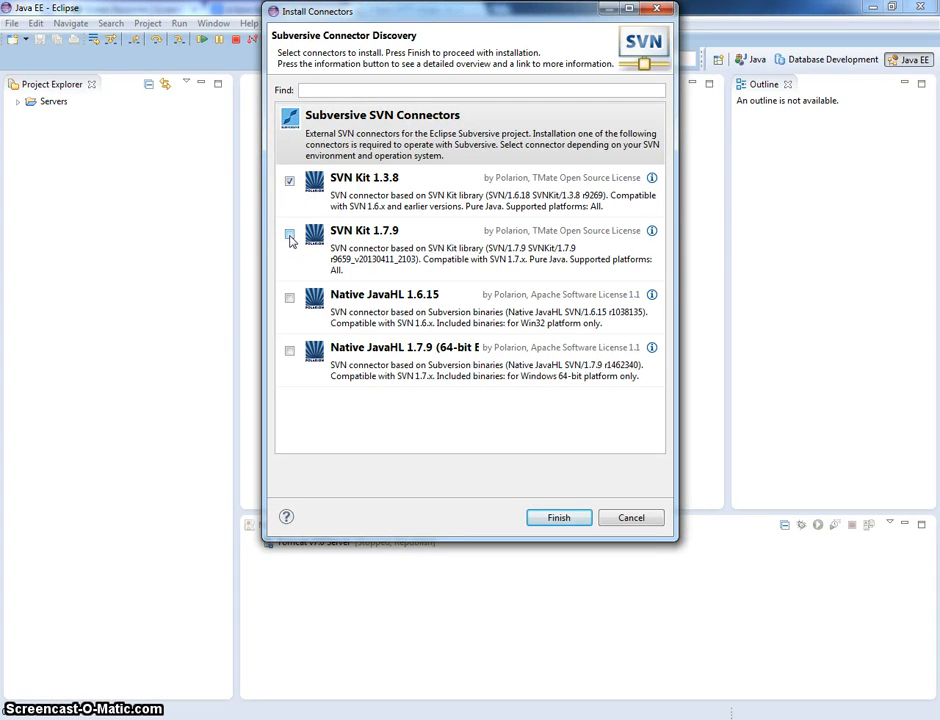
pyautogui.click(290, 180)
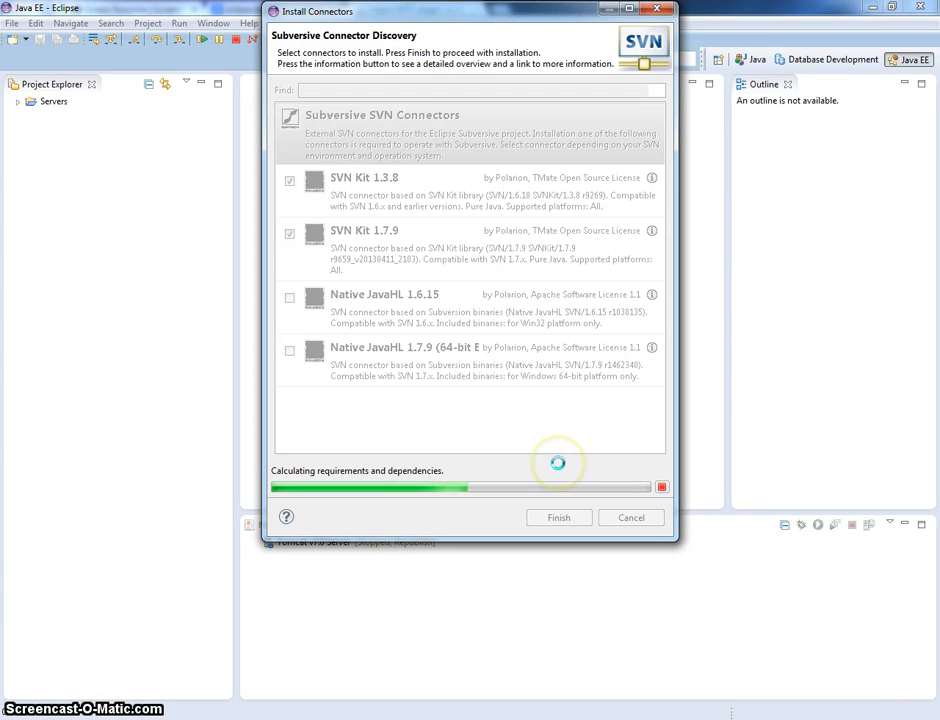
pyautogui.click(560, 516)
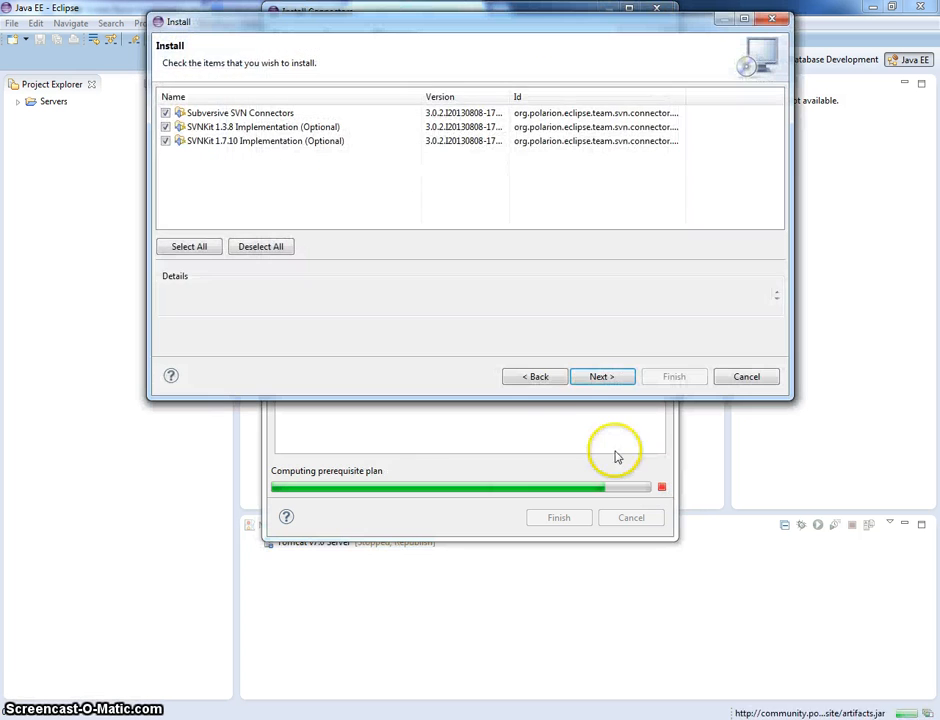
pyautogui.click(600, 376)
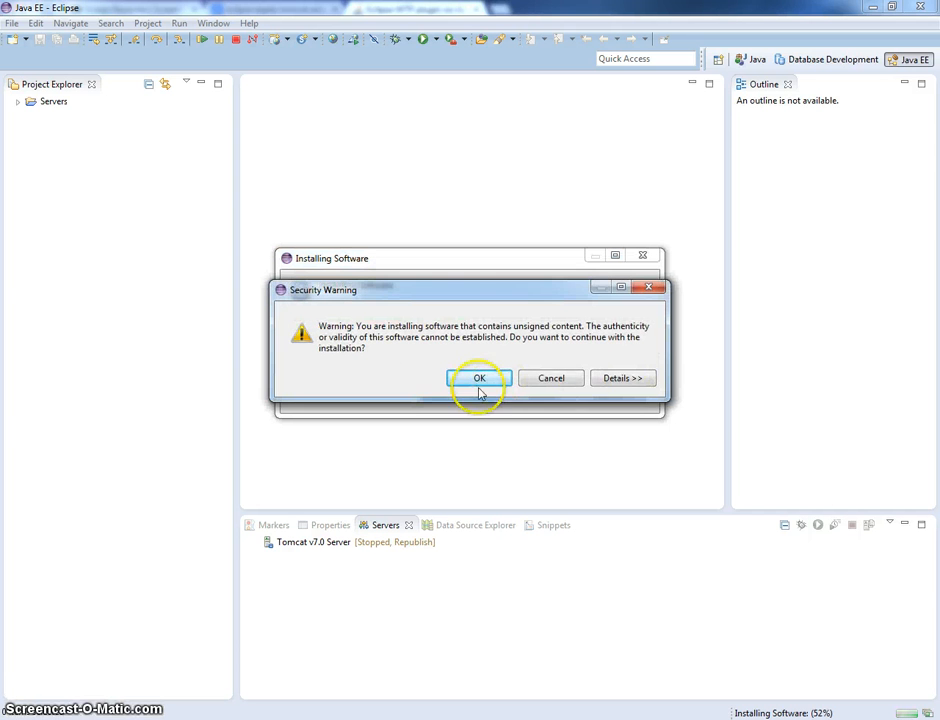
pyautogui.click(480, 378)
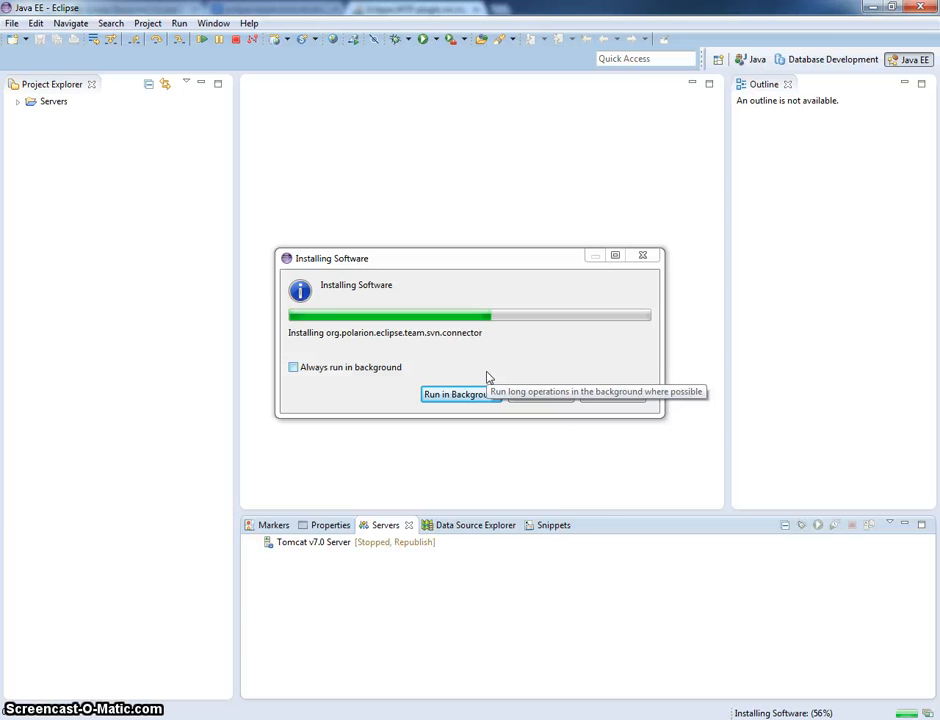
pyautogui.moveTo(584, 526)
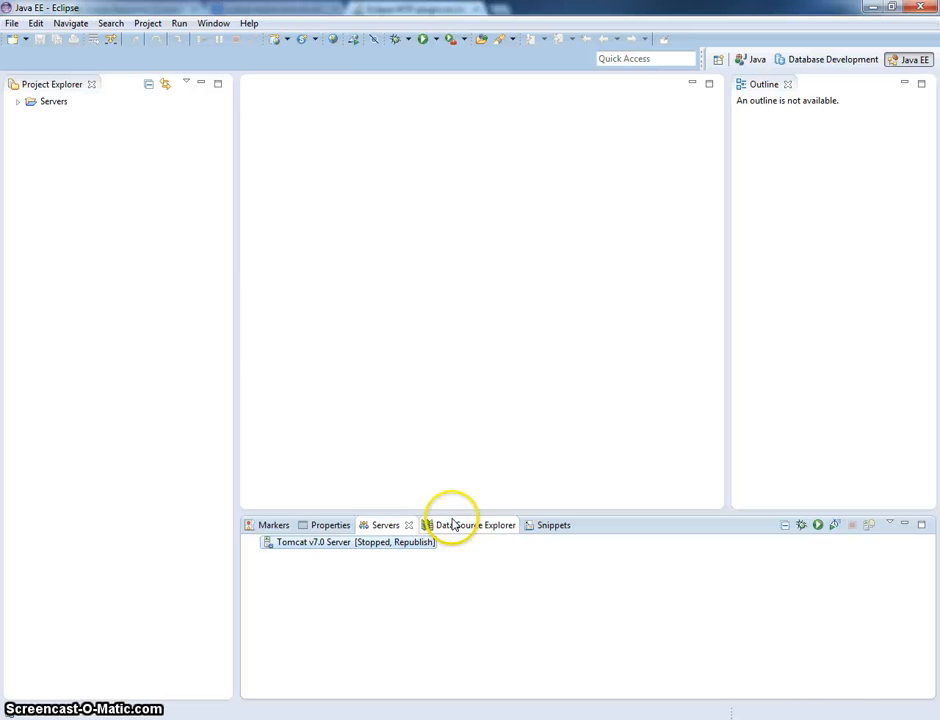
# Start the Tomcat v7.0 Server and review its startup log in the Console.
pyautogui.click(212, 24)
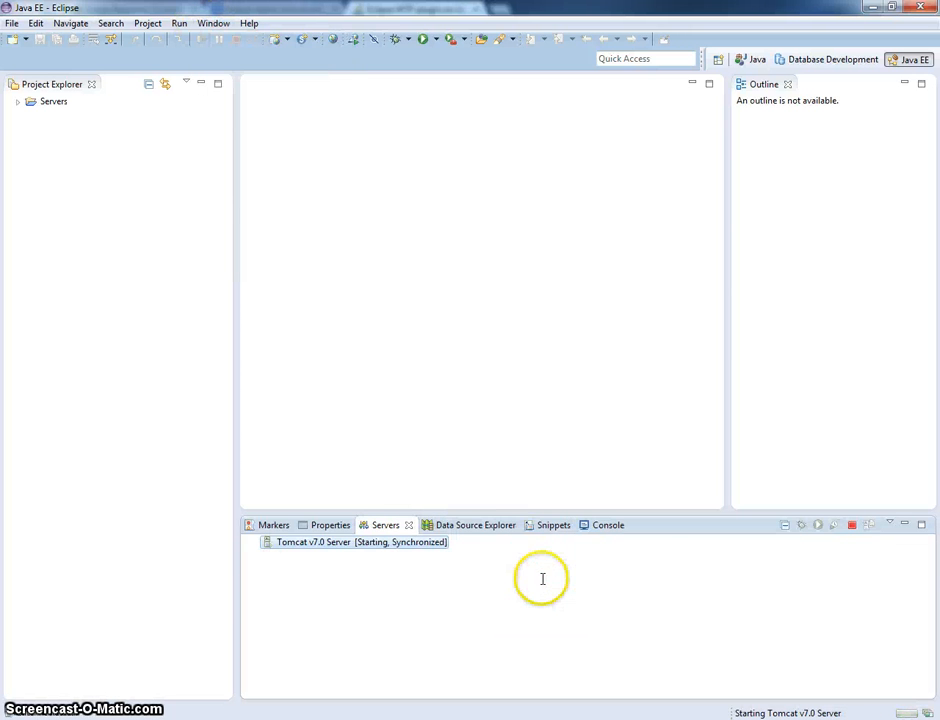
pyautogui.click(594, 524)
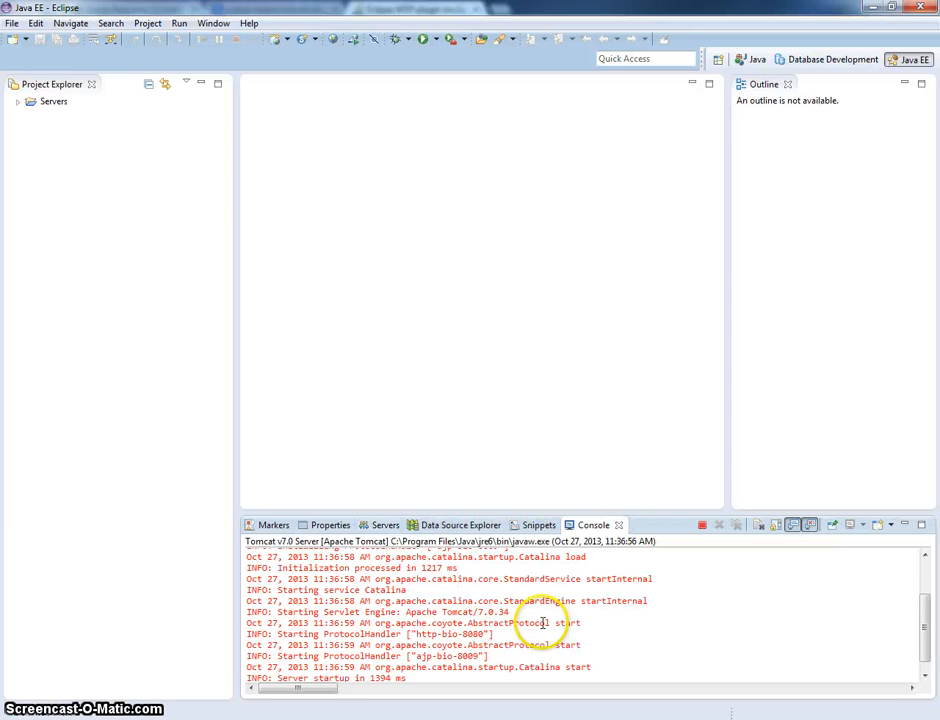
pyautogui.scroll(3)
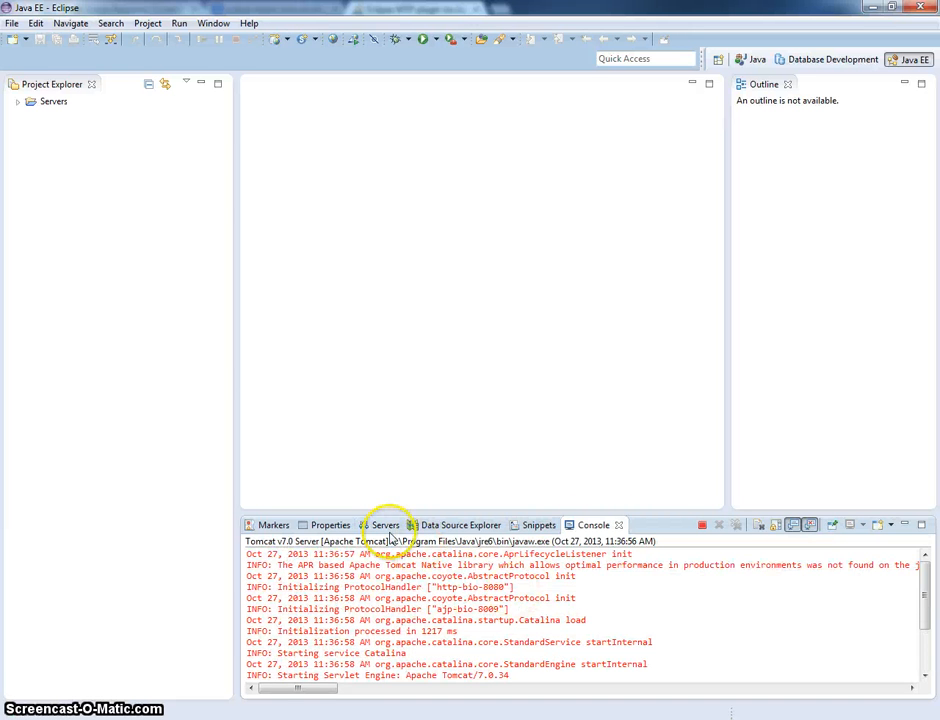
# Stop the running Tomcat server and return to the Servers view showing it Stopped.
pyautogui.rightClick(310, 542)
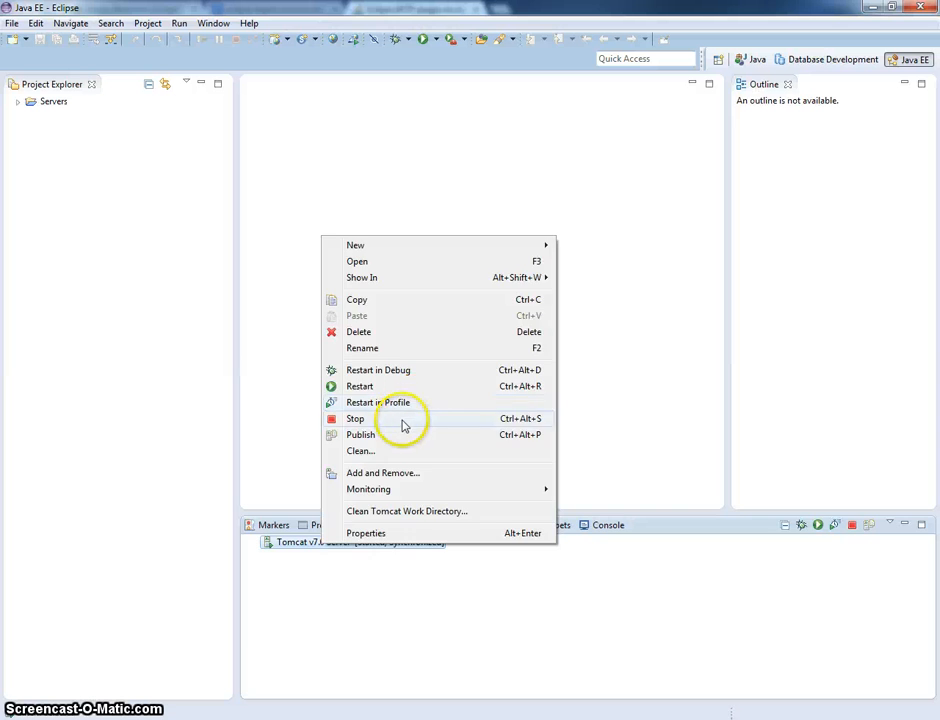
pyautogui.click(356, 418)
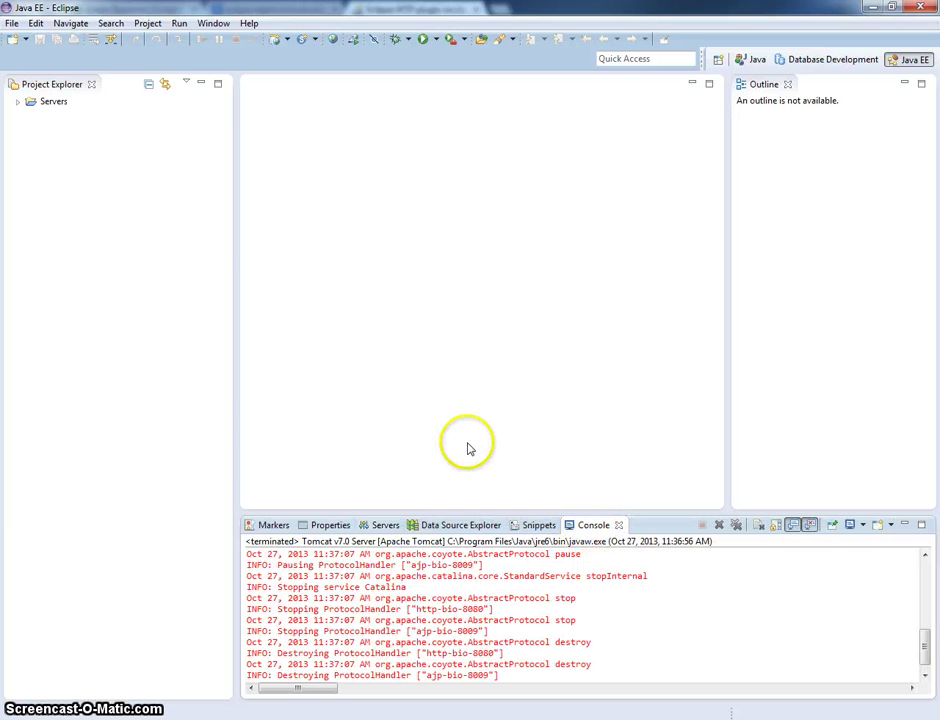
pyautogui.moveTo(404, 498)
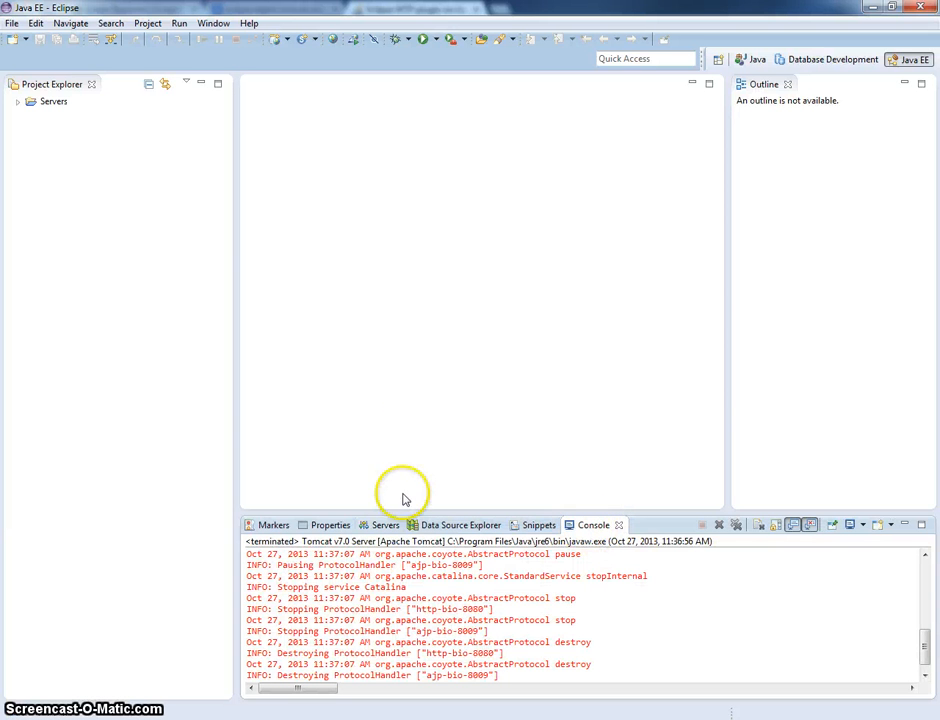
pyautogui.click(384, 524)
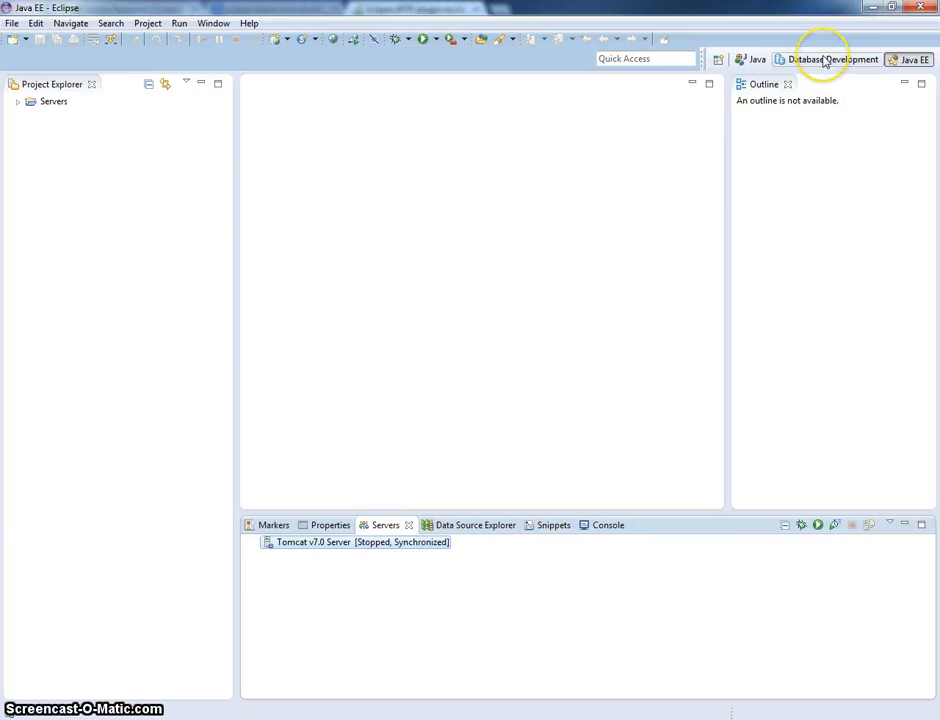
pyautogui.click(832, 60)
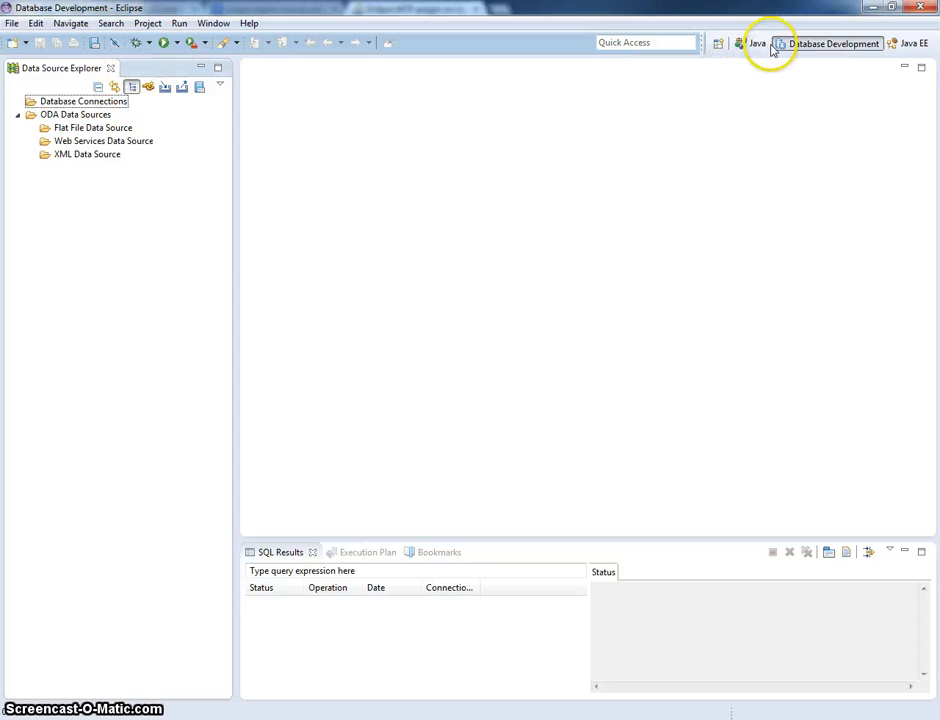
pyautogui.moveTo(758, 44)
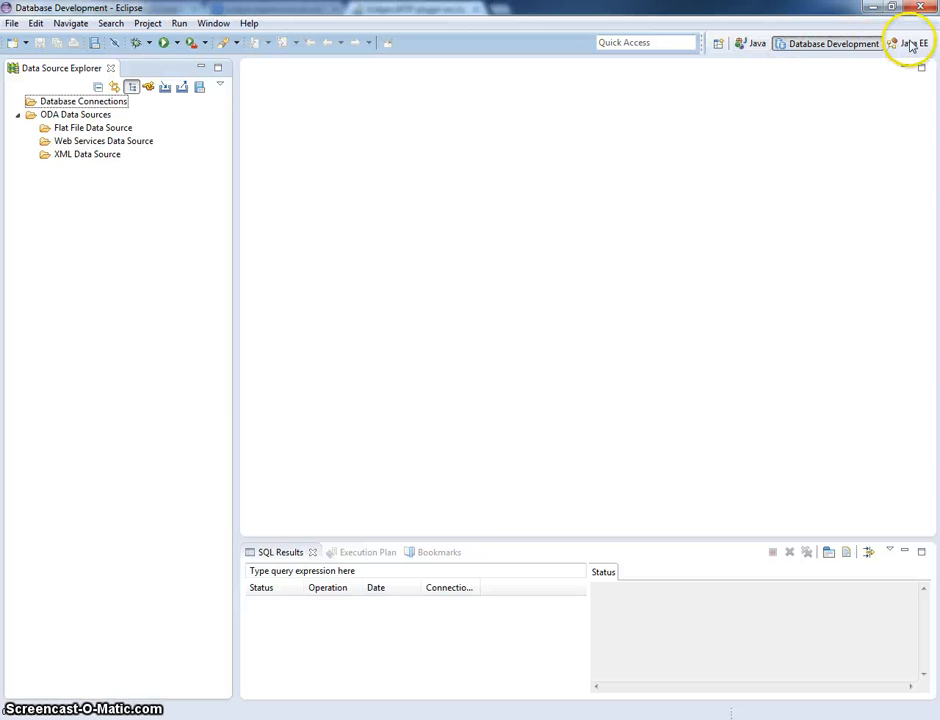
pyautogui.click(910, 44)
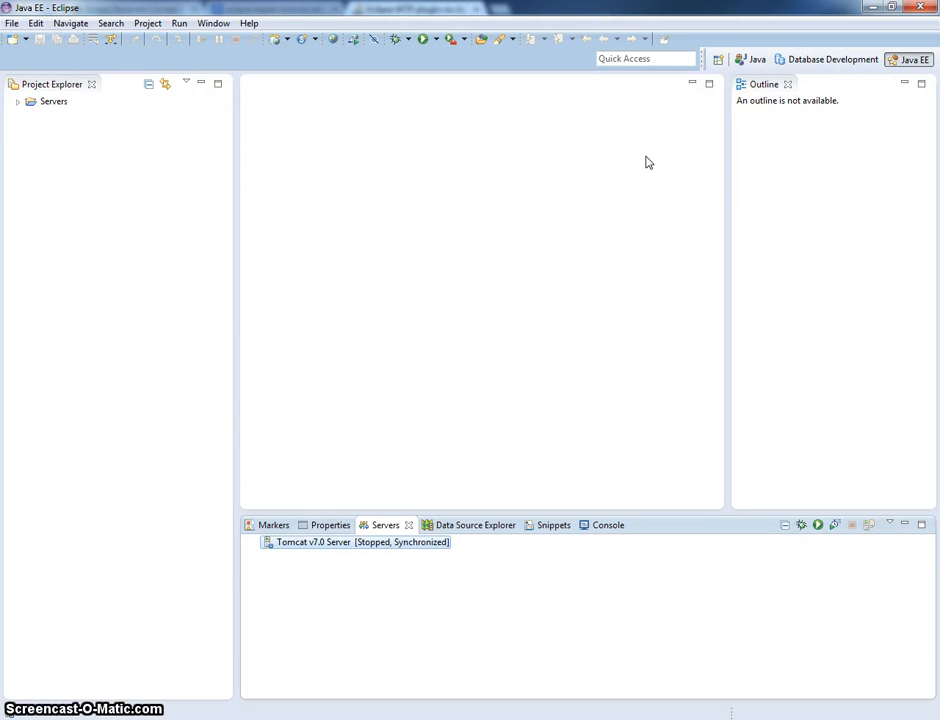